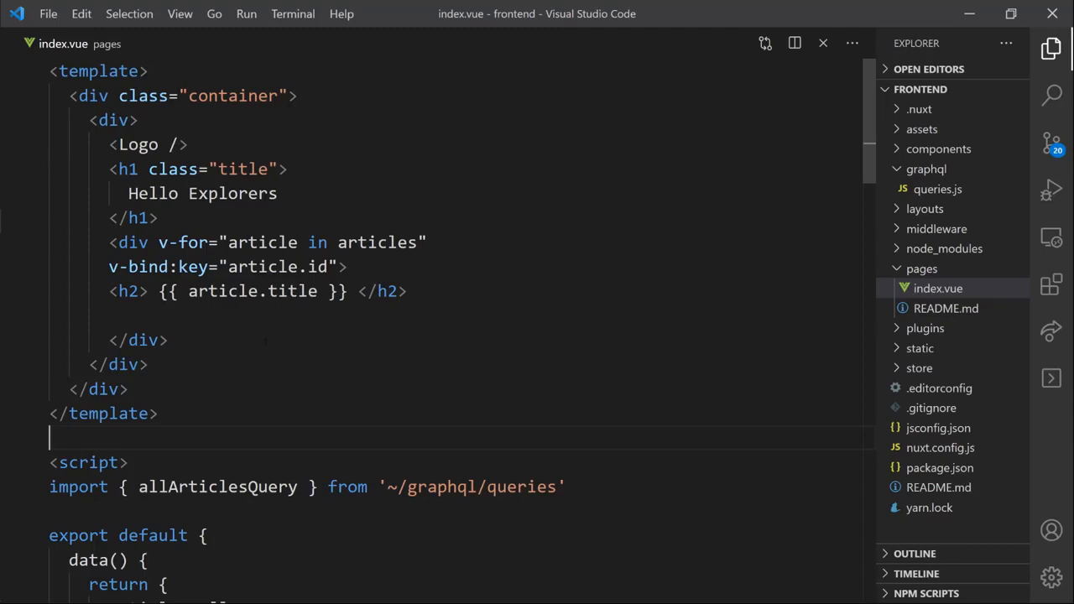
- Replace the old .container/.title CSS with the blog's img, h2 and h3 rules in index.vue
scroll(down, 3)
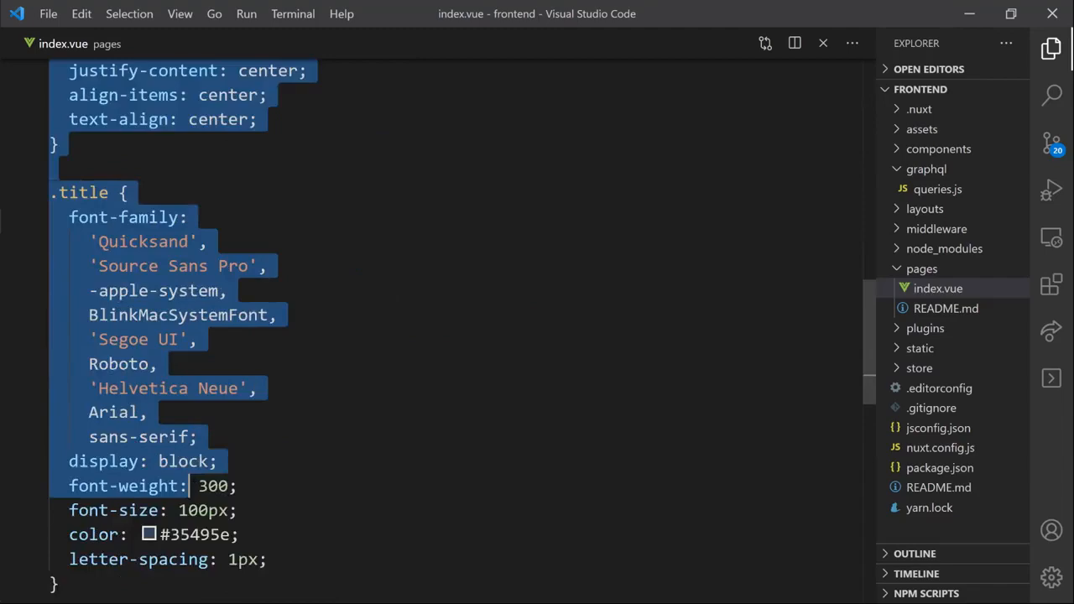
scroll(down, 3)
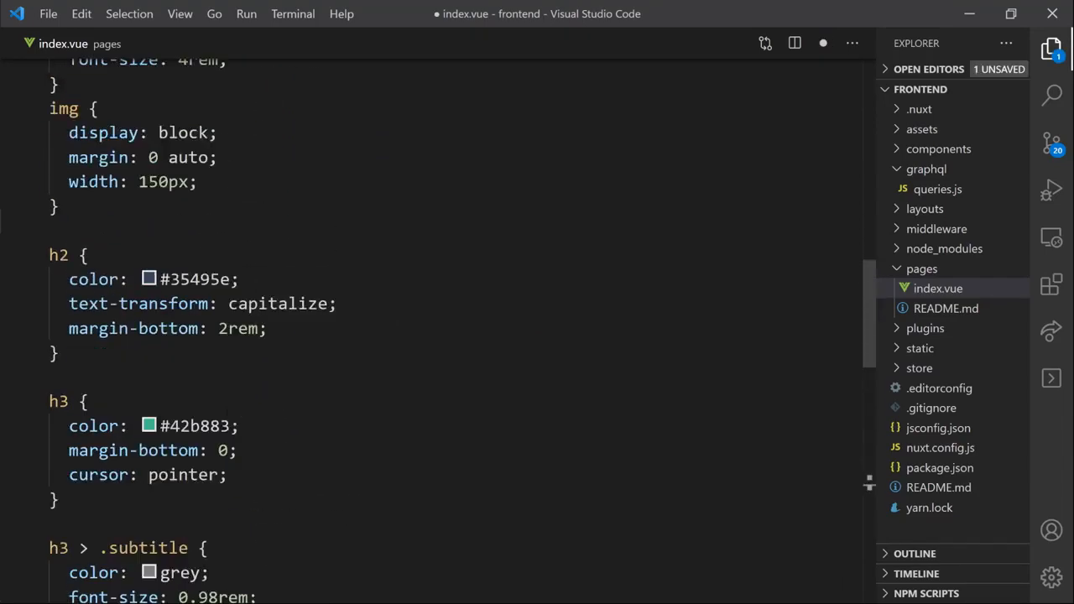
scroll(up, 3)
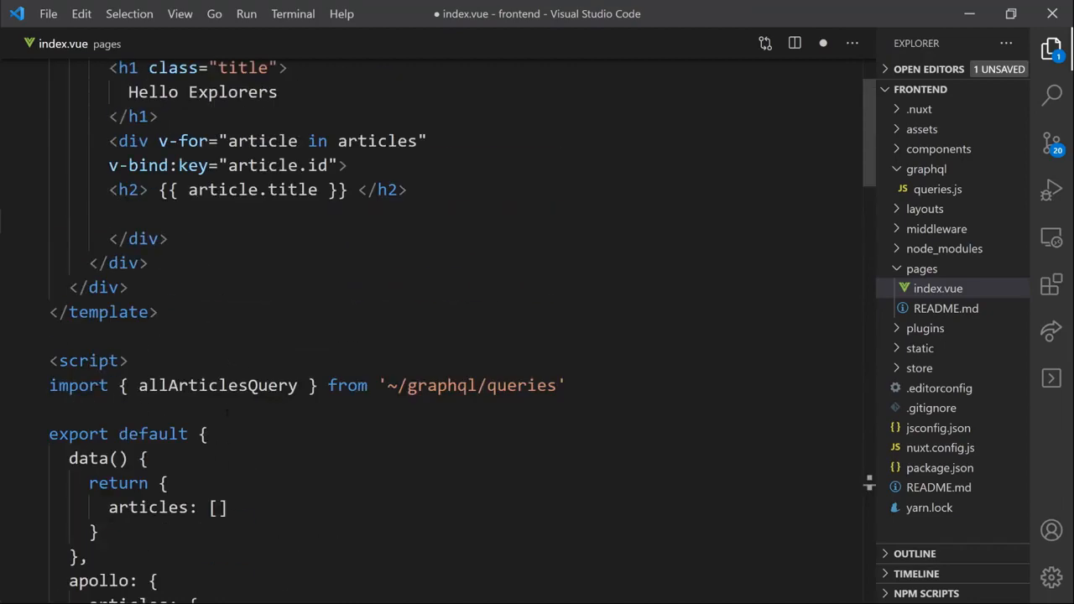
scroll(up, 3)
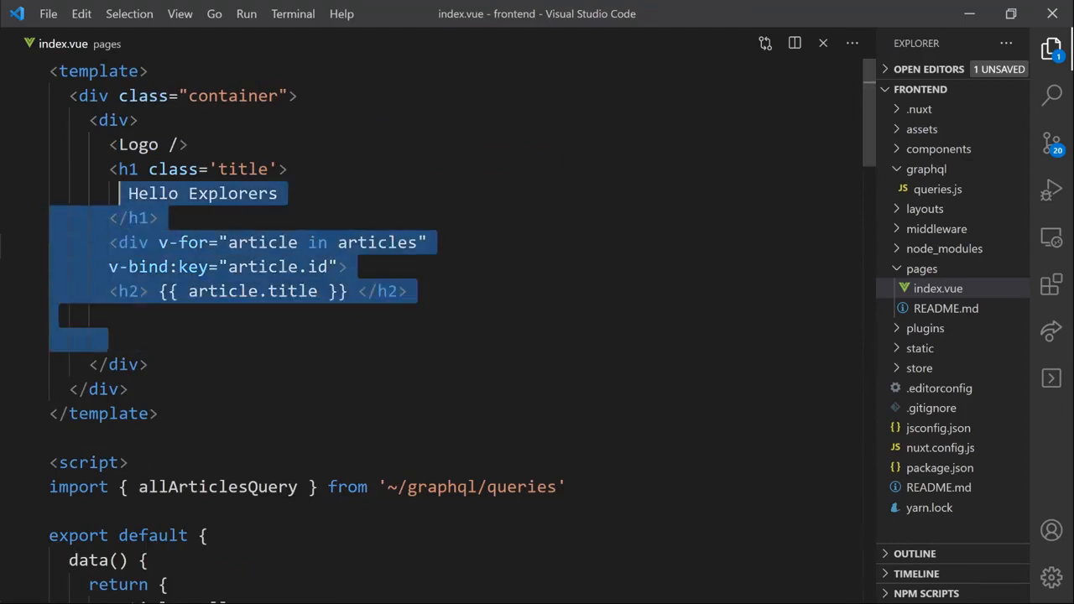
- Remove the Logo, heading and article loop and rename the container class to home
drag(125, 193, 109, 144)
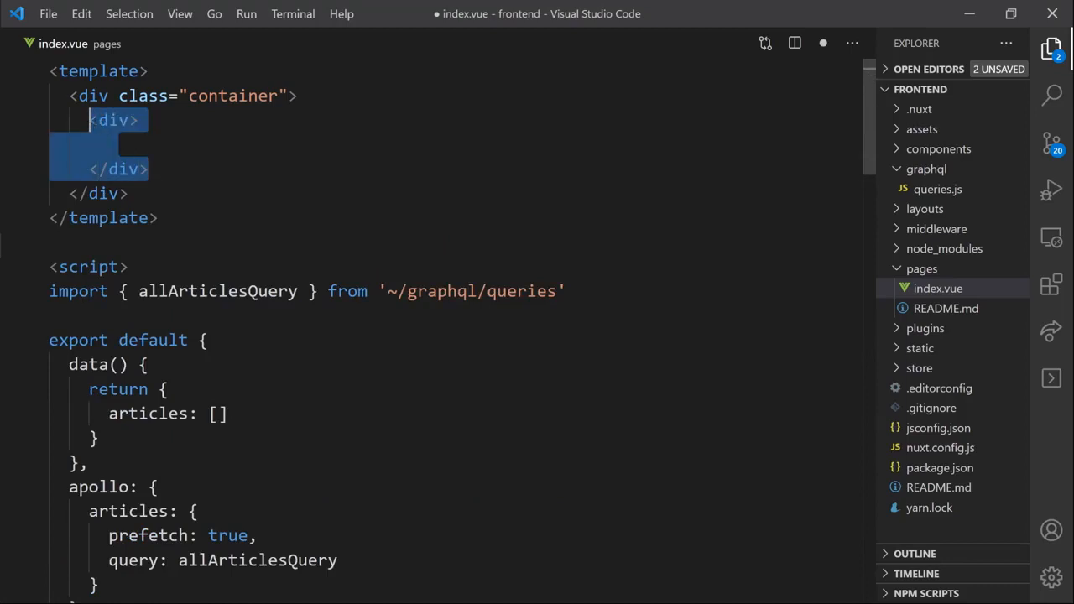
double_click(234, 96)
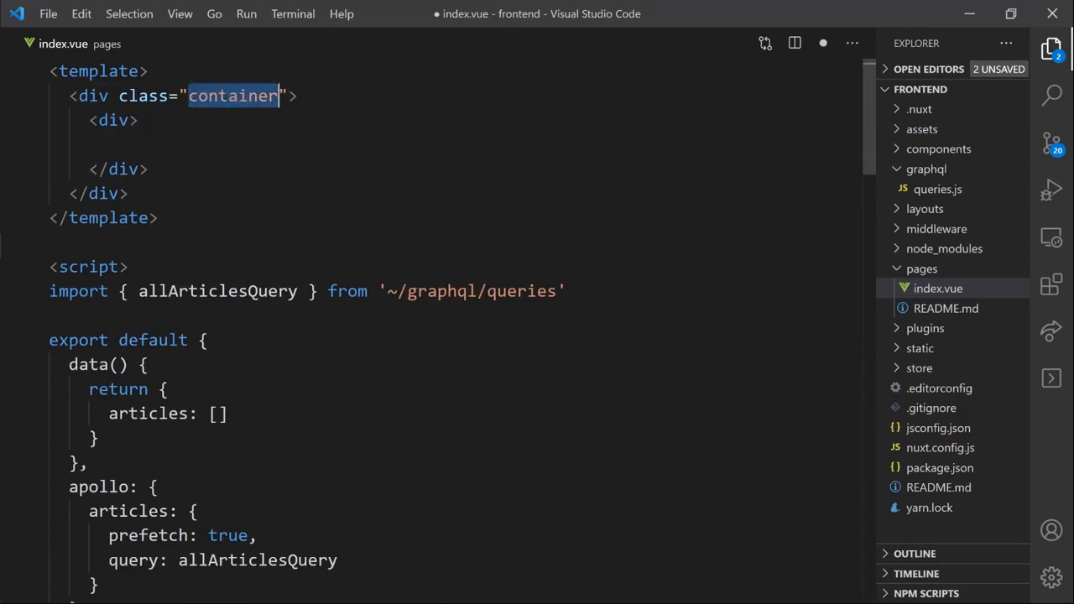
text(ho)
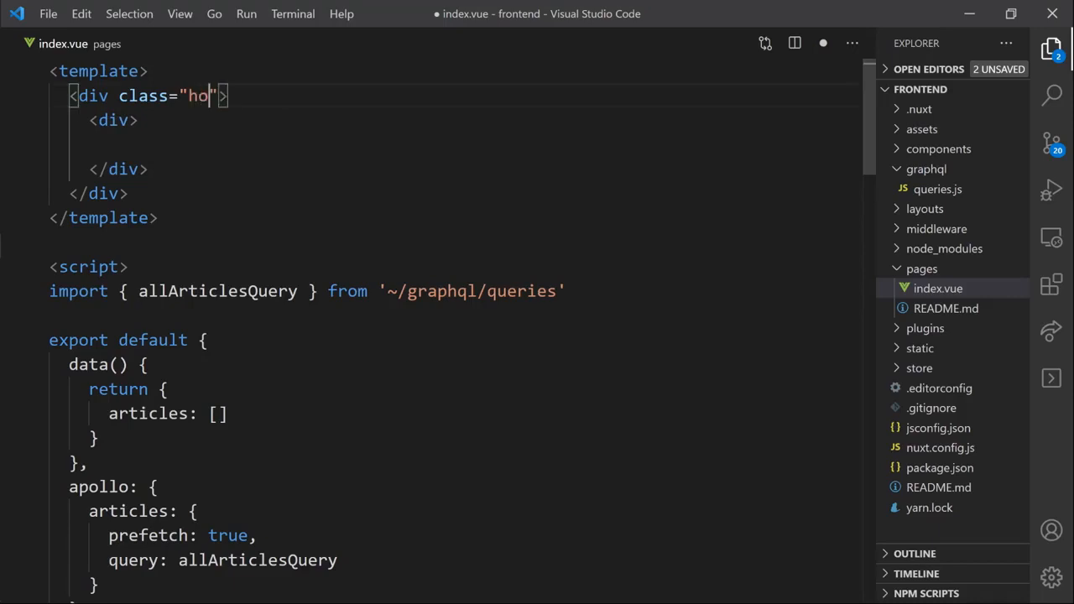
text(me)
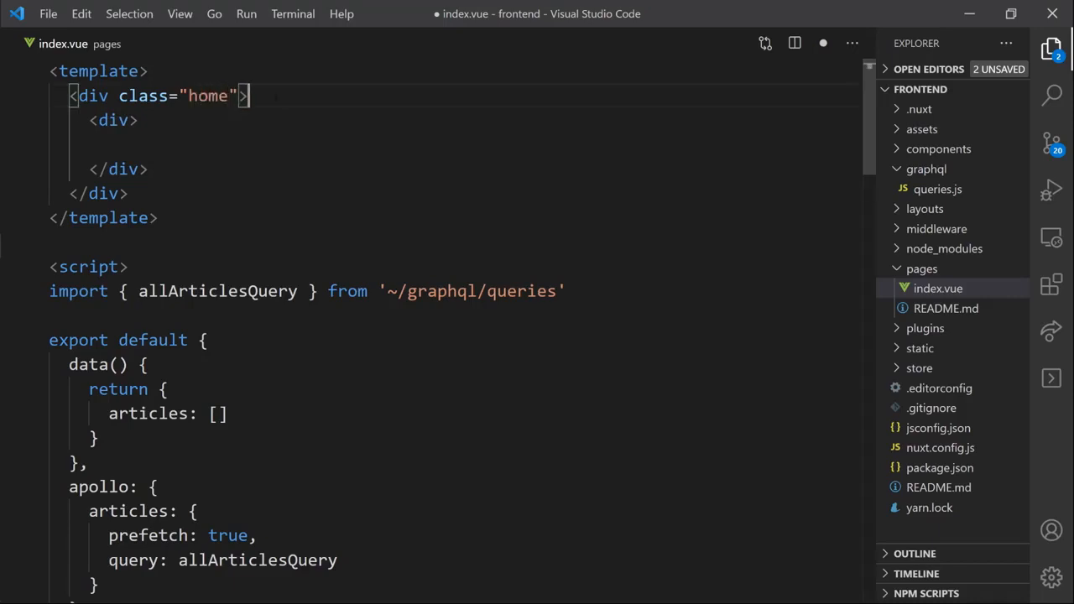
- Add <h1 class="headline center">Lyric Blog</h1> inside the home wrapper
text(<h1)
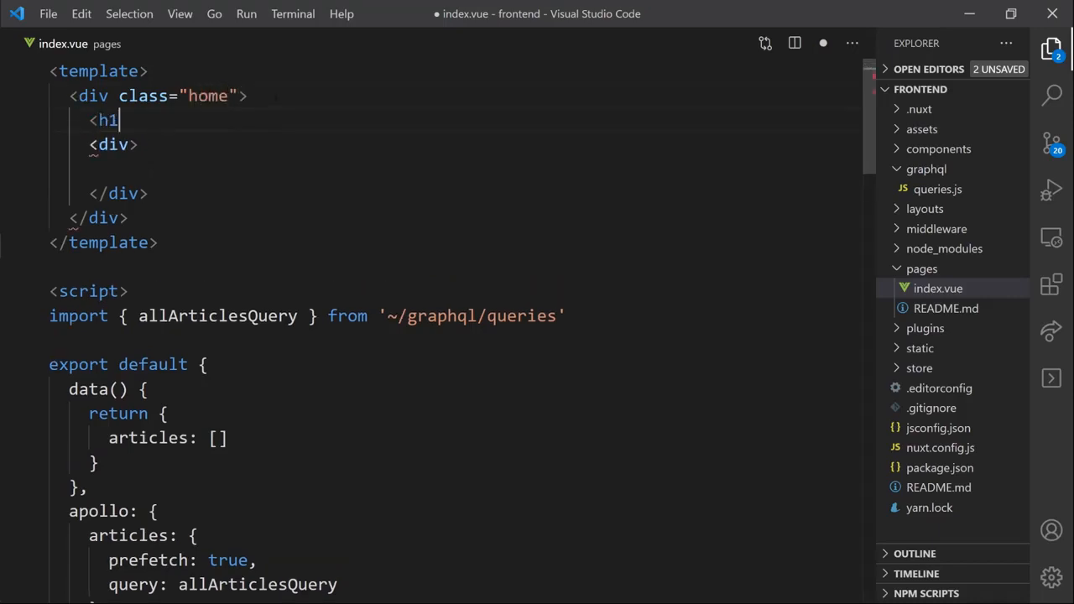
text(class=)
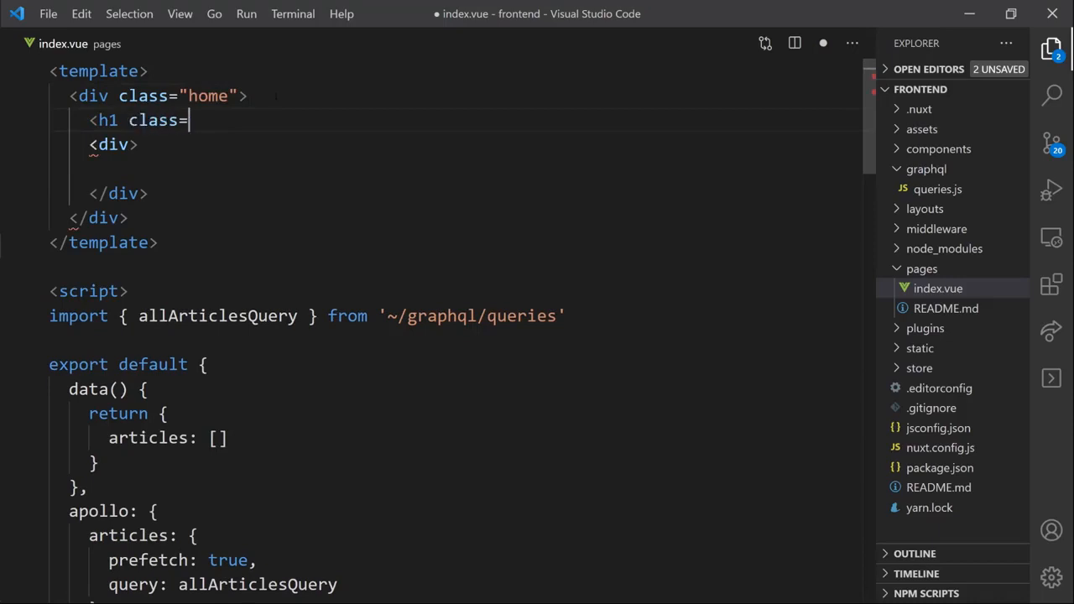
text(headline ")
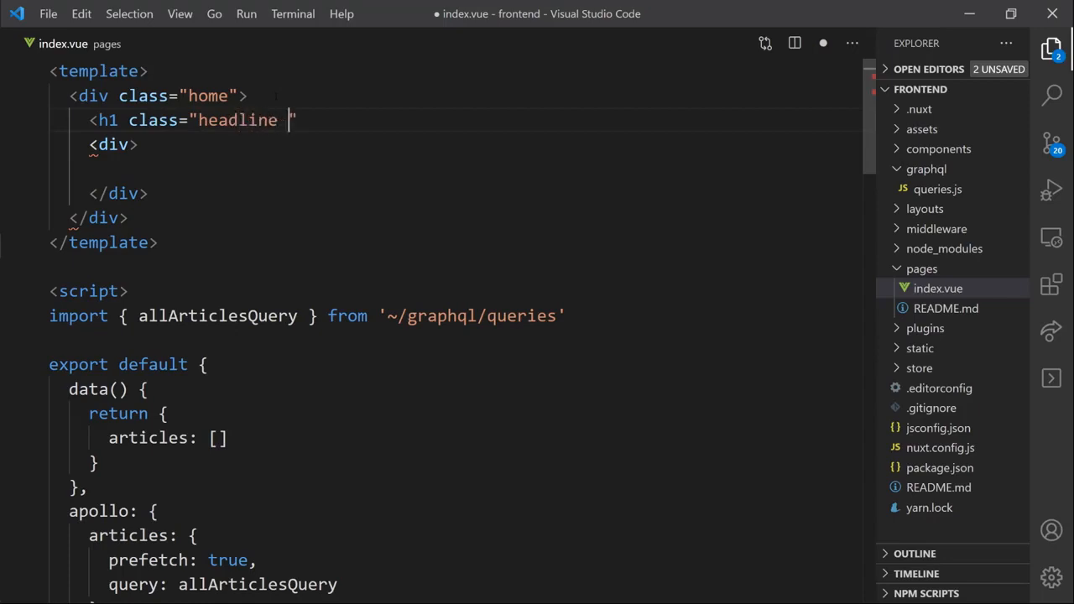
text(center">)
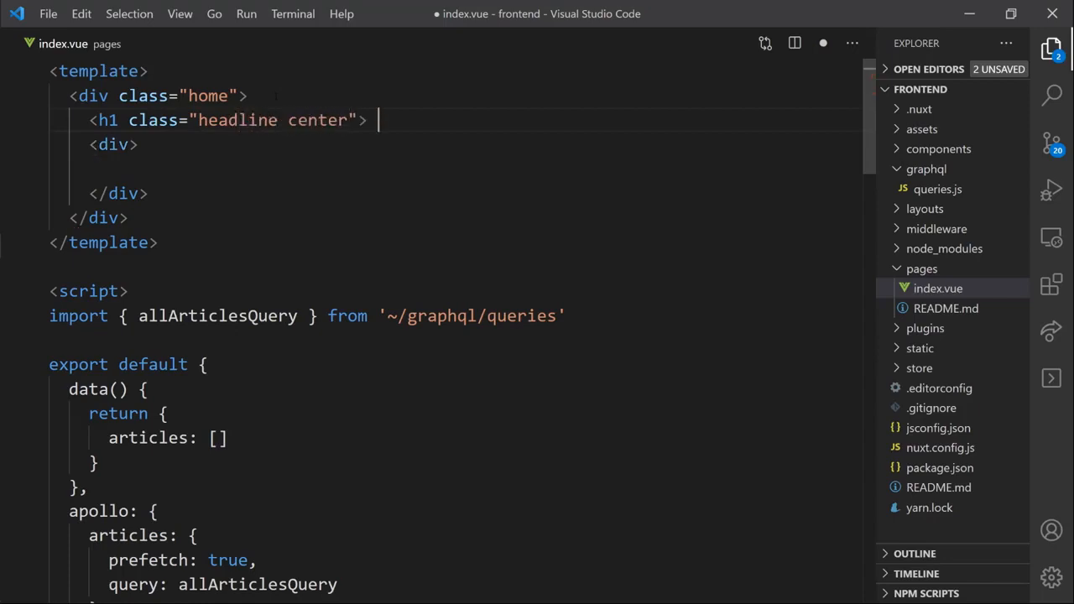
text(Lyr)
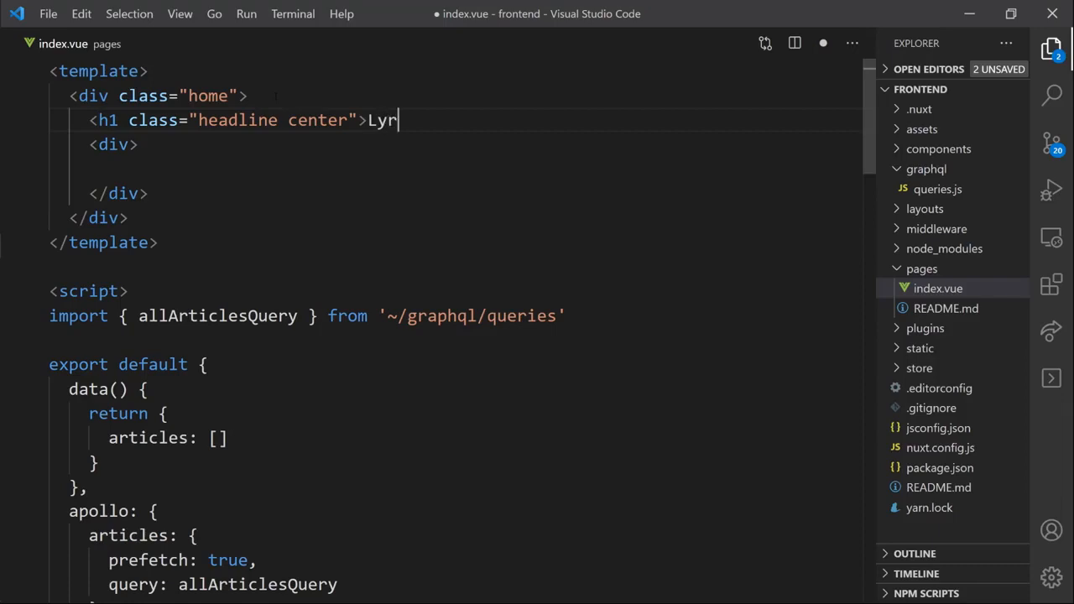
text(ic Blog </)
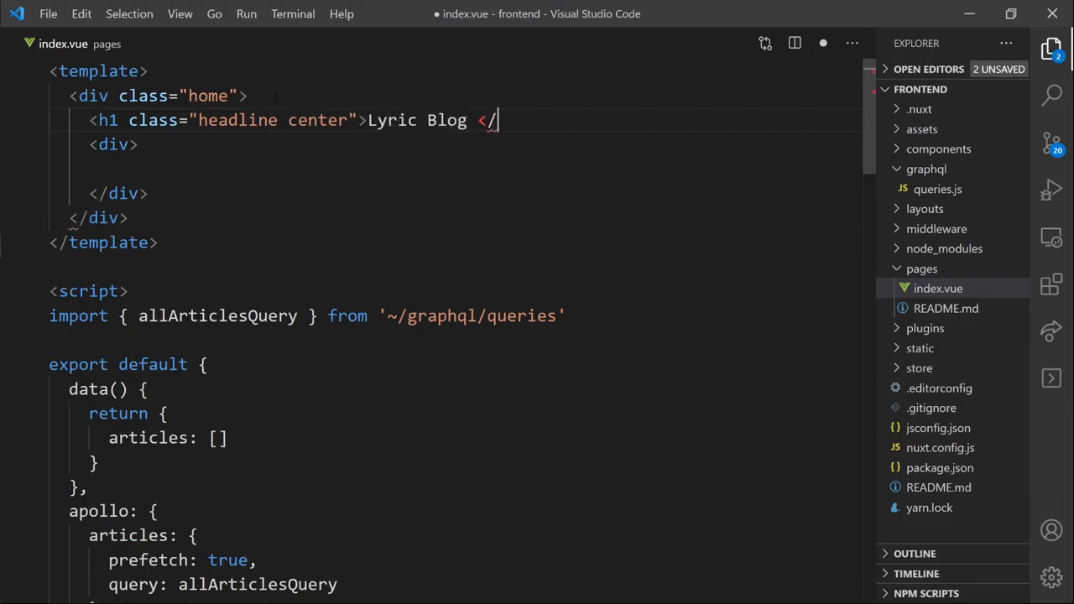
text(h1>)
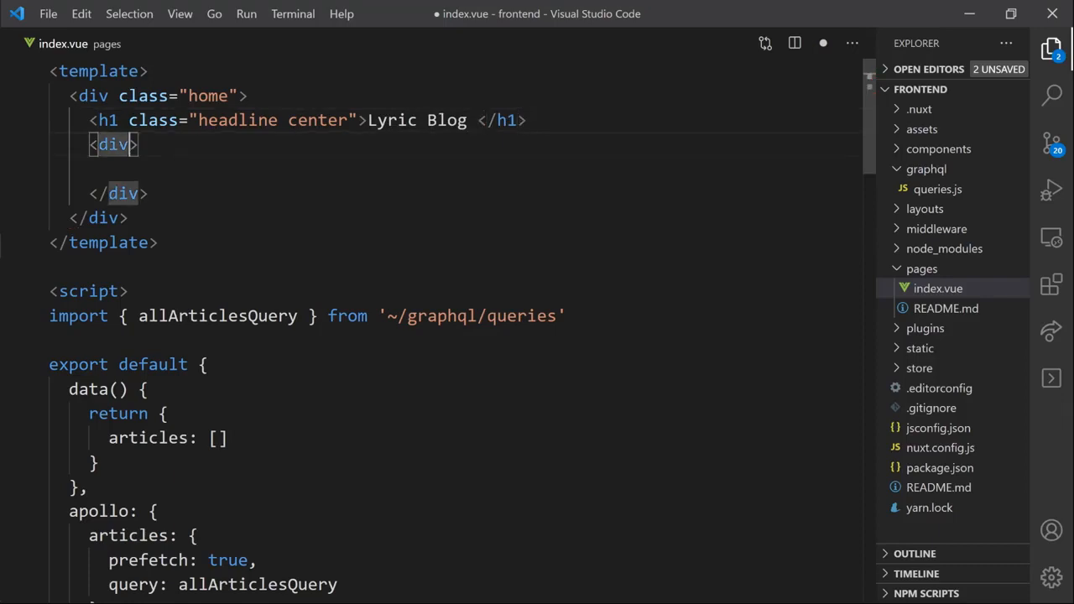
- Give the inner div class sections, nest a group div, and start an empty div inside it
text(class=)
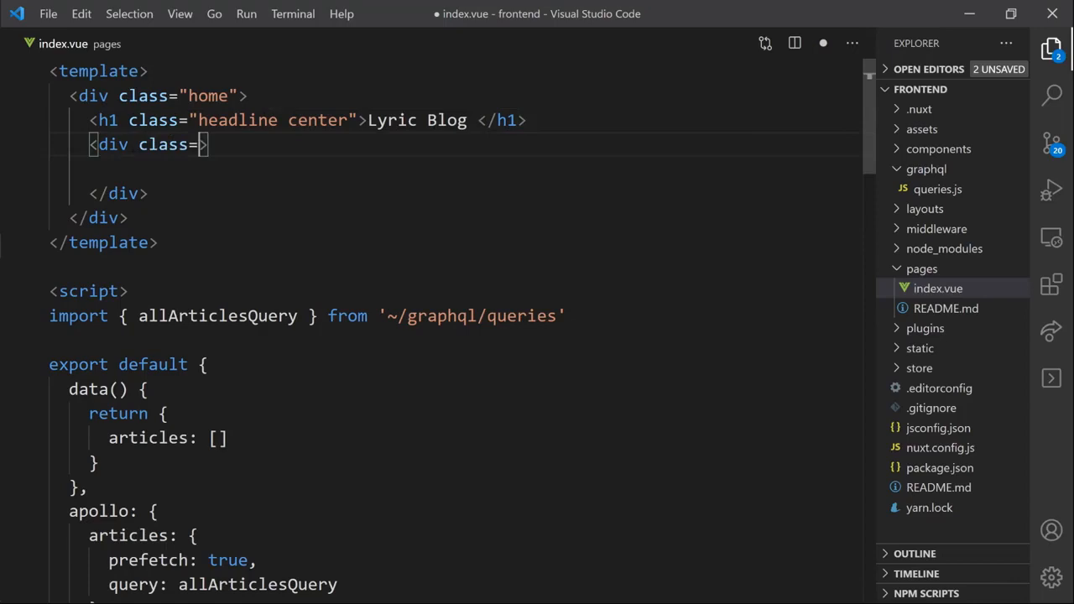
text(set)
click(477, 168)
text(<div>)
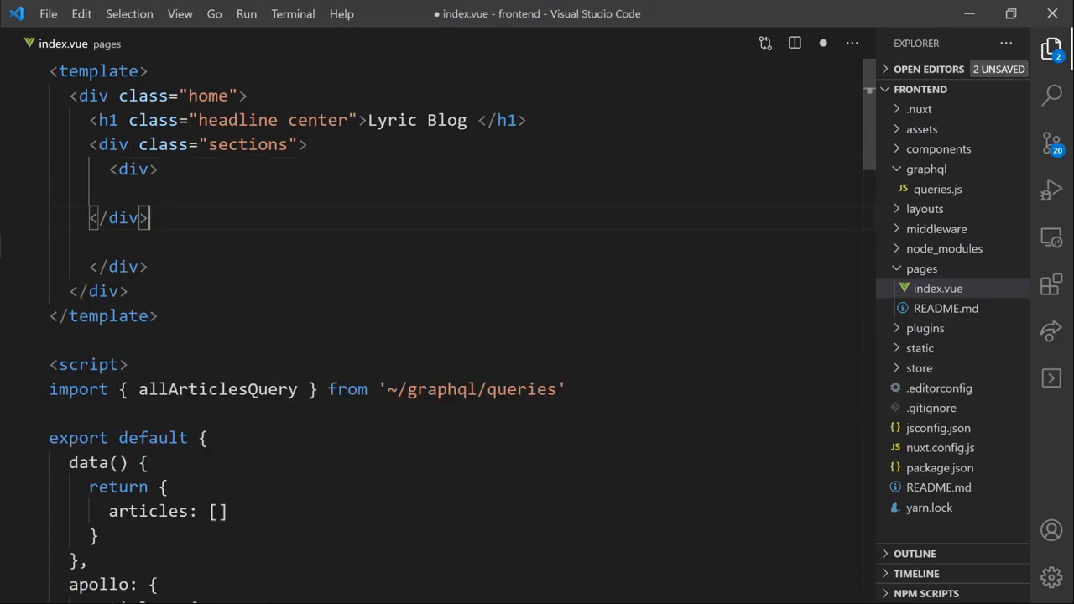
text(clss)
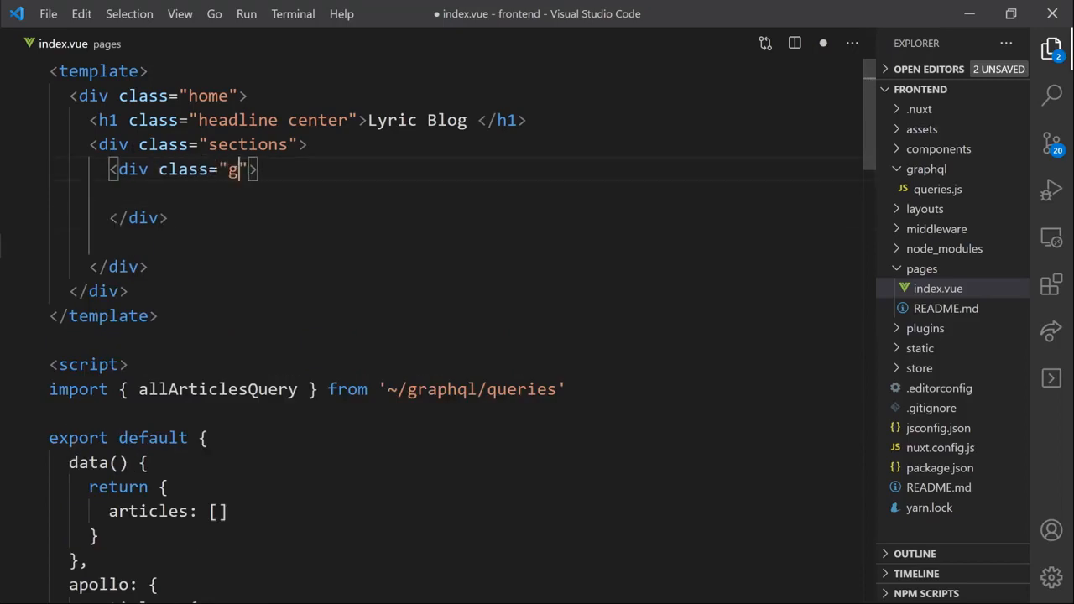
text(rou)
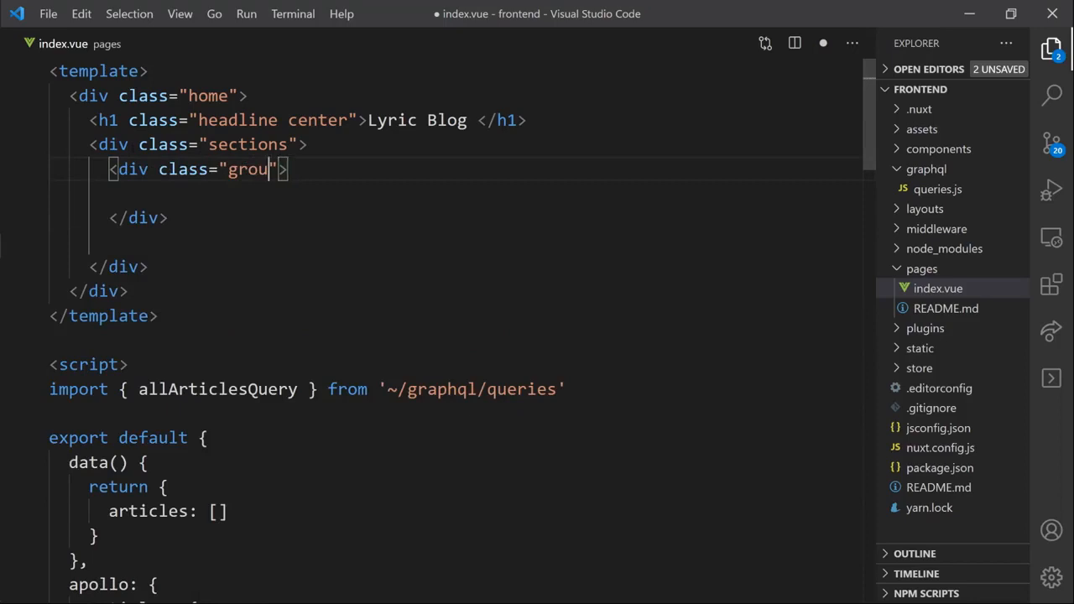
text(p)
key(Enter)
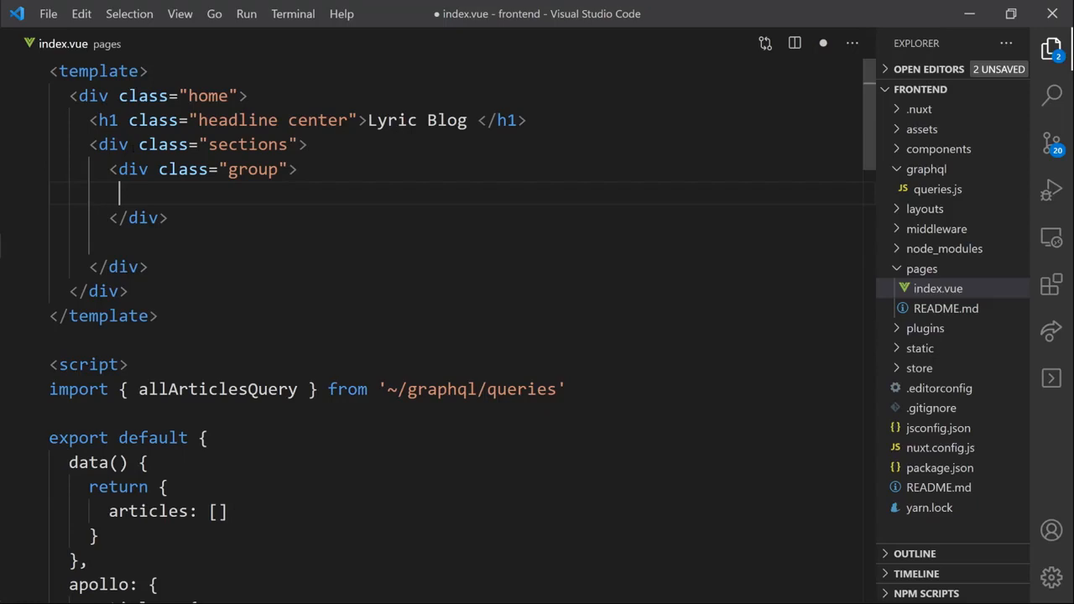
text(<div>)
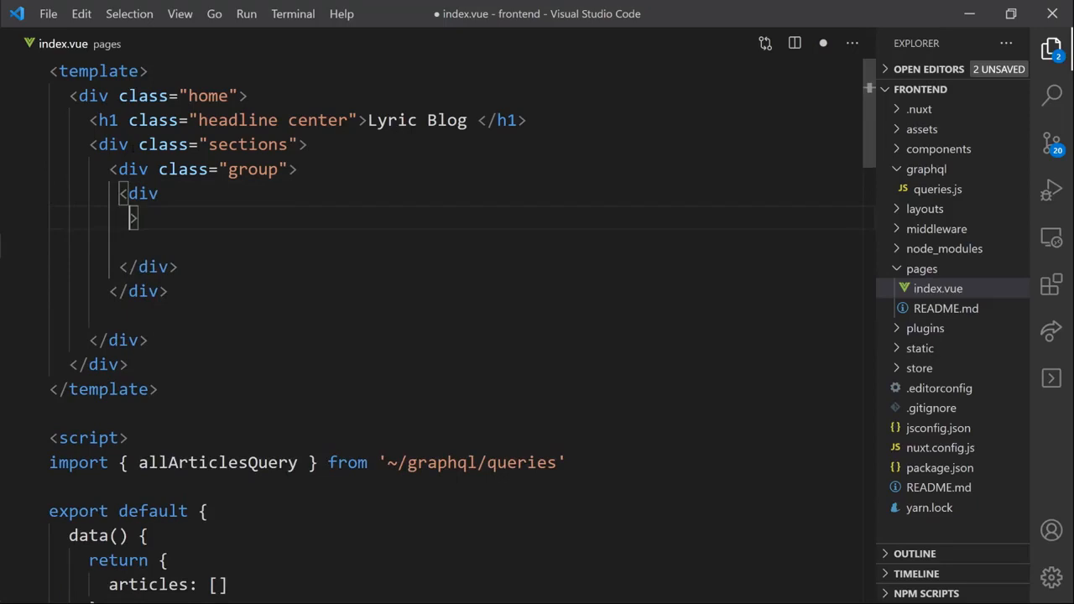
- Make the div loop with v-for="article in articles"
text(v-)
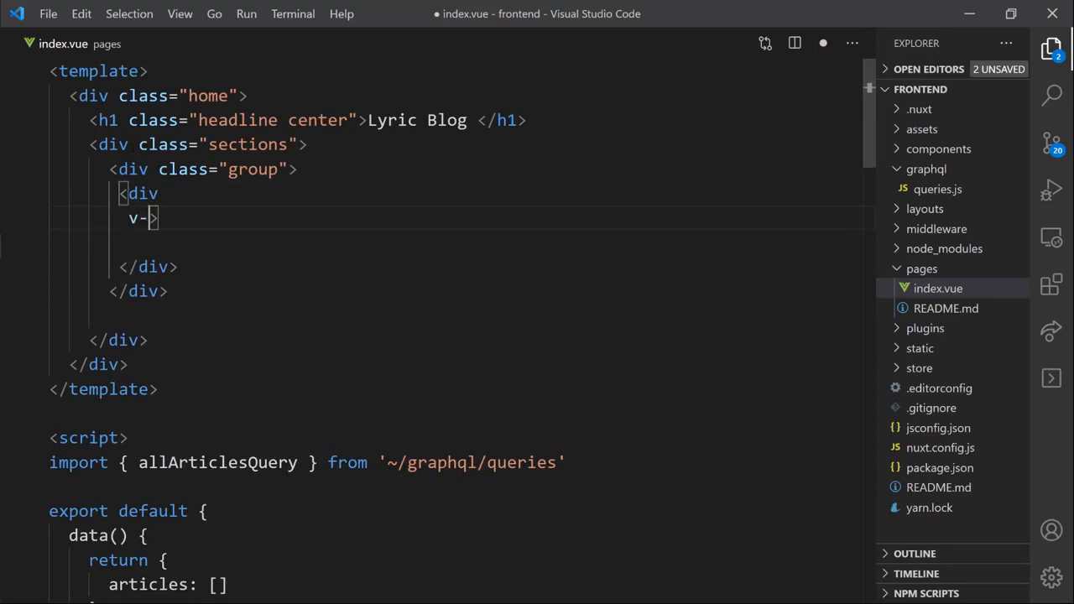
text(for=)
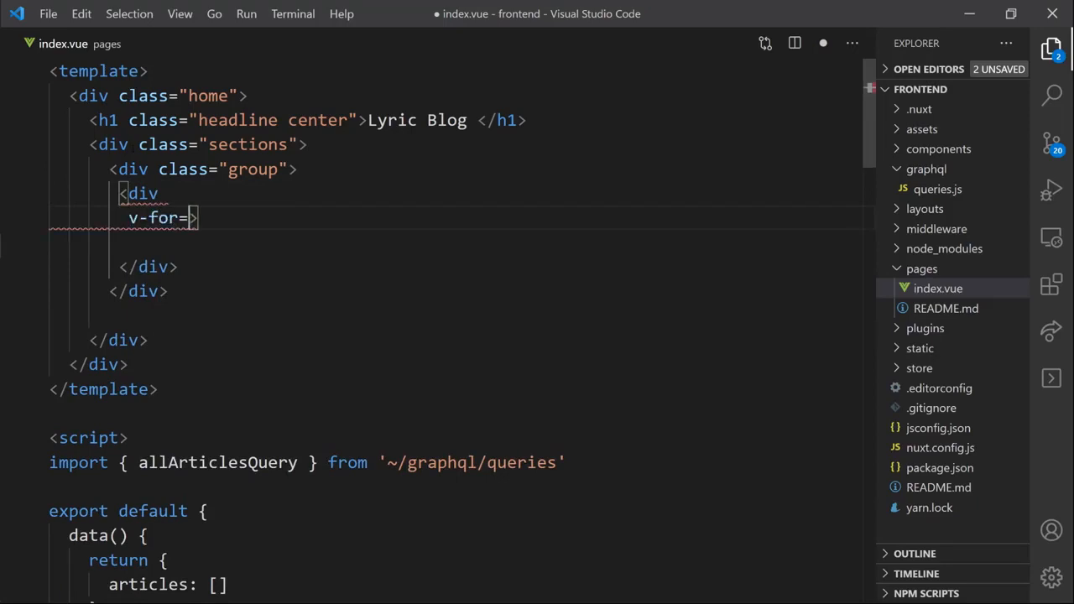
text(artic")
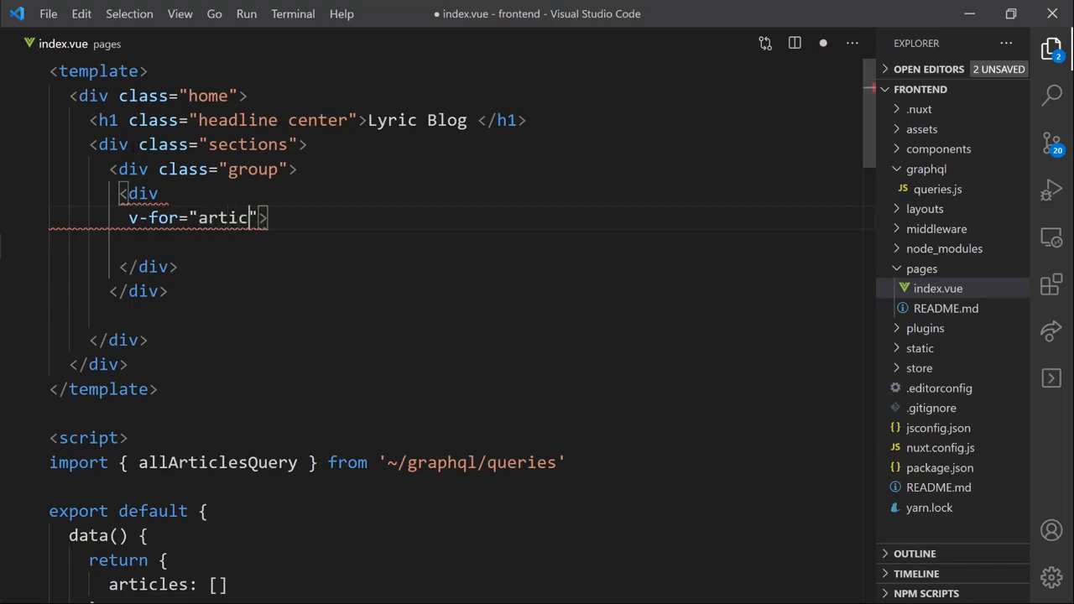
text(le)
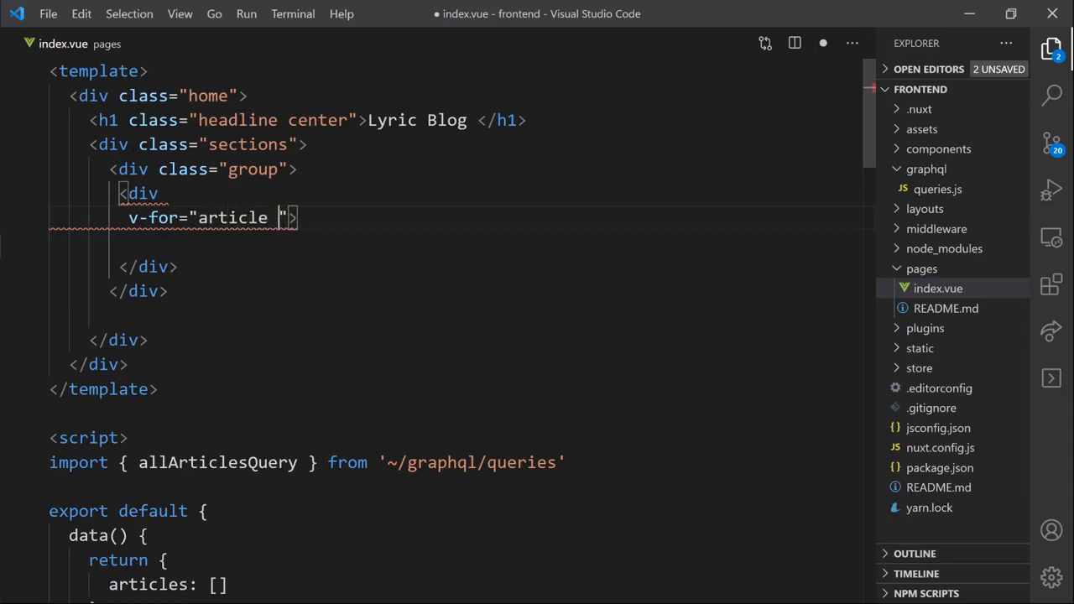
text(in)
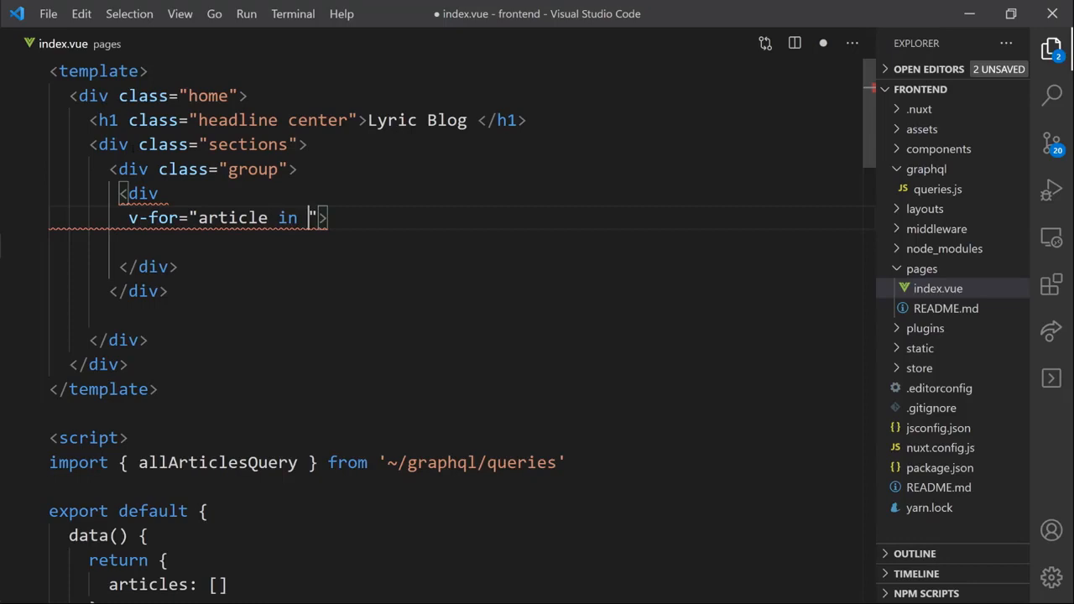
text(articles)
text(v-bind:)
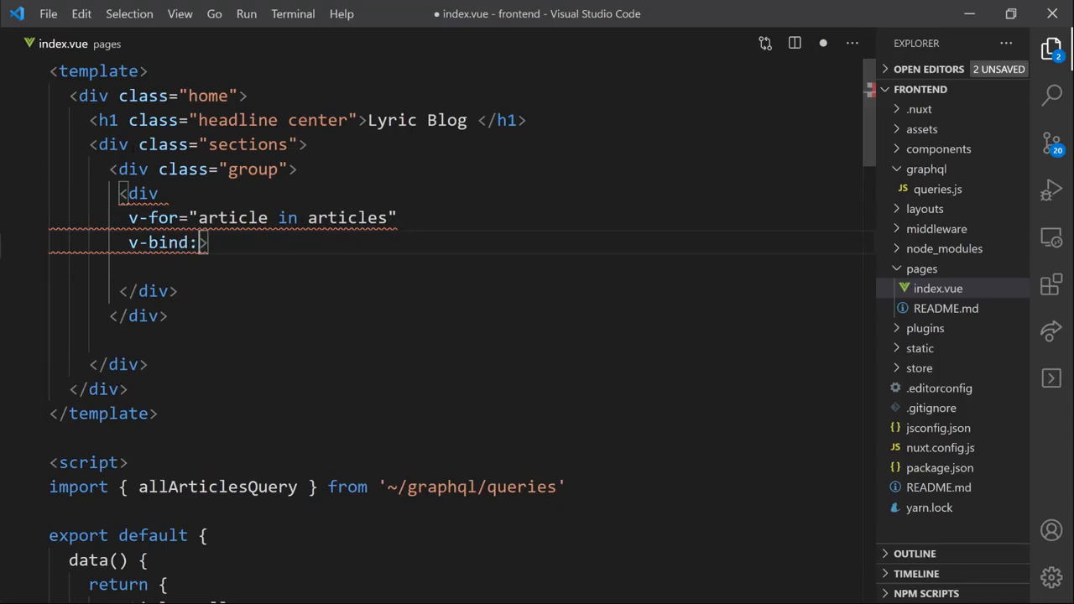
- Key the looped div by article.id and give it class section
text(key)
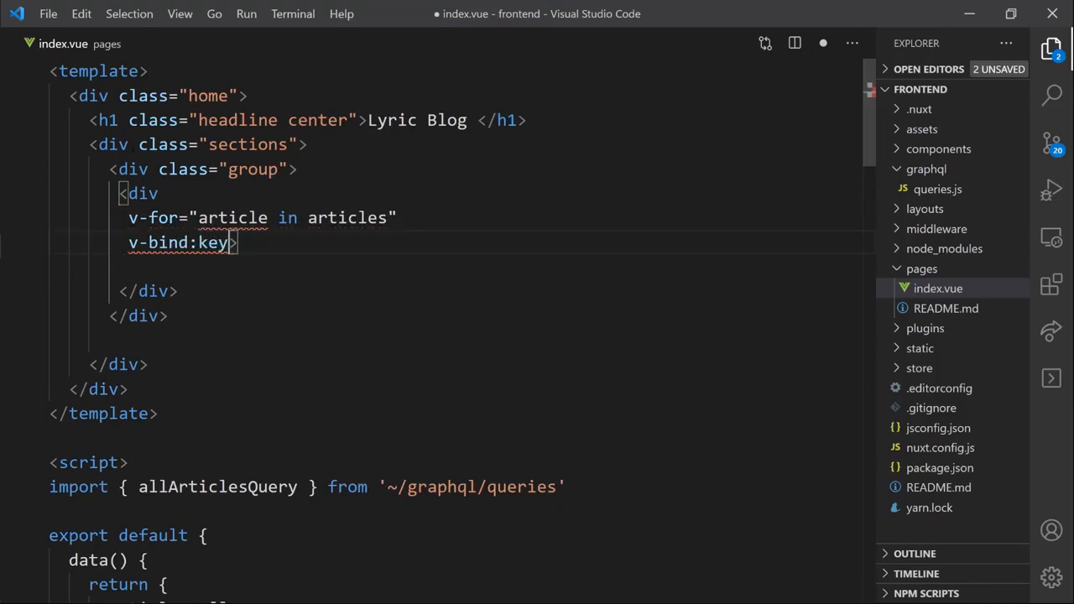
text(=")
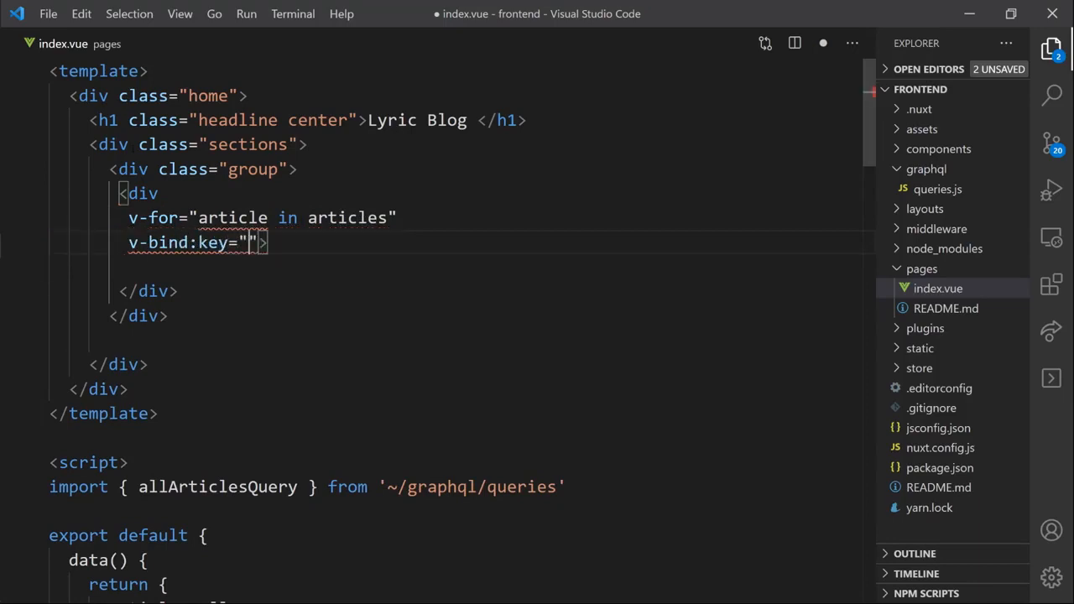
text(article)
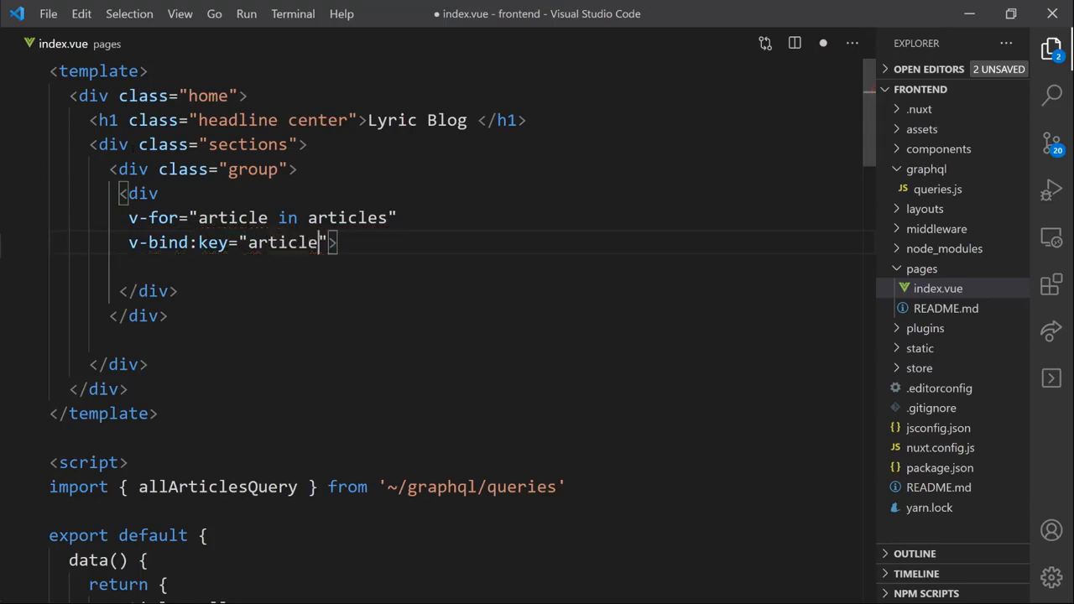
text(.id)
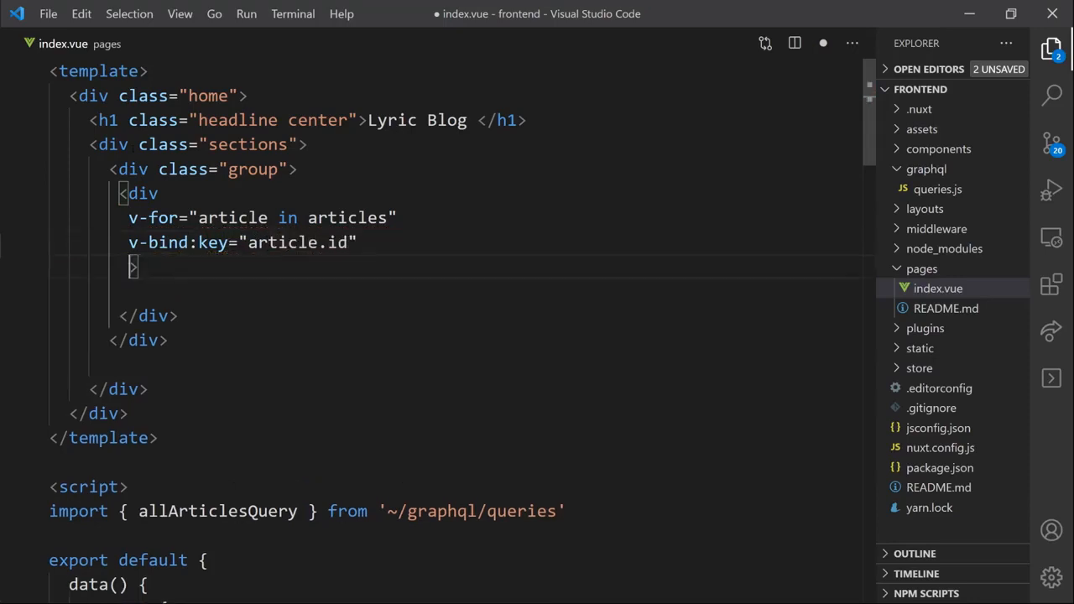
text(class="")
text(</div>)
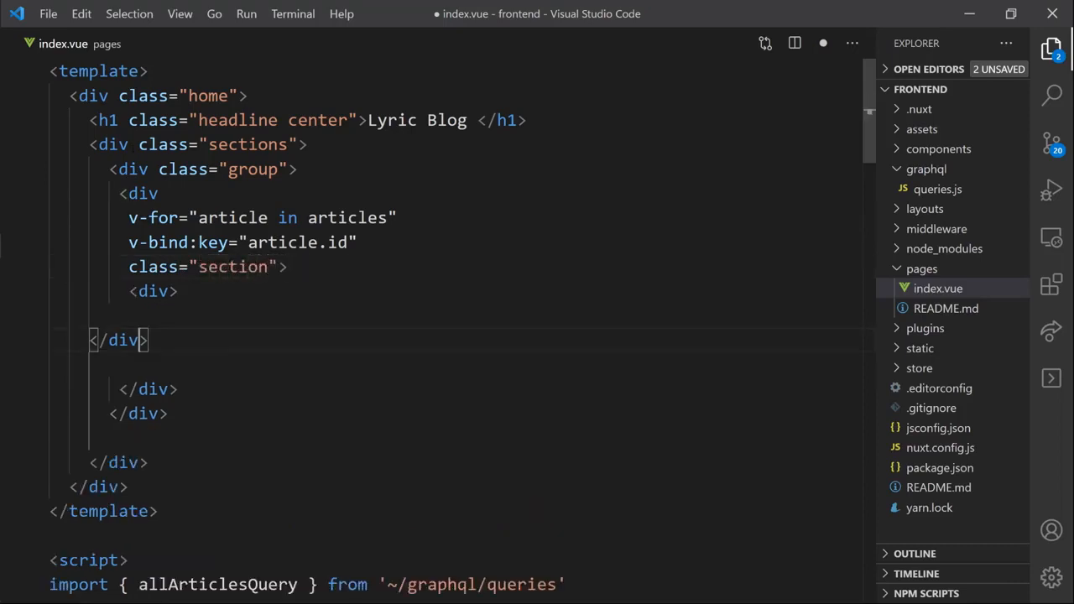
- Add a NuxtLink pointing to path article.slug with query id article.id
text(c)
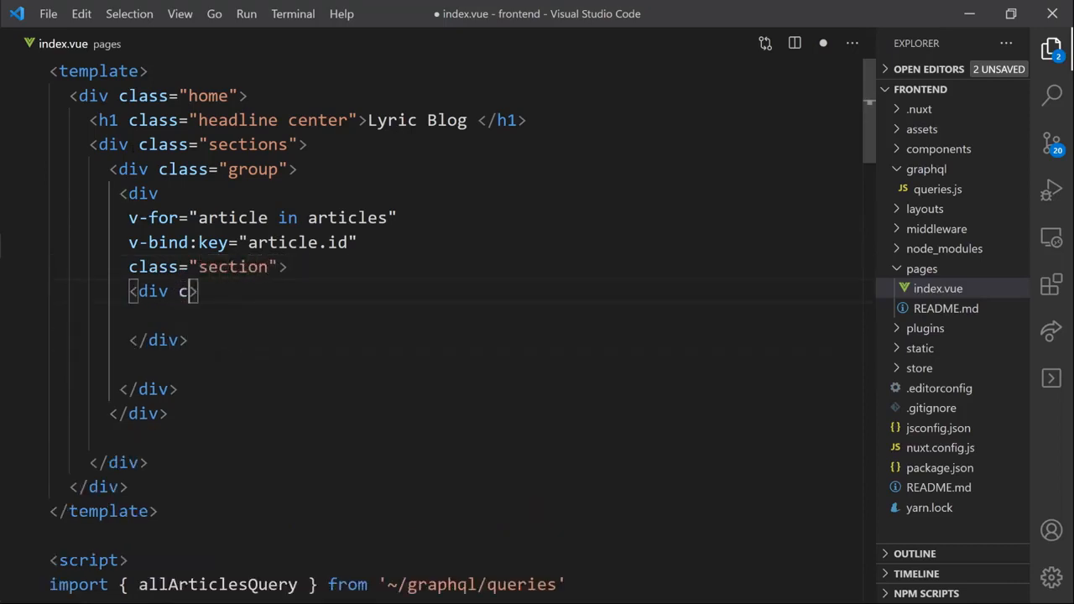
text(lass="")
text(<)
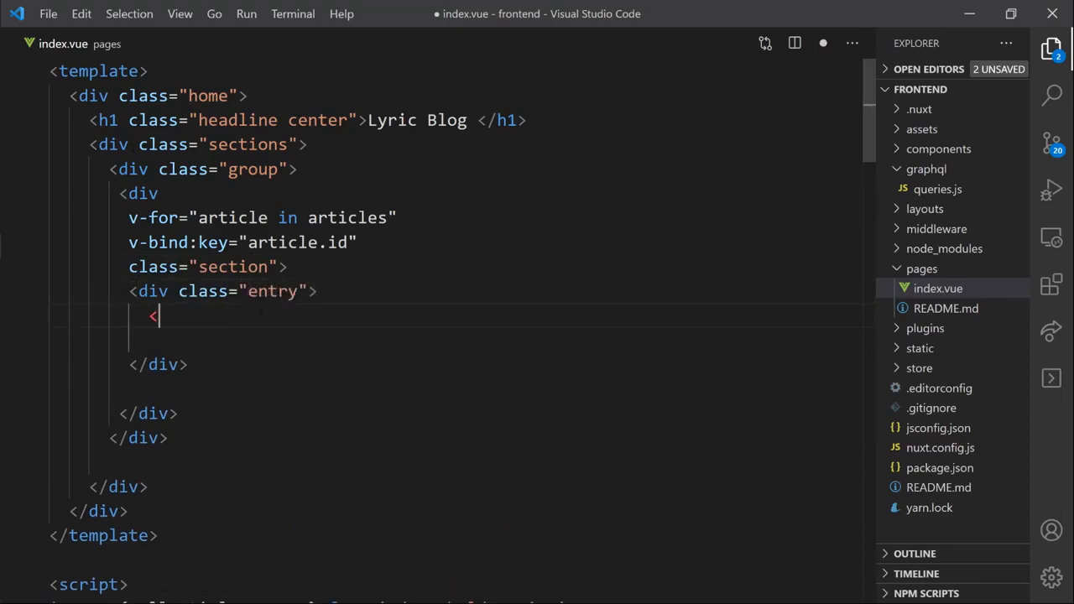
text(Nuxt)
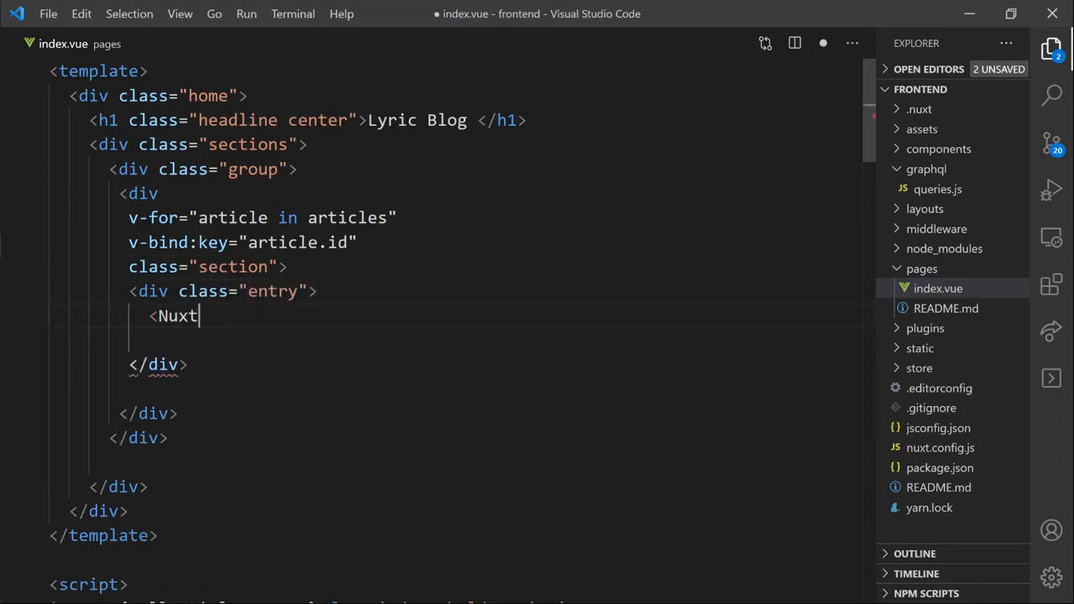
text(Link)
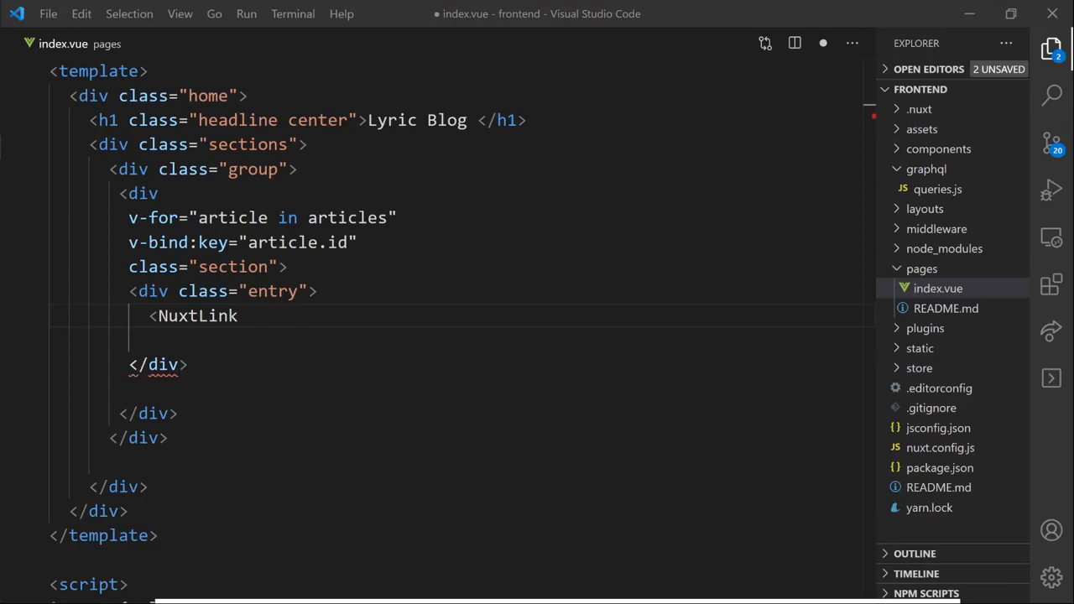
text(:)
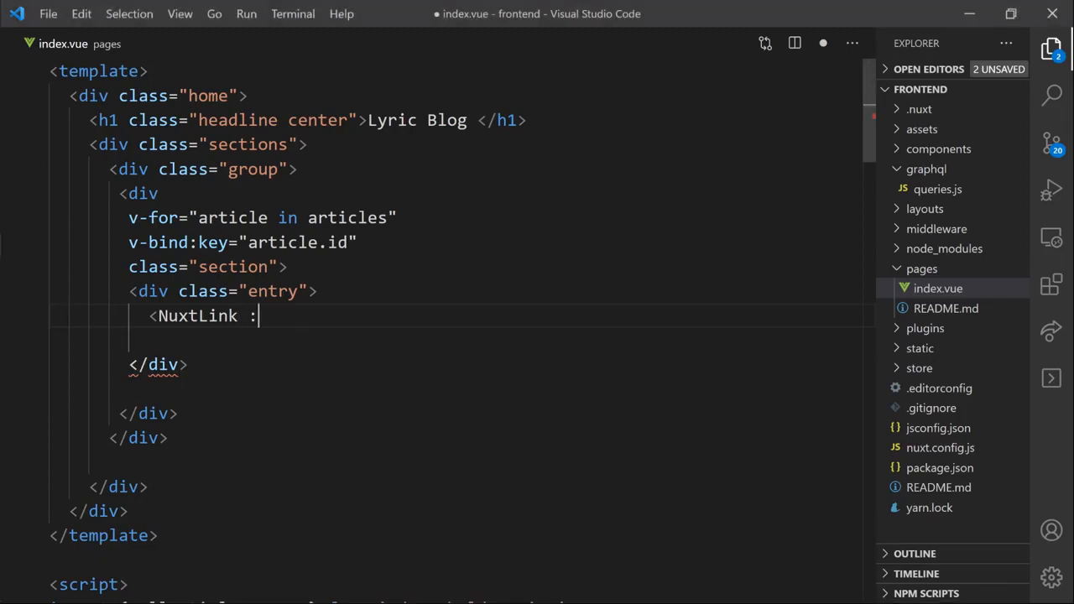
text(to={})
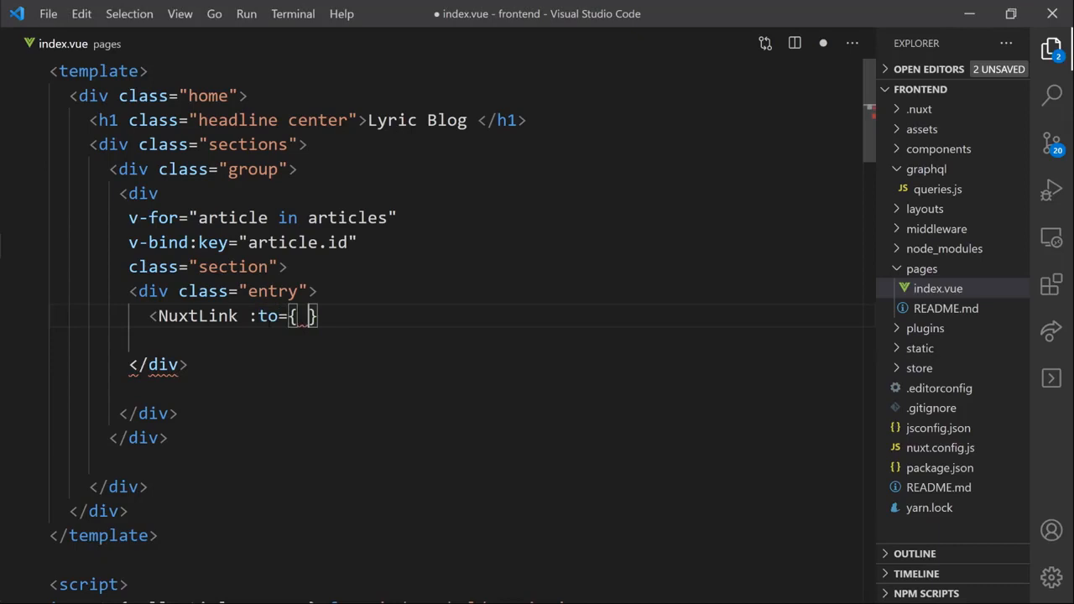
text(path: at)
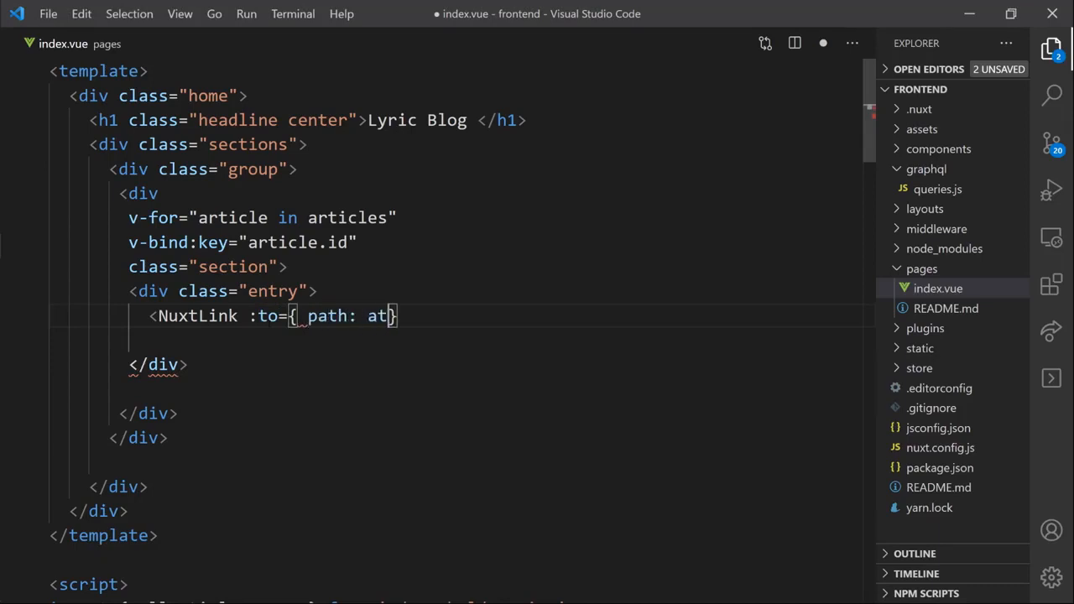
text(rticle.)
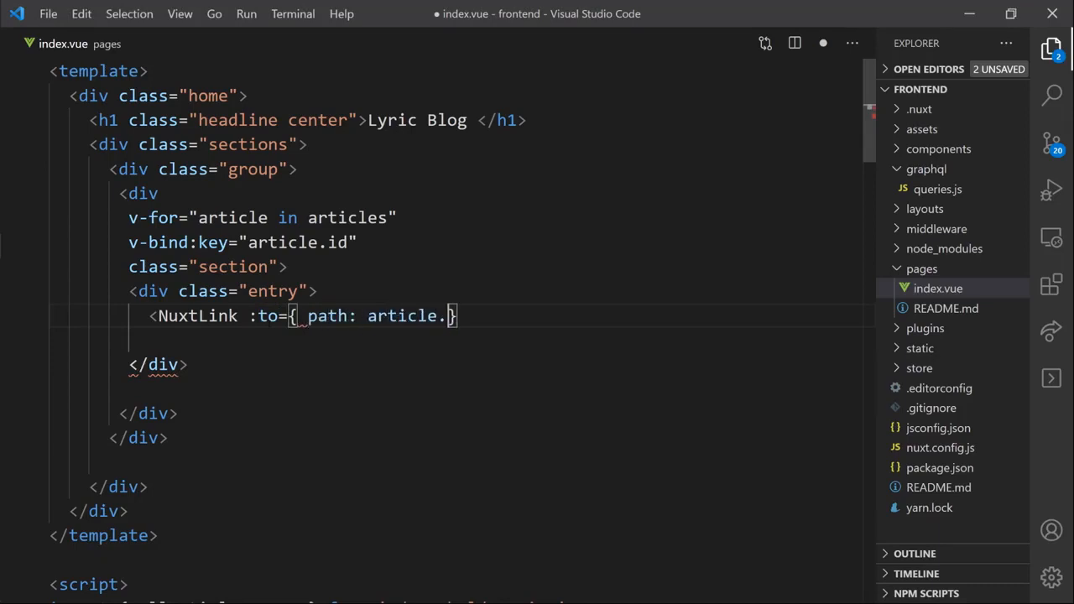
text(slug,)
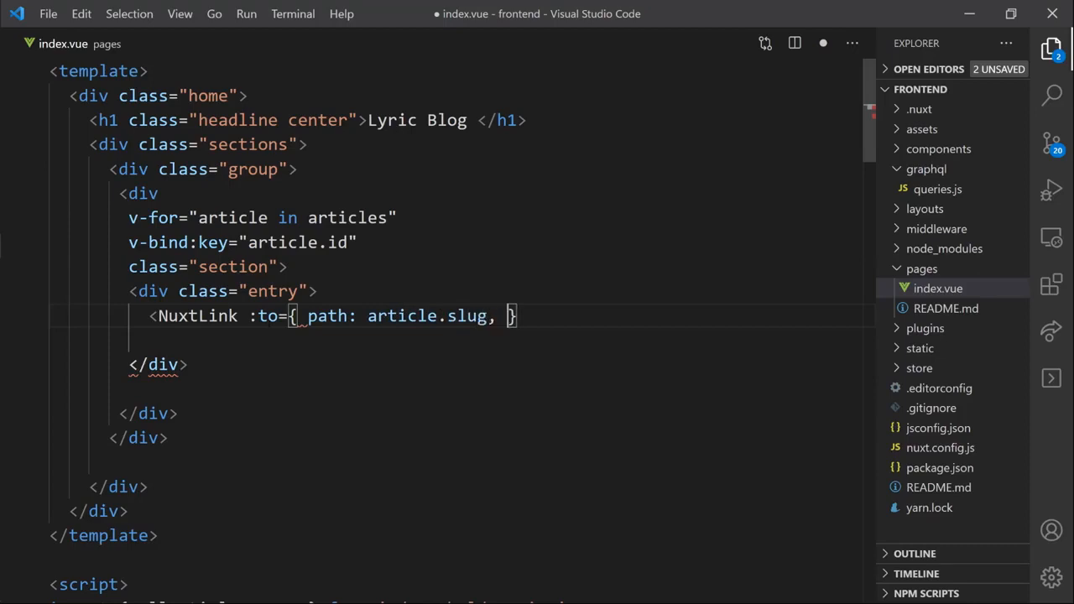
text(query)
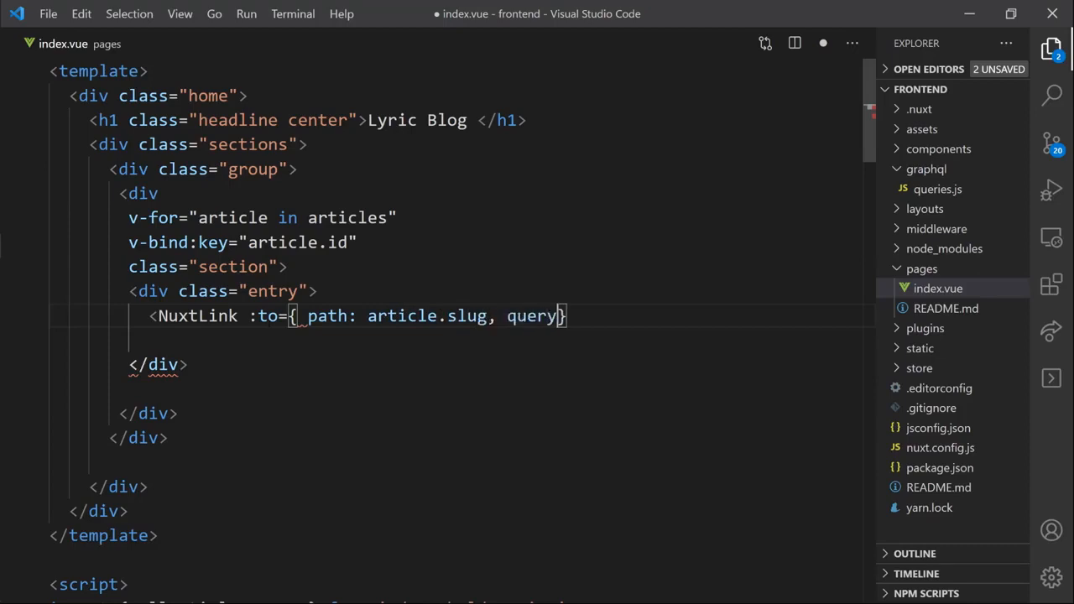
text(: {id:)
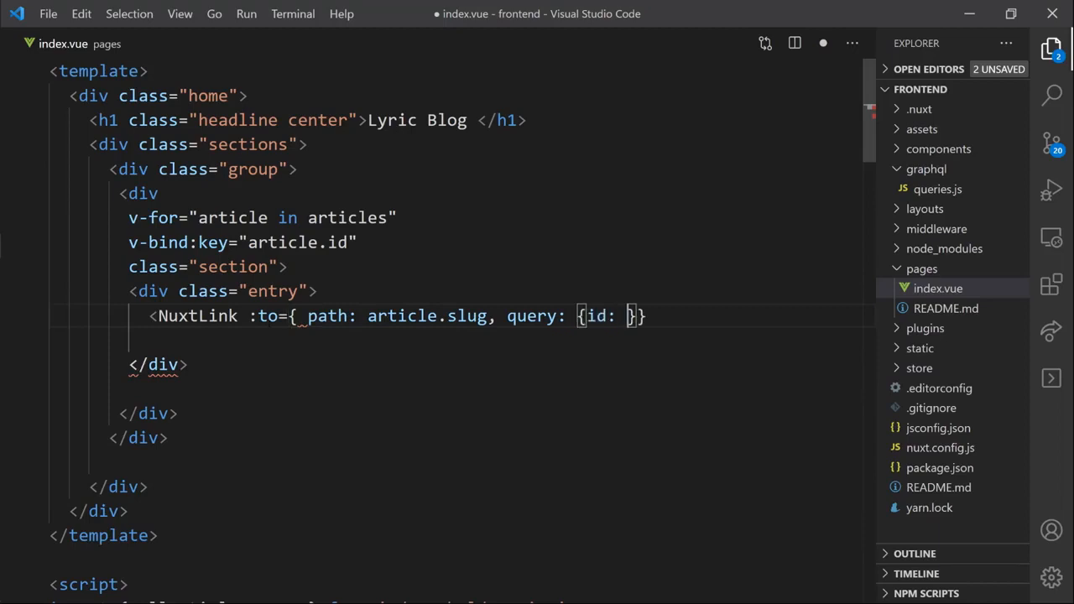
text(articl)
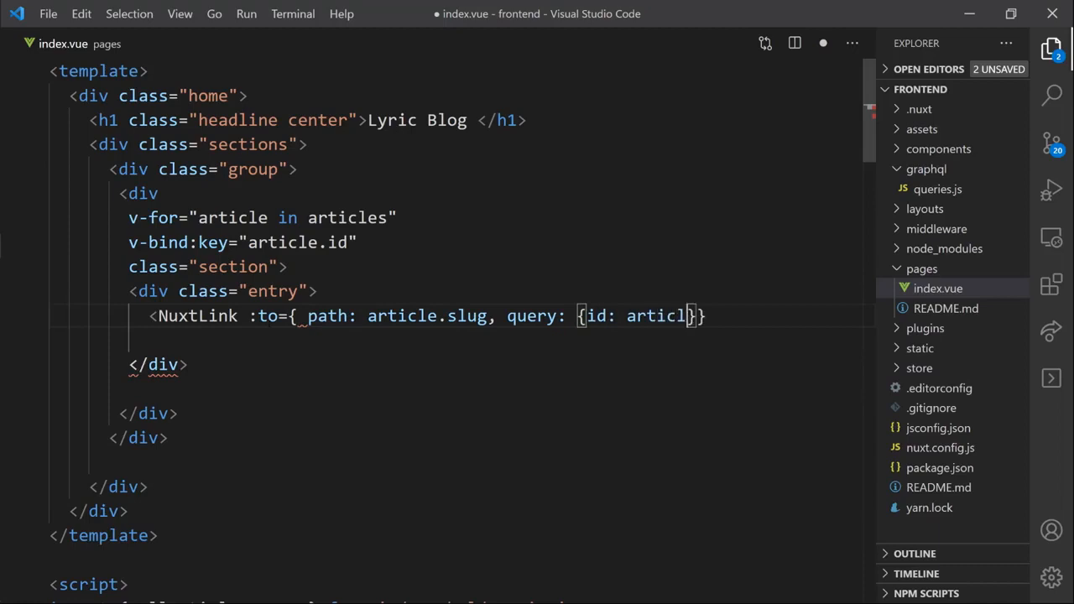
text(e.id)
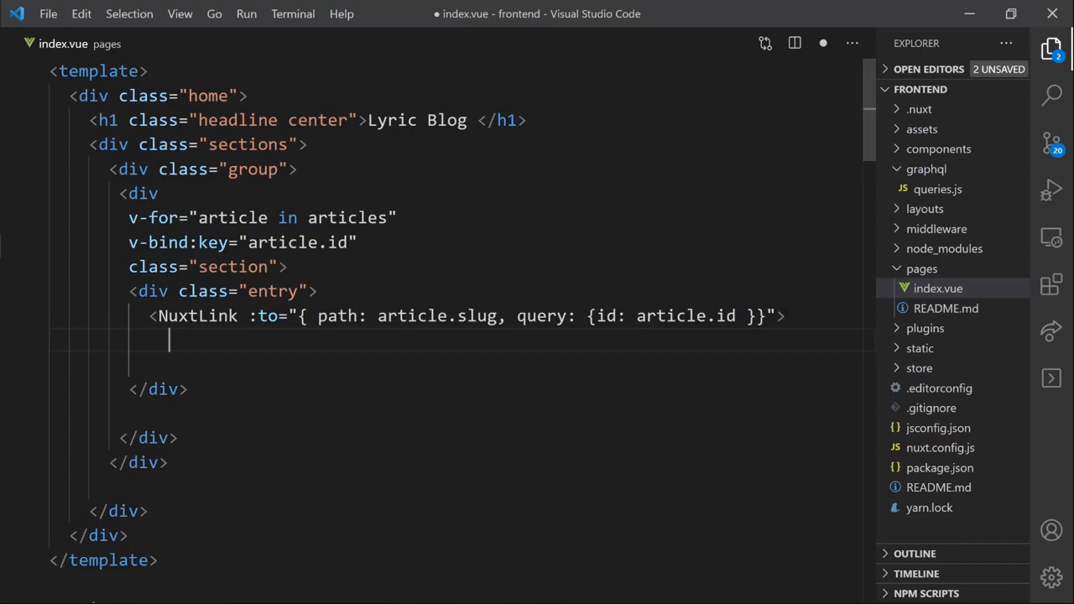
- Inside the link show the title in an h3 and article.date in a subtitle span
text(<h3>)
text(<s)
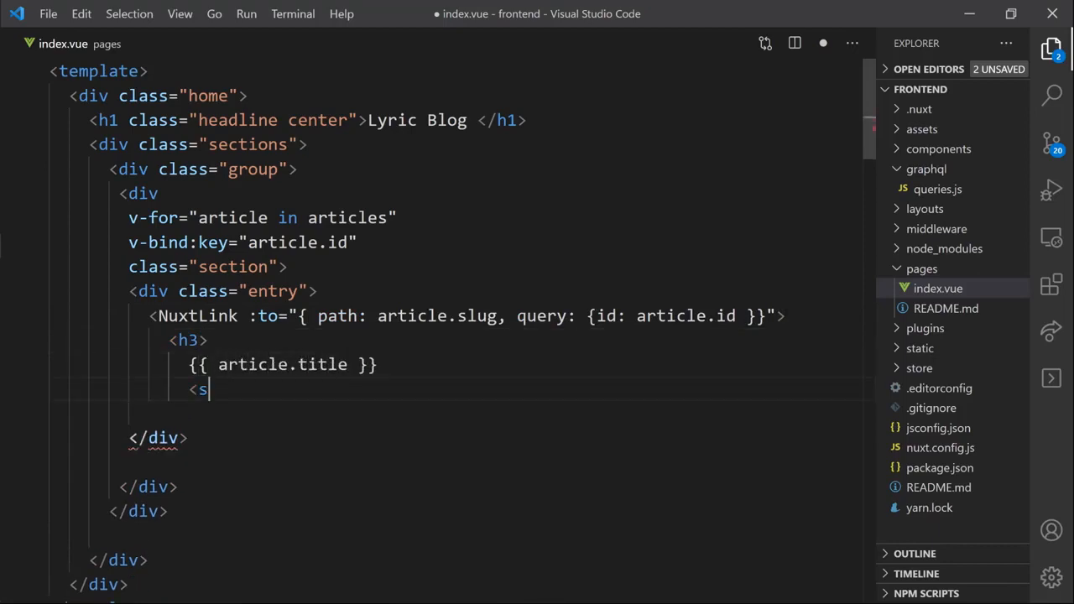
text(pan cla)
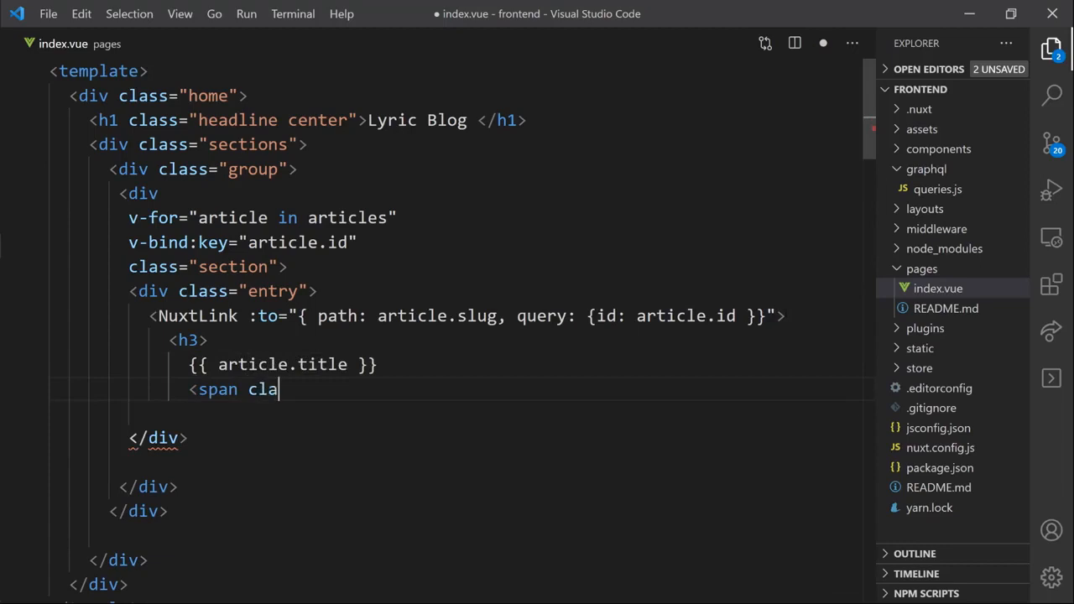
text(ss="")
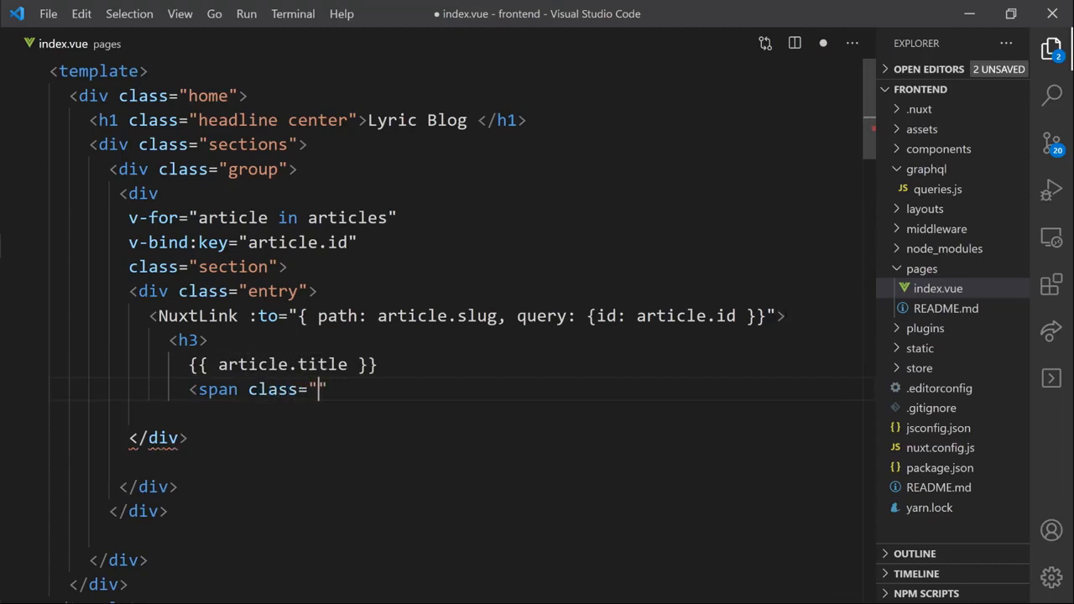
text(subtitle">)
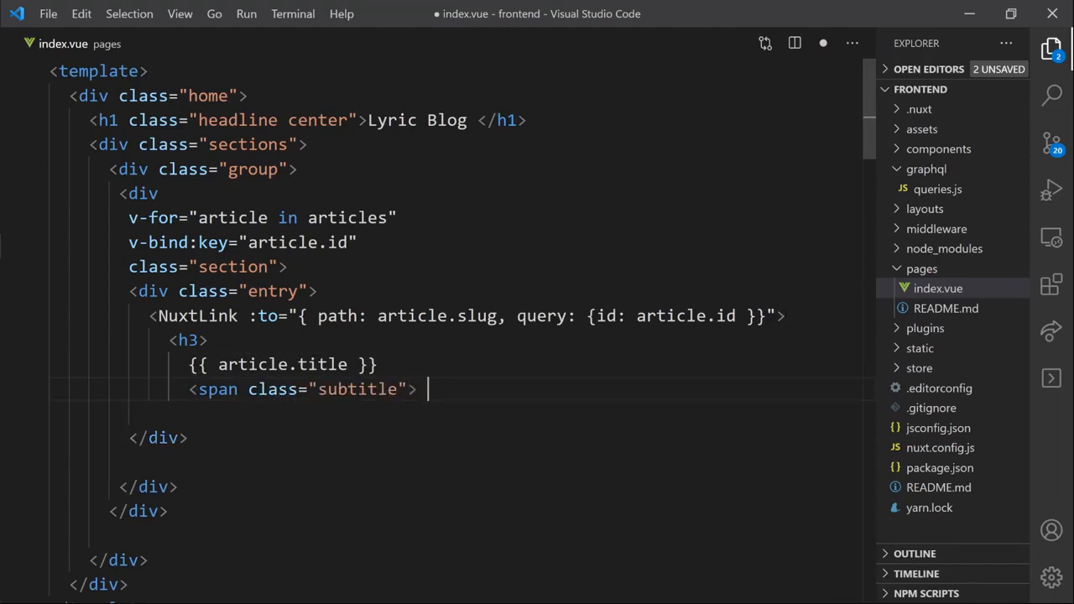
text({{ a}})
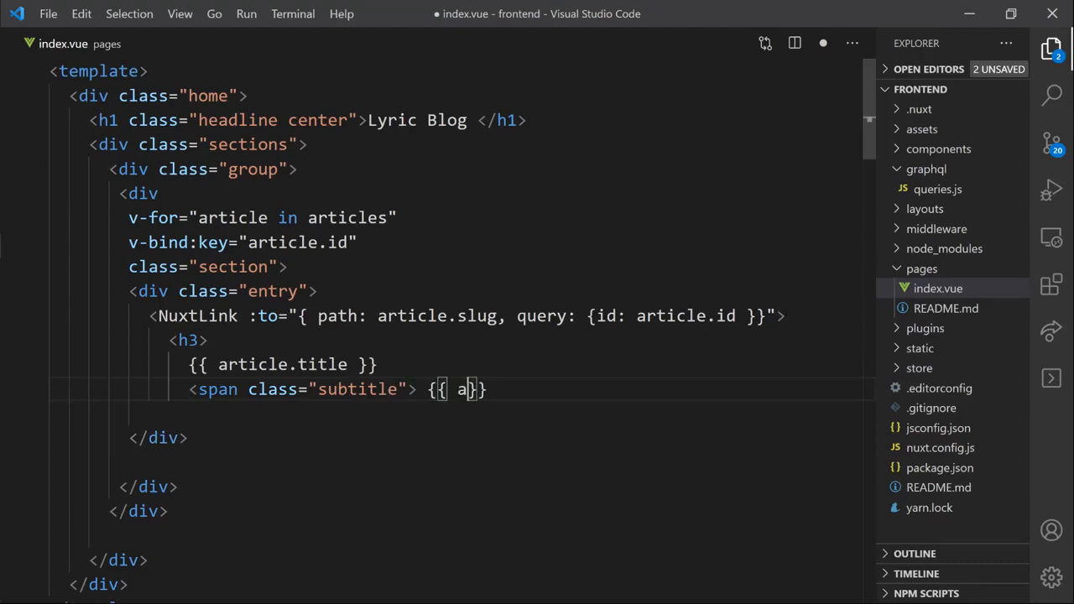
text(rticle.date)
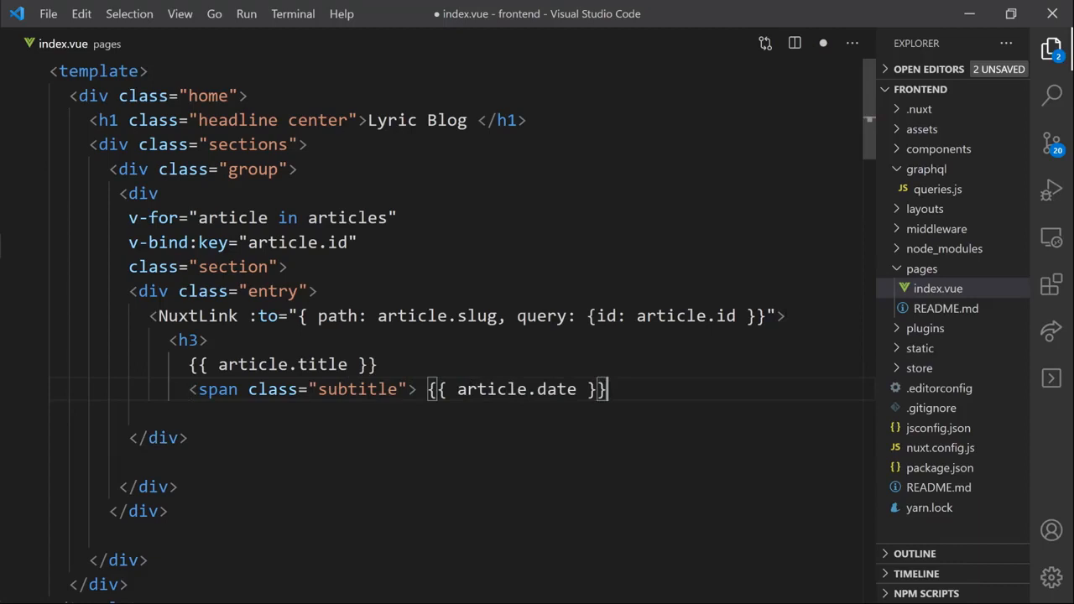
text(</span>)
text(</h3)
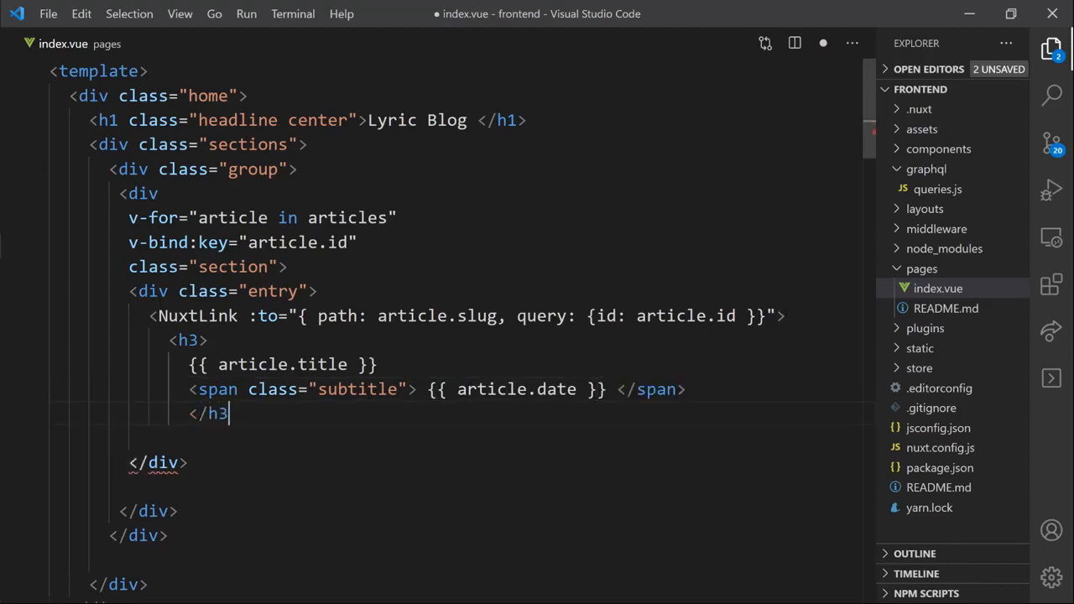
text(</n)
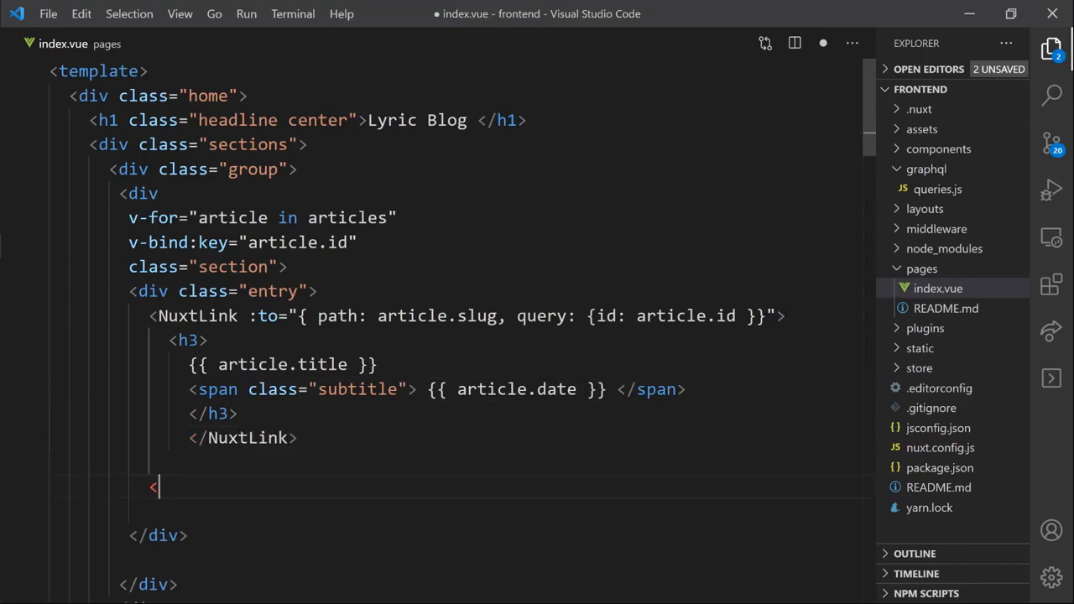
- Add a paragraph showing article.description beneath the link and save index.vue
text(p> {})
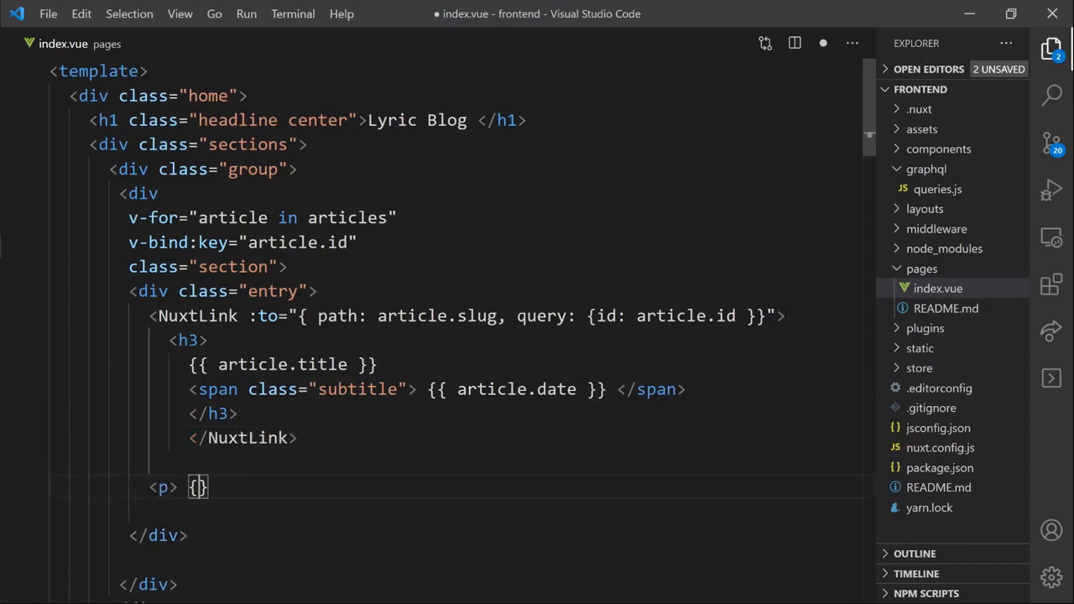
text({)
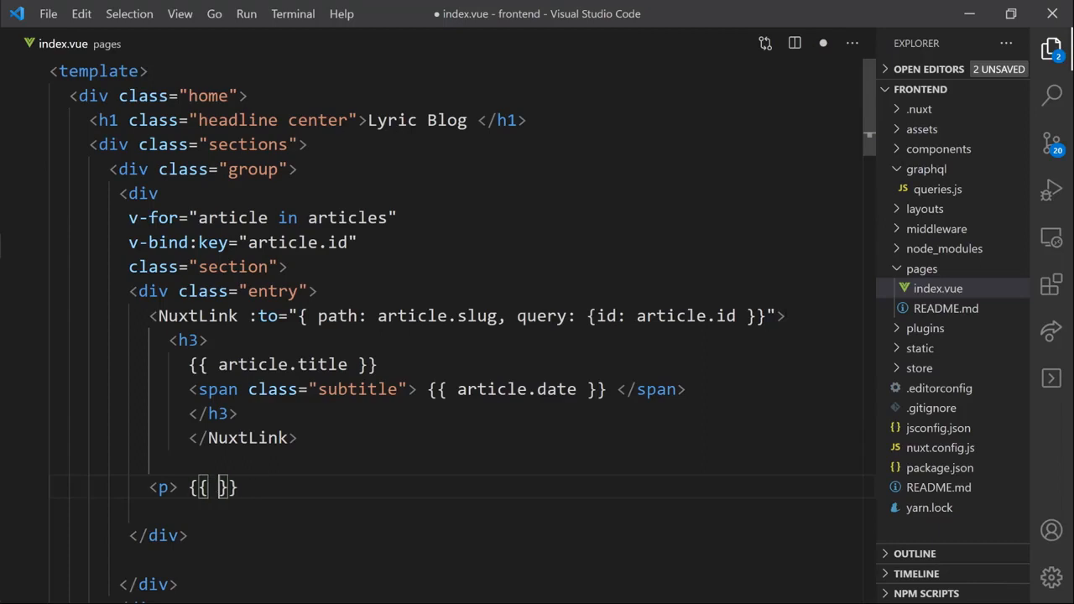
text(article)
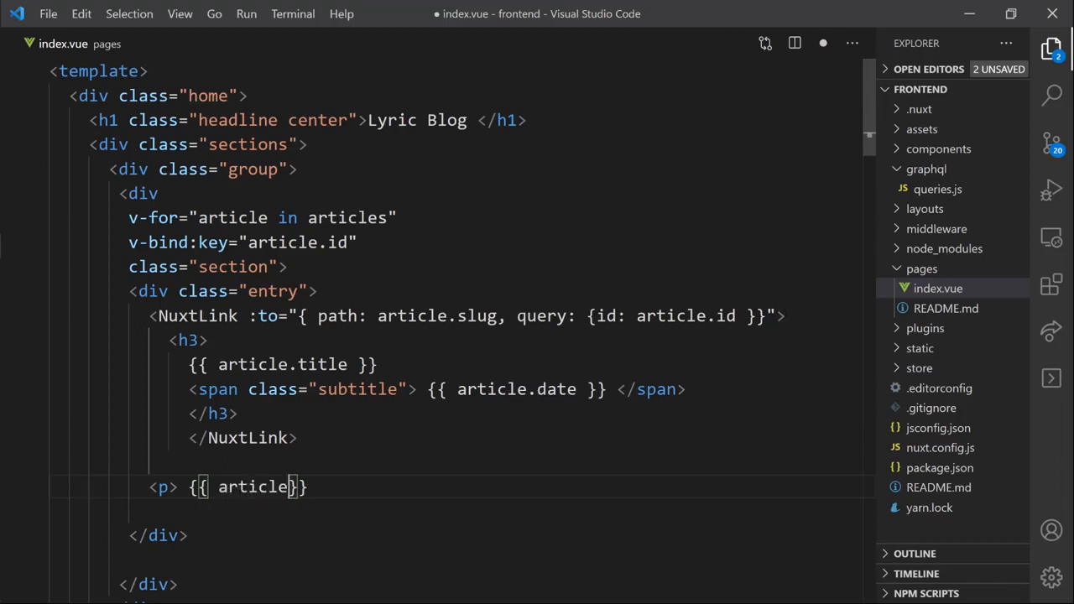
text(.description)
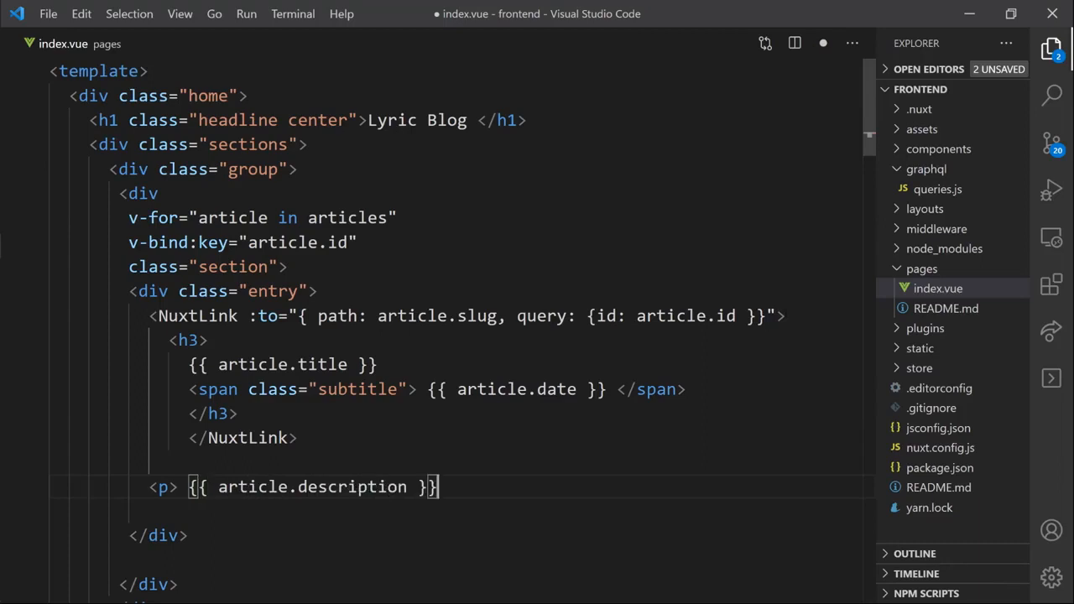
text(</p)
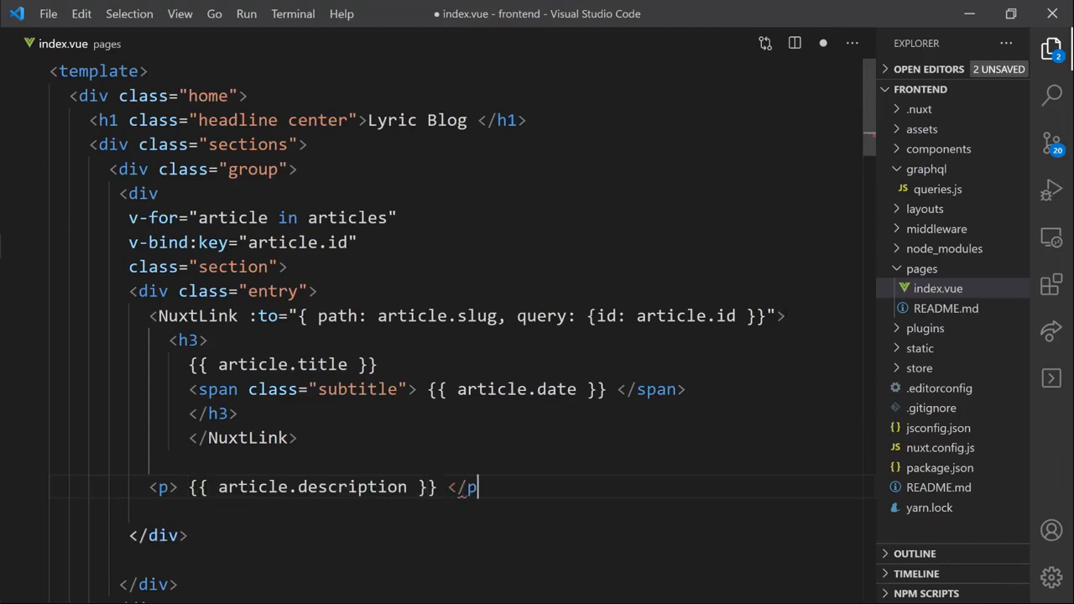
text(>)
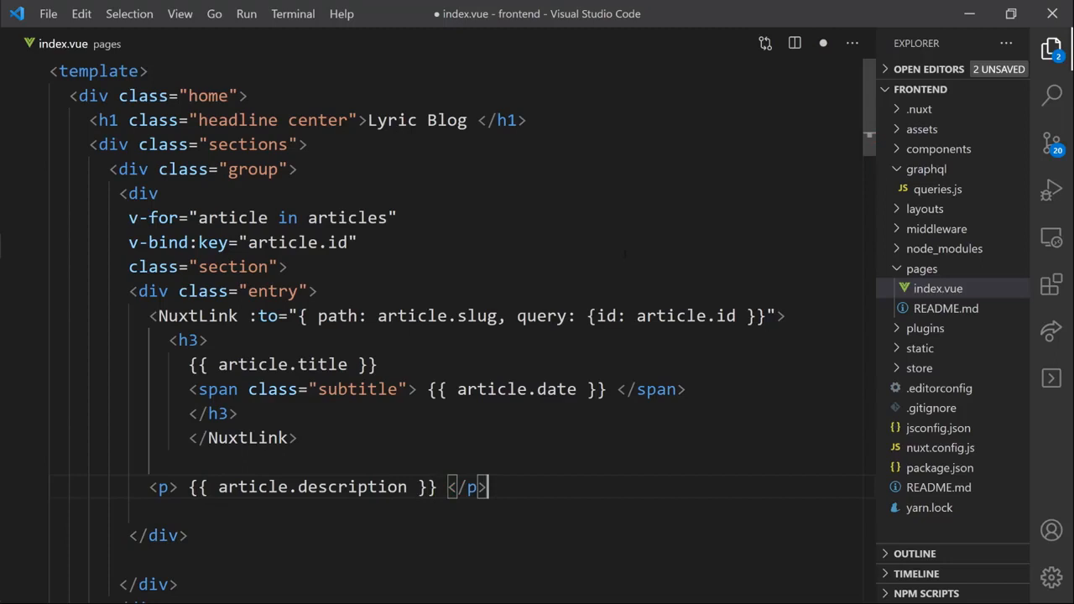
key(ctrl+s)
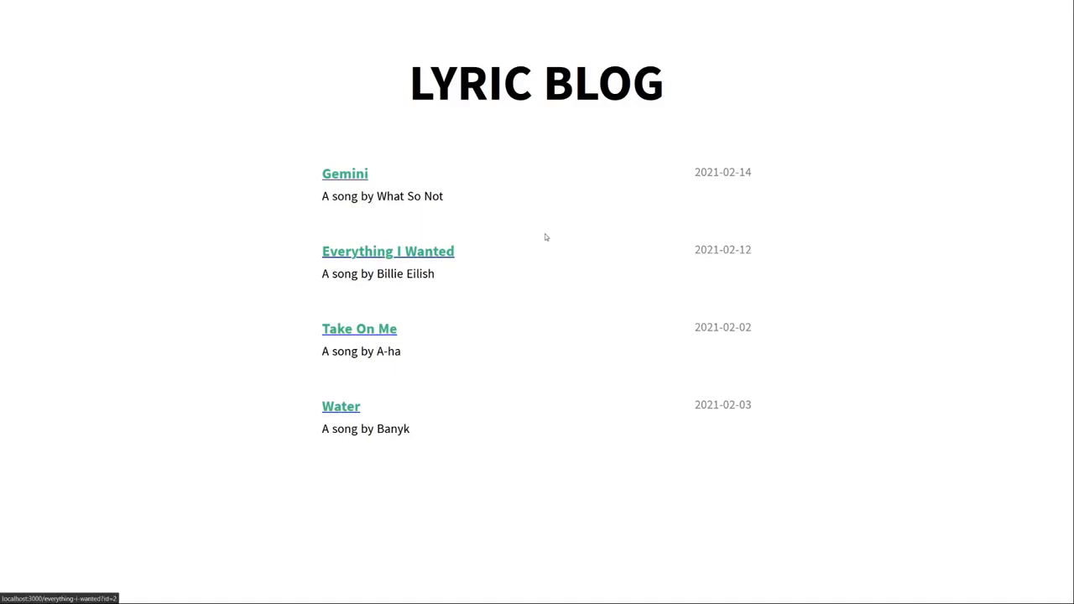
mouse_move(550, 235)
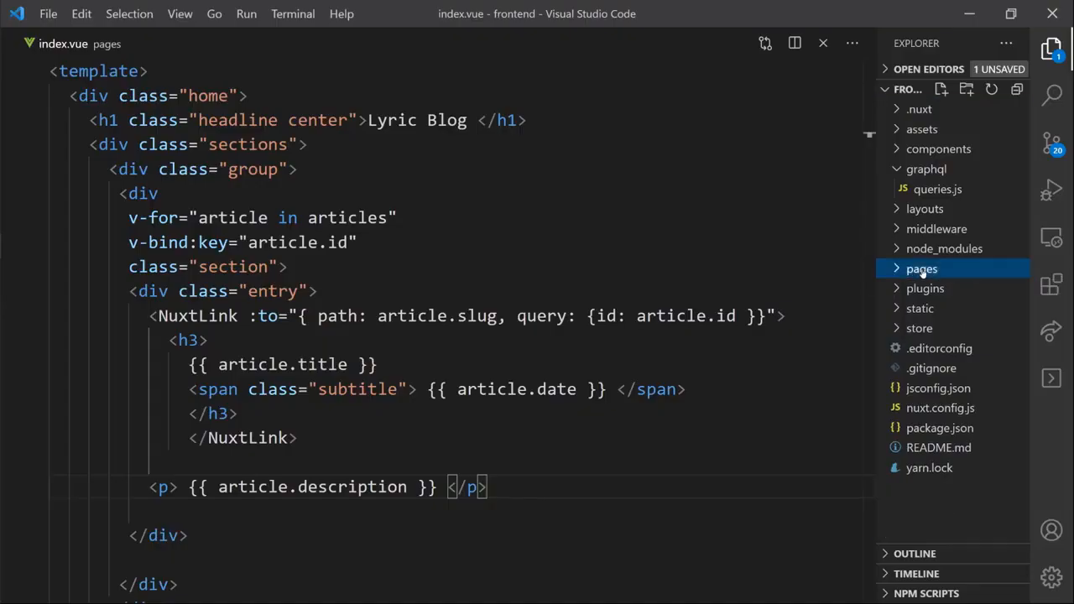
- Create a new _slug.vue file in the pages folder
right_click(922, 269)
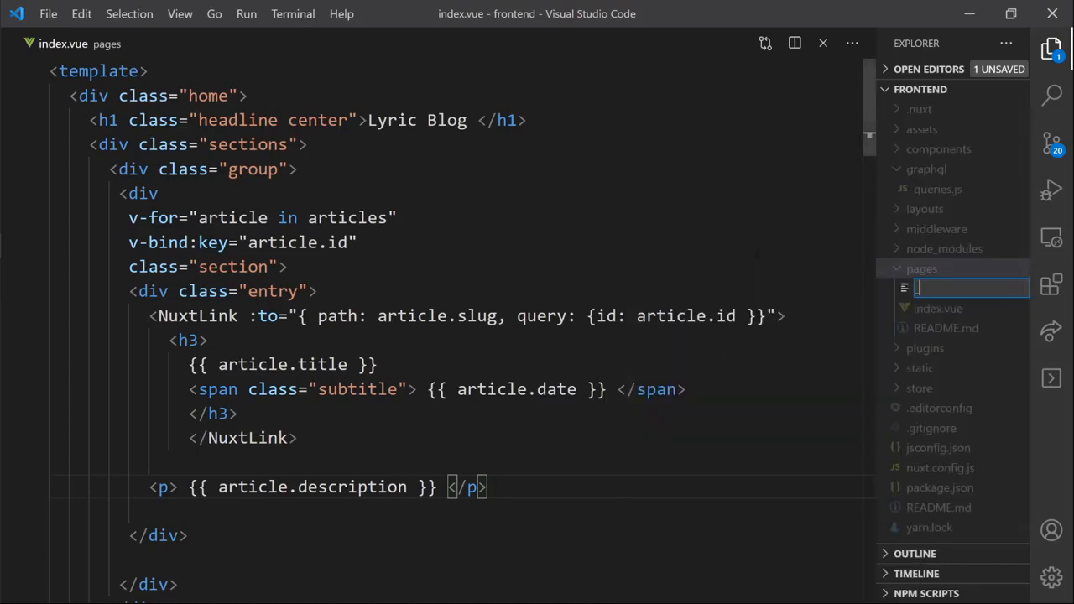
text(_slug.)
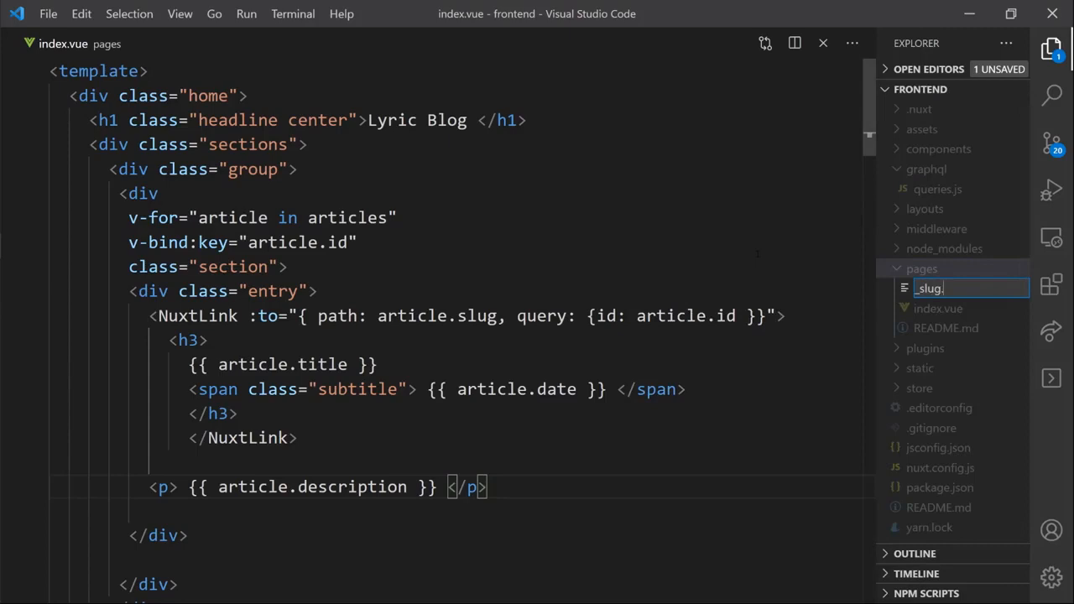
key(Return)
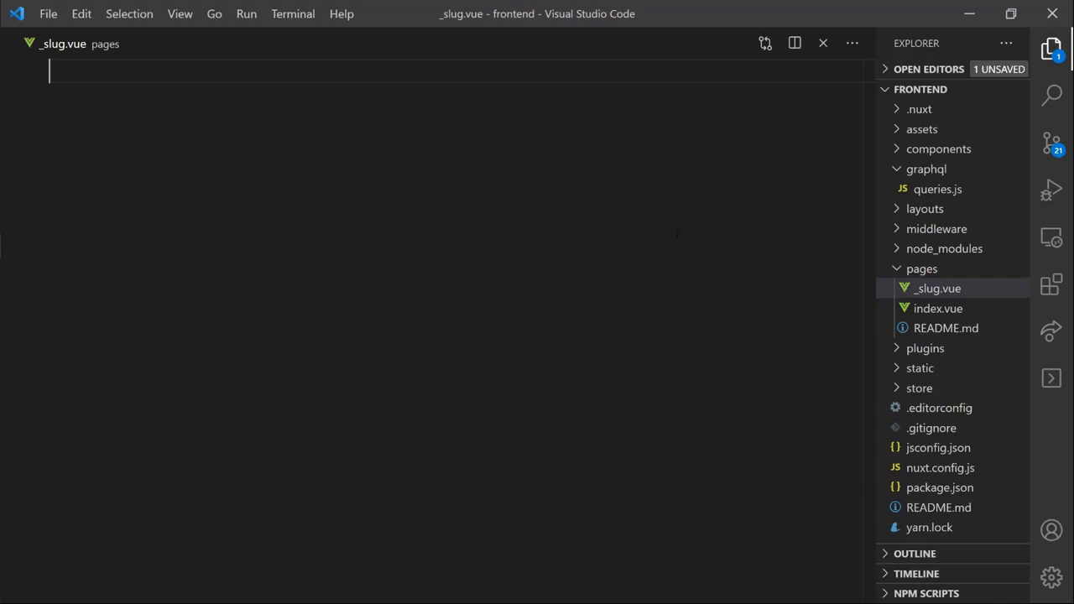
mouse_move(651, 252)
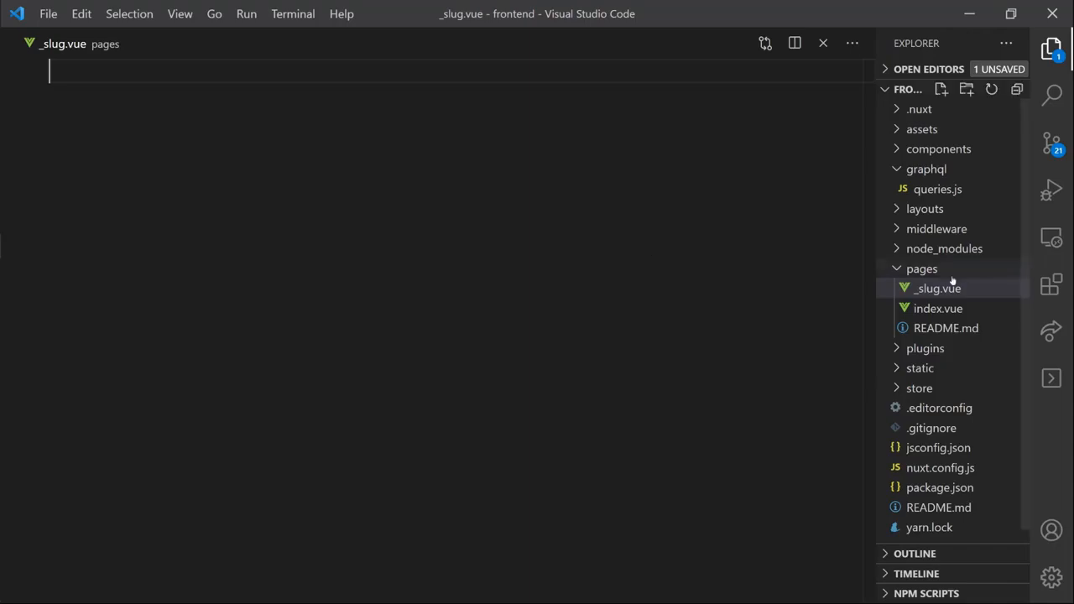
- Copy all of index.vue's code into the new _slug.vue page
click(938, 309)
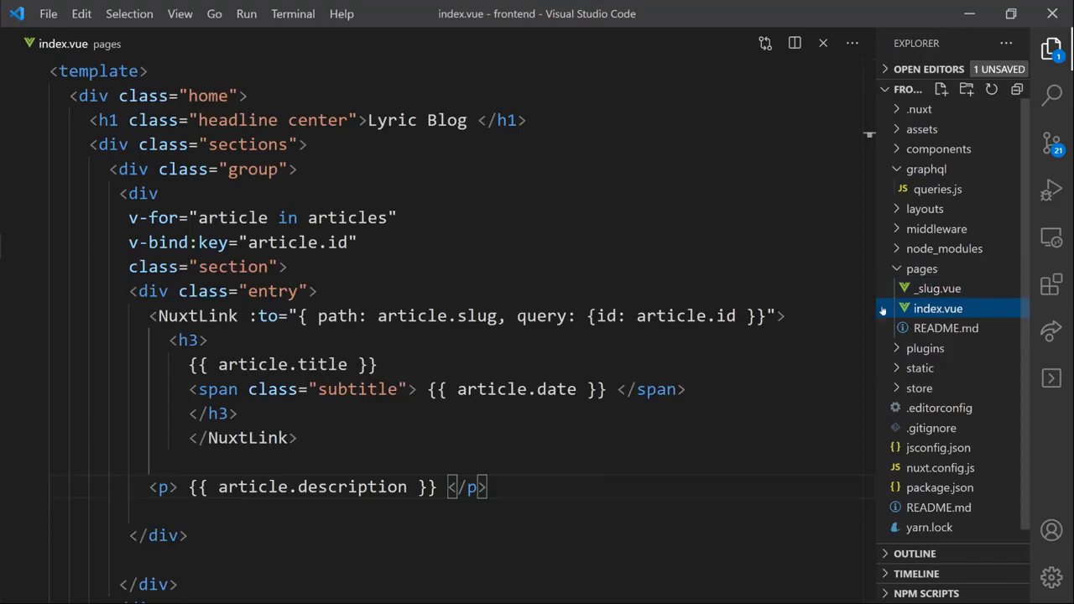
key(ctrl+a)
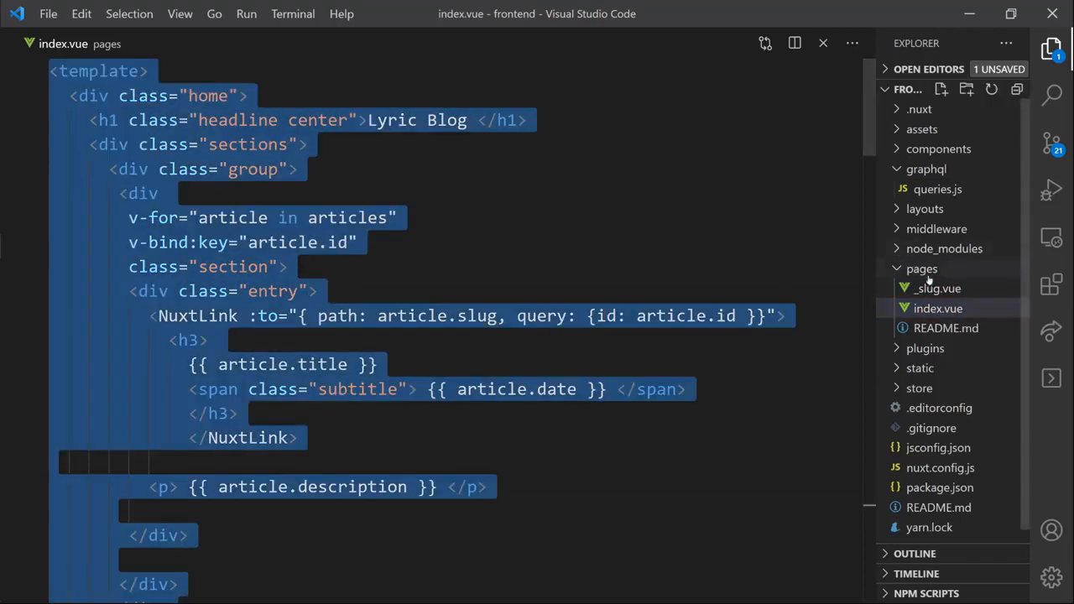
click(938, 289)
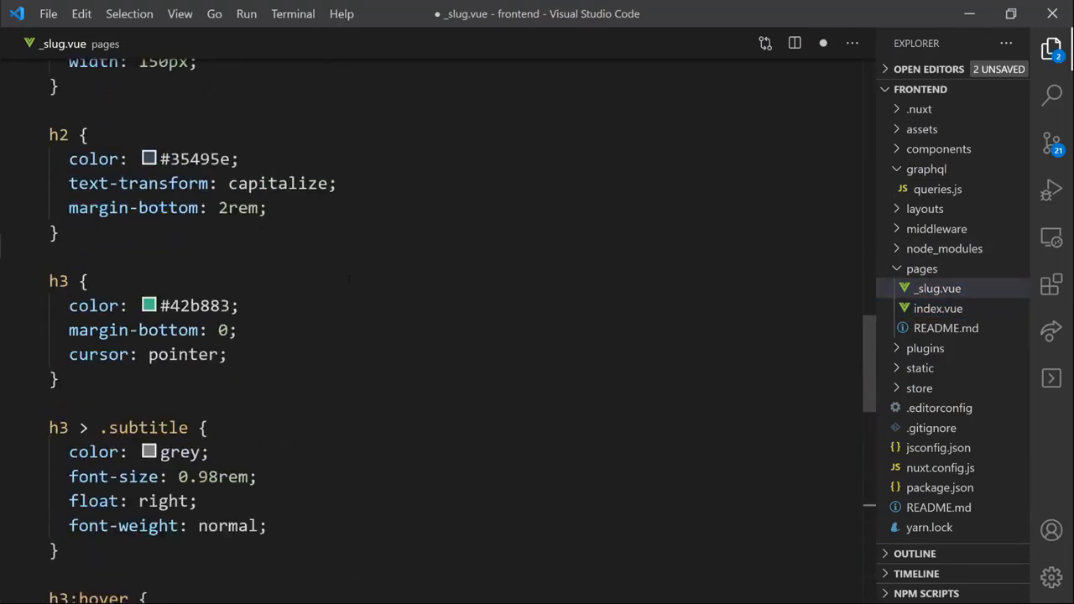
scroll(up, 3)
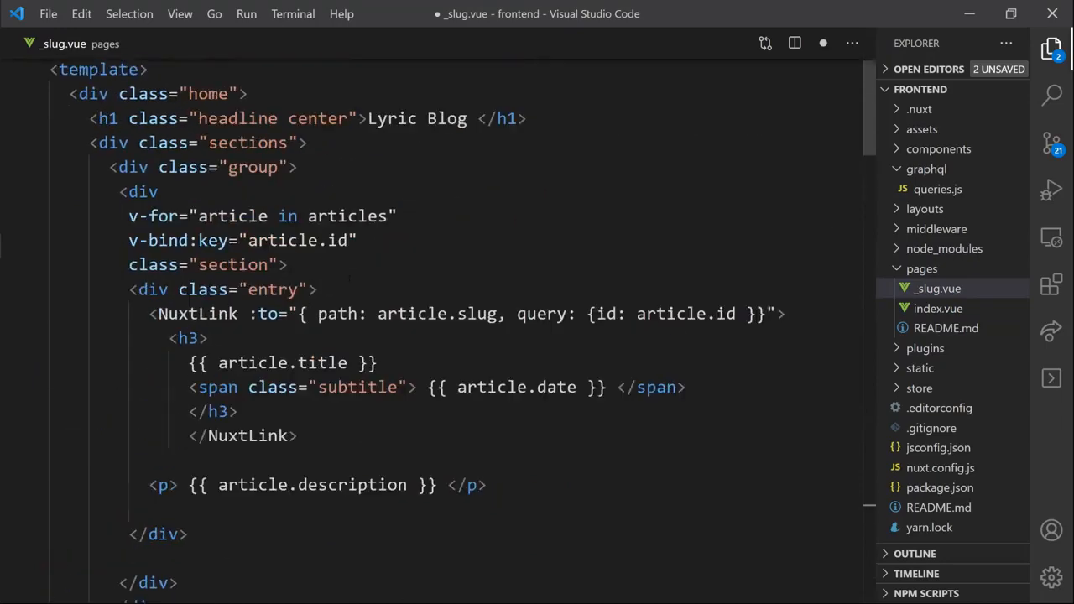
scroll(down, 3)
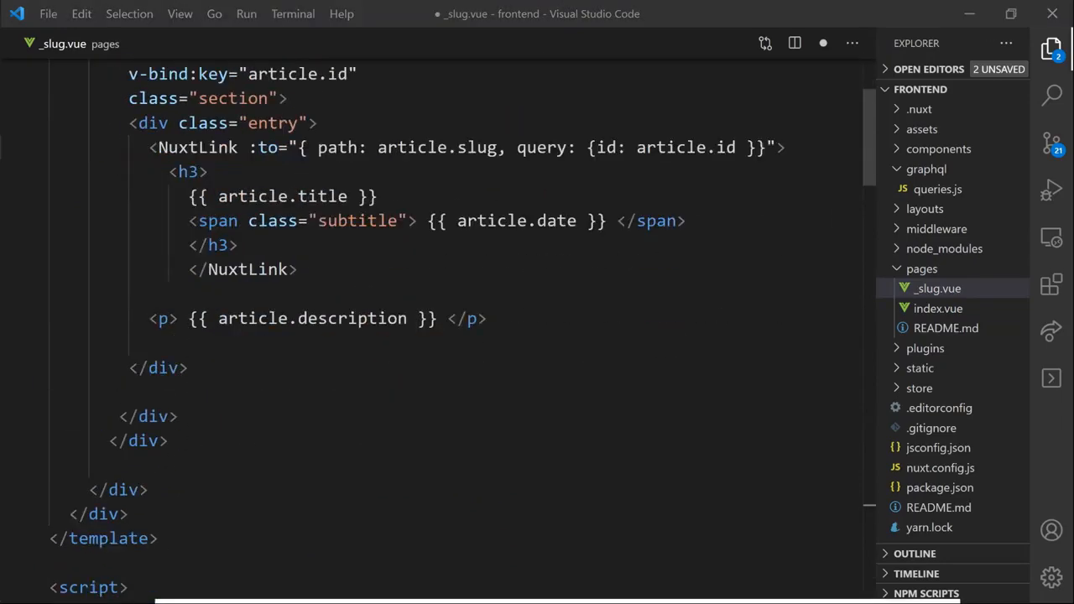
scroll(down, 3)
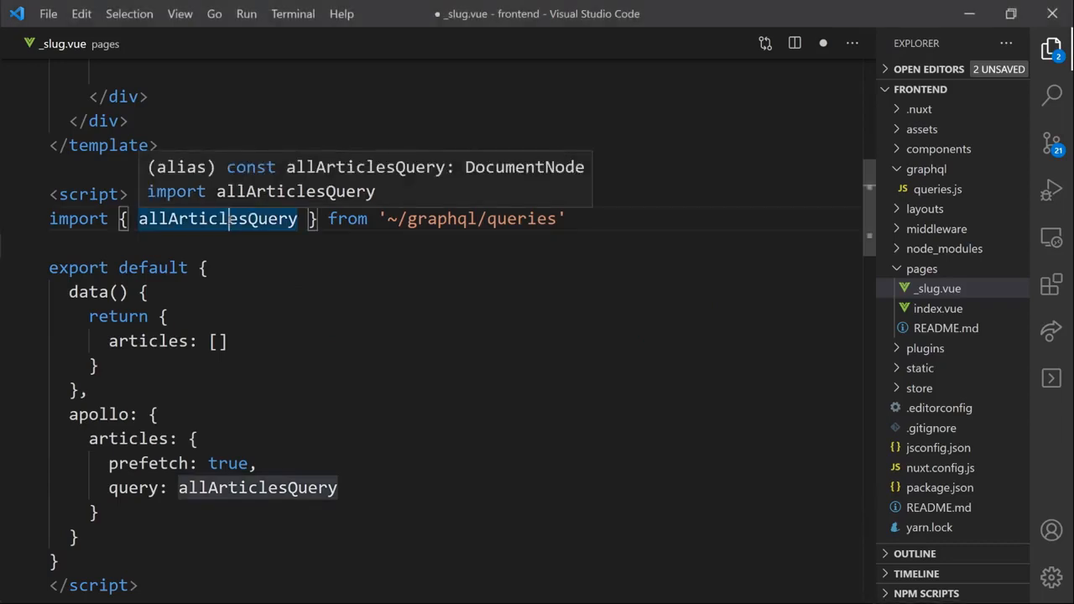
- Add singleArticleQuery taking $id: ID! and fetching article(id: $id) in queries.js, then save
click(936, 187)
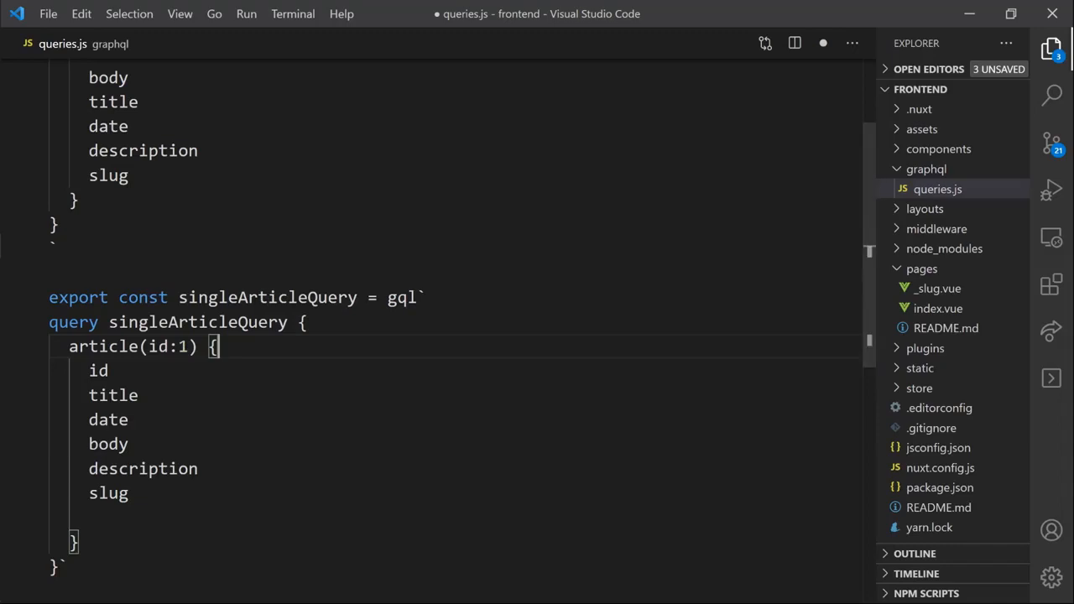
text(($id))
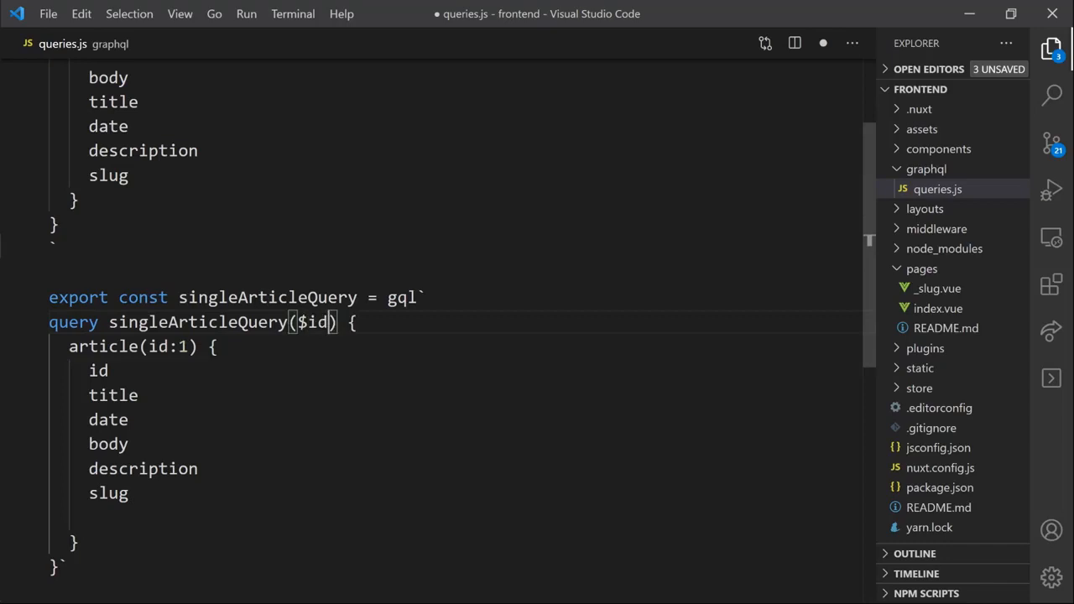
text(:)
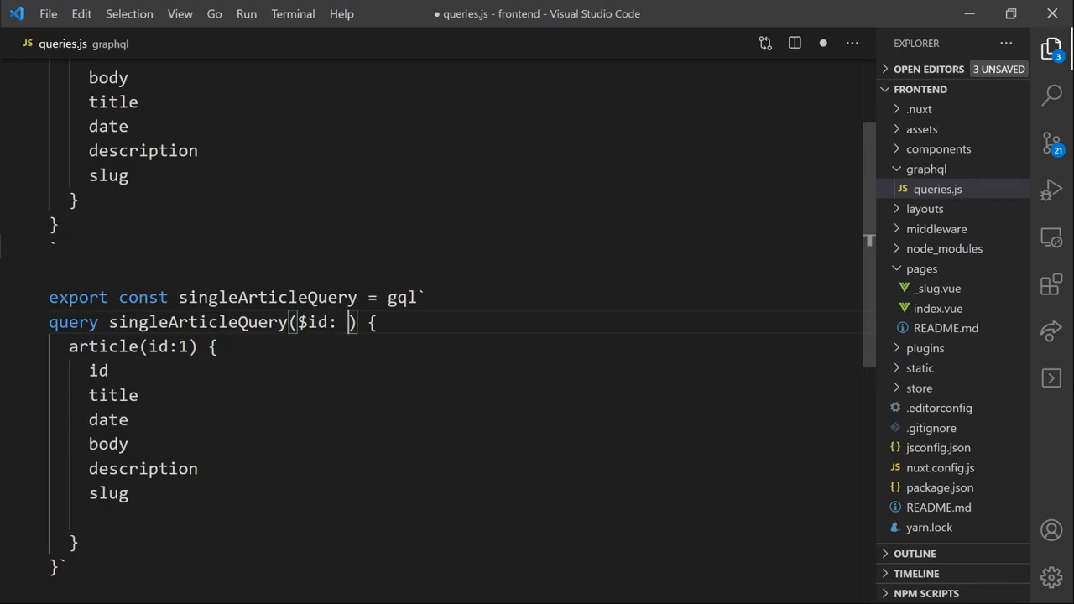
text(ID!)
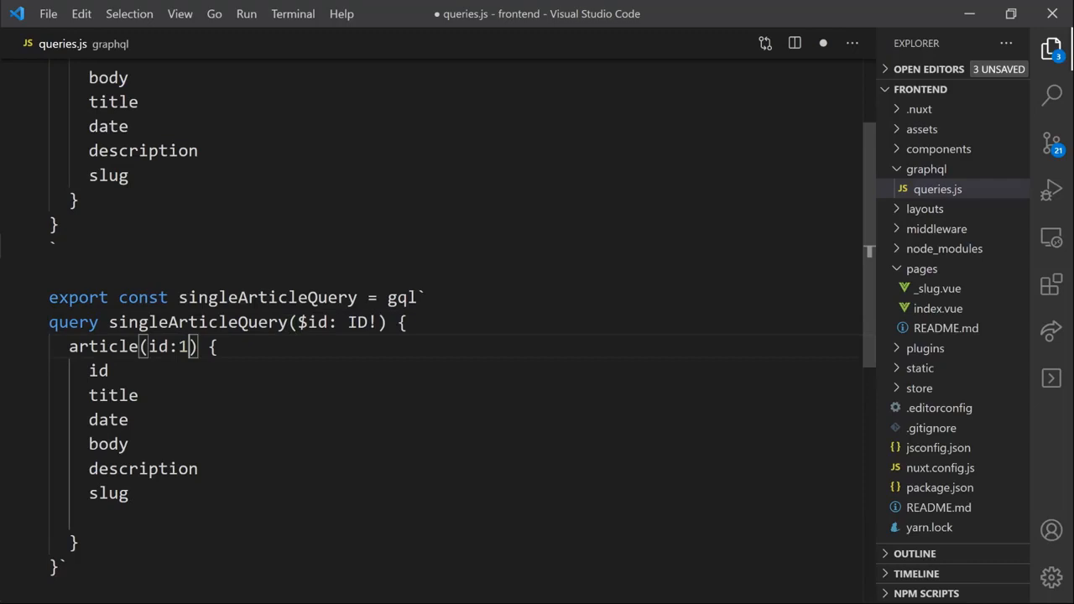
key(Backspace)
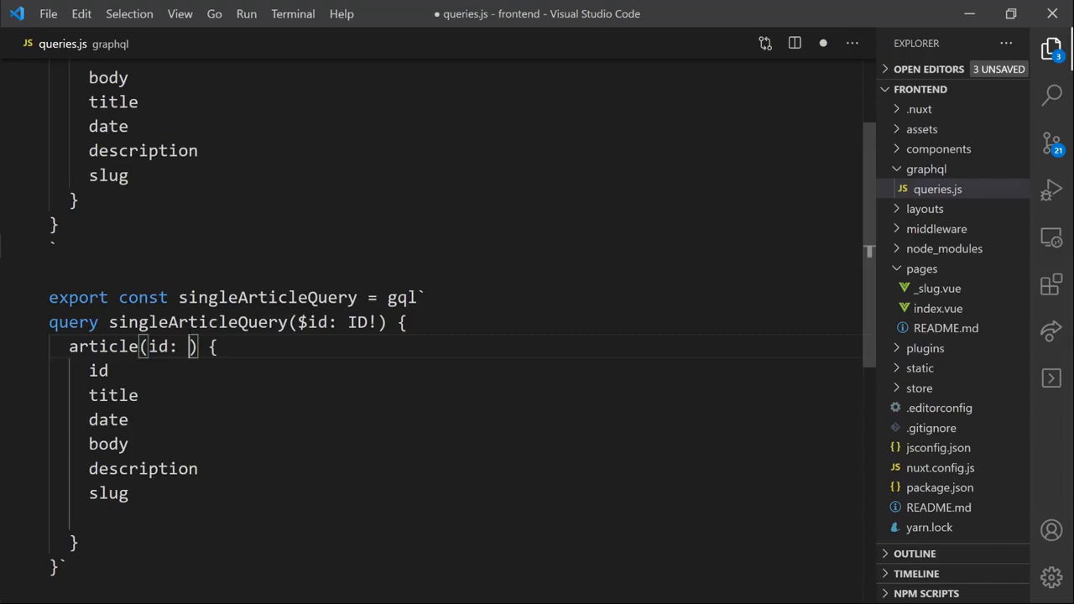
text($id)
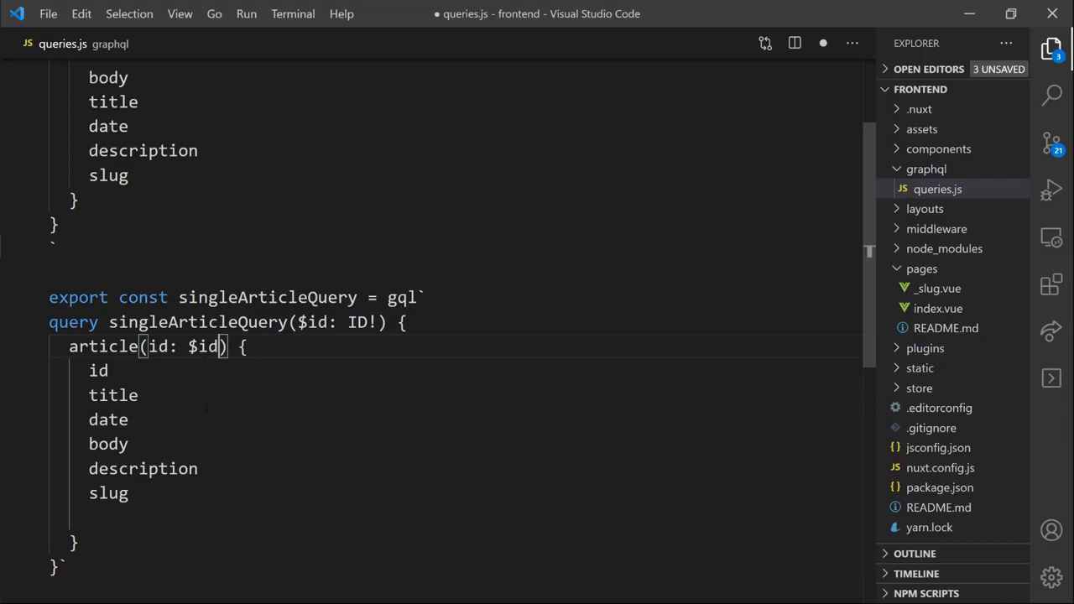
key(ctrl+s)
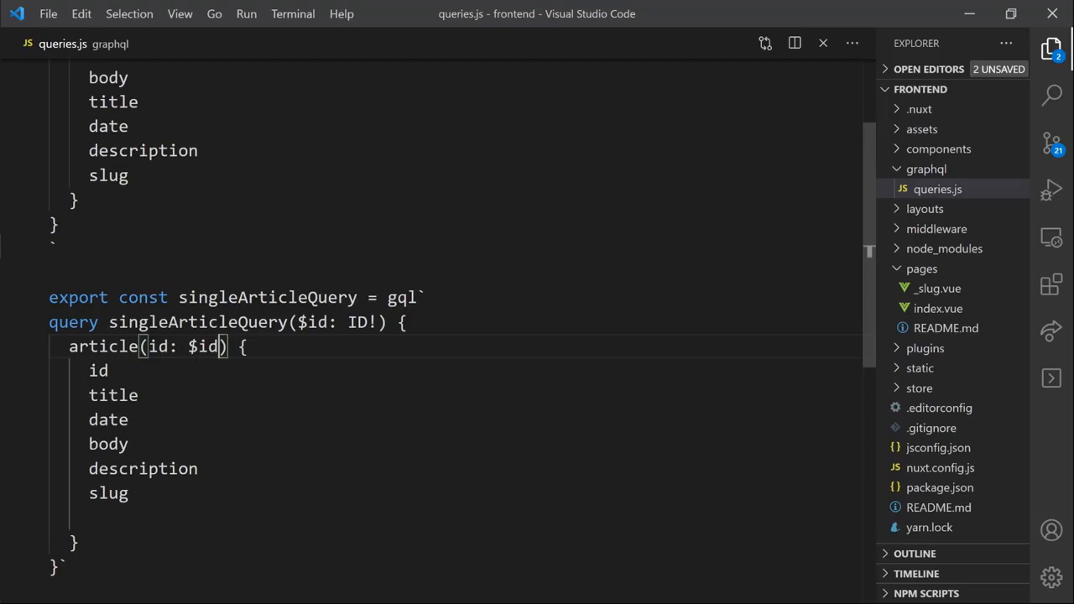
- Switch _slug.vue to import and use singleArticleQuery instead of allArticlesQuery
click(938, 289)
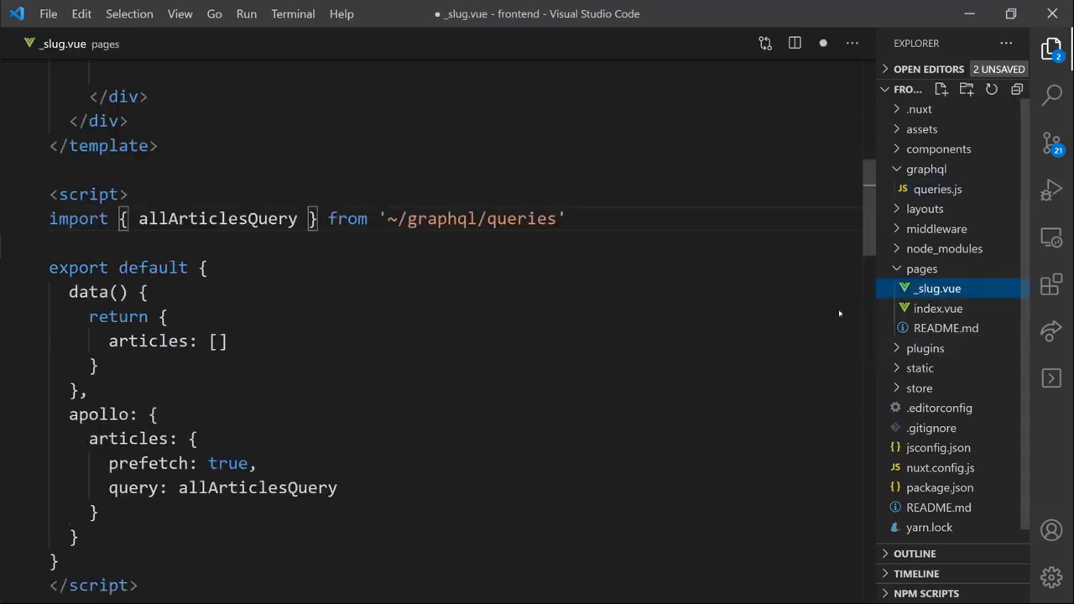
double_click(216, 218)
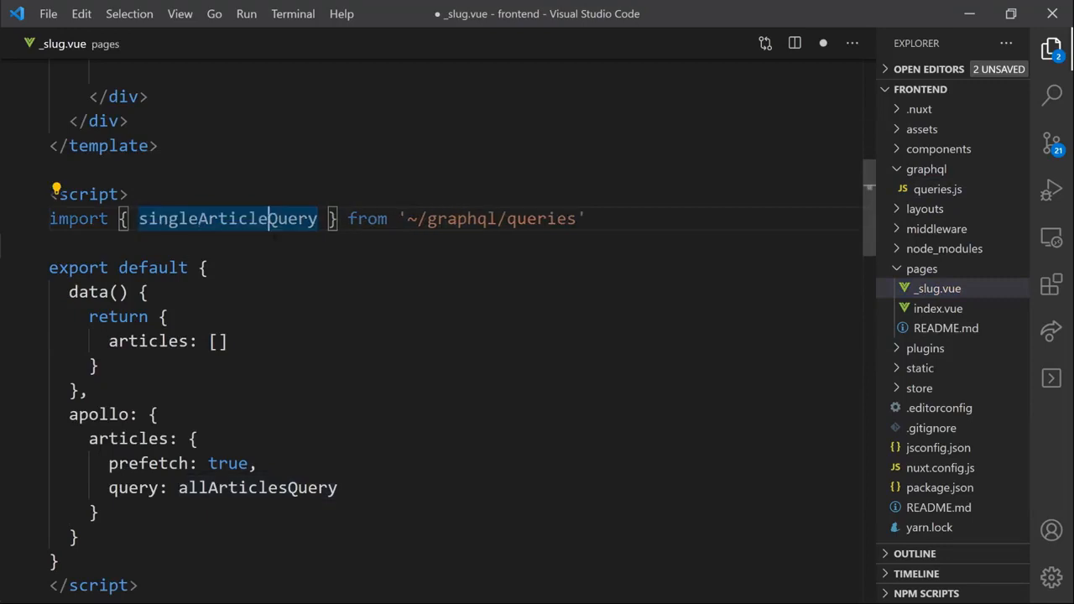
scroll(down, 3)
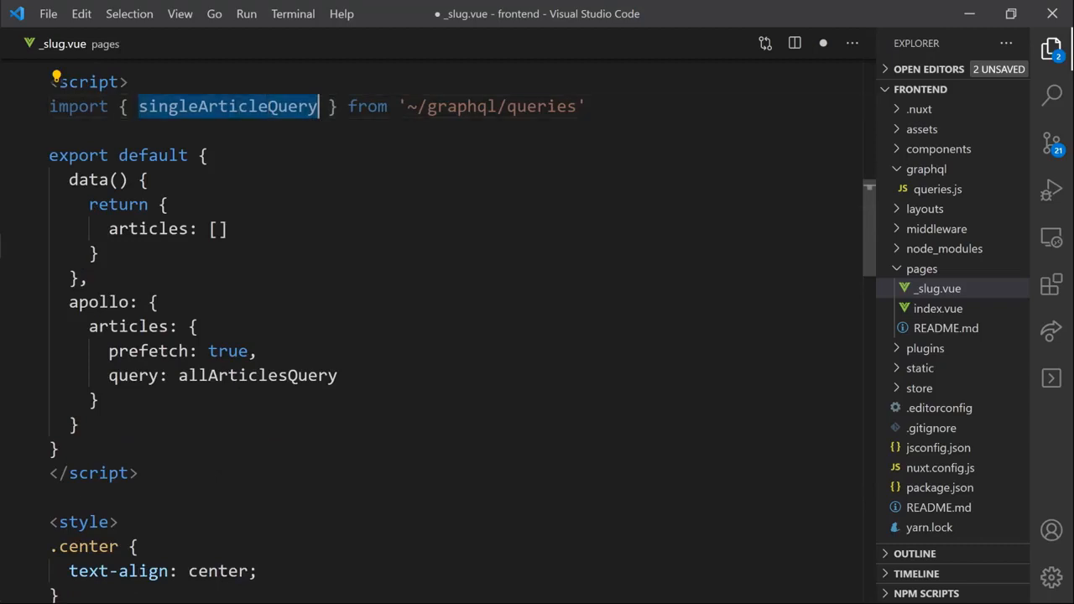
text(singleArticleQuery)
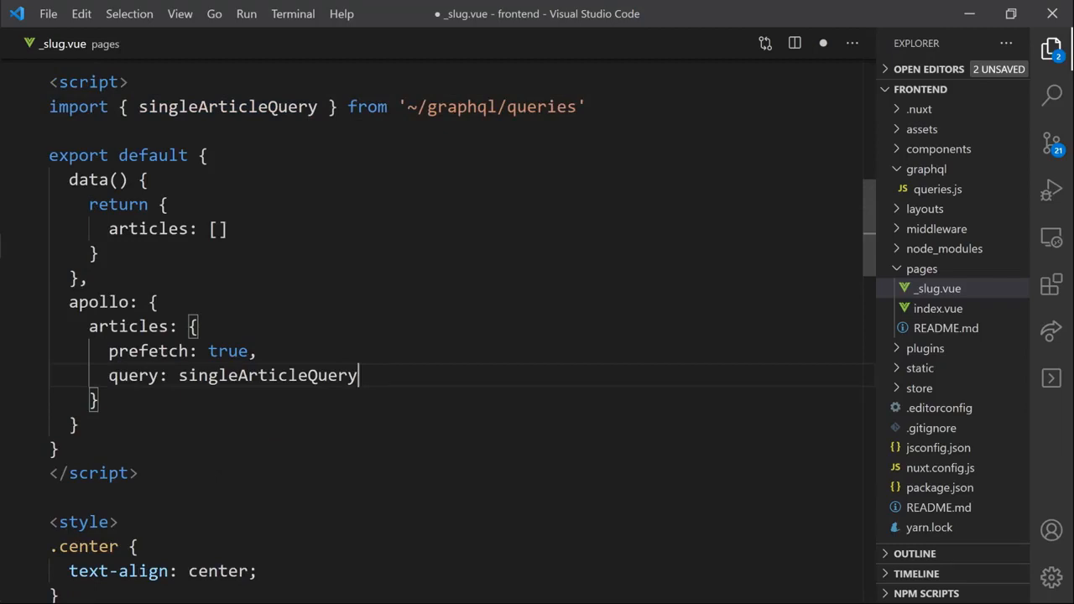
text(,)
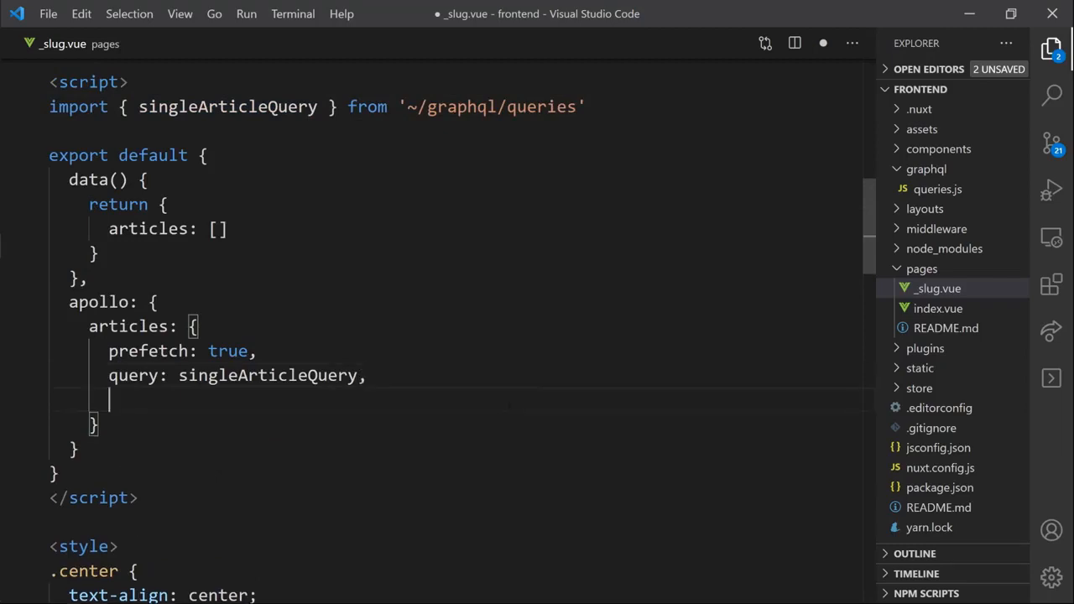
- Add variables() returning id from this.$route.query.id to the apollo query
text(variables)
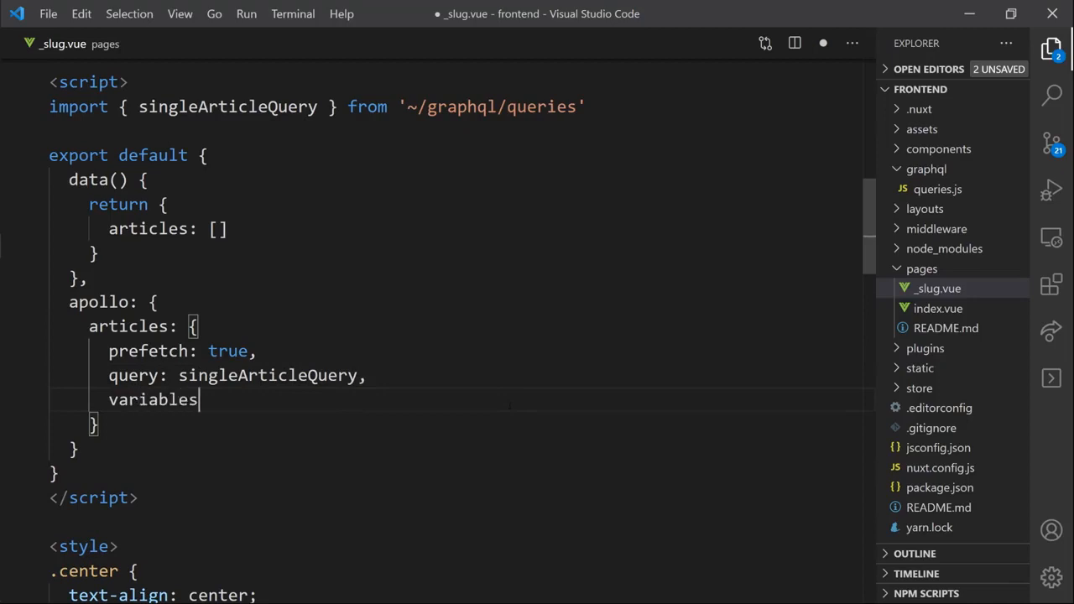
text(() {)
text(i)
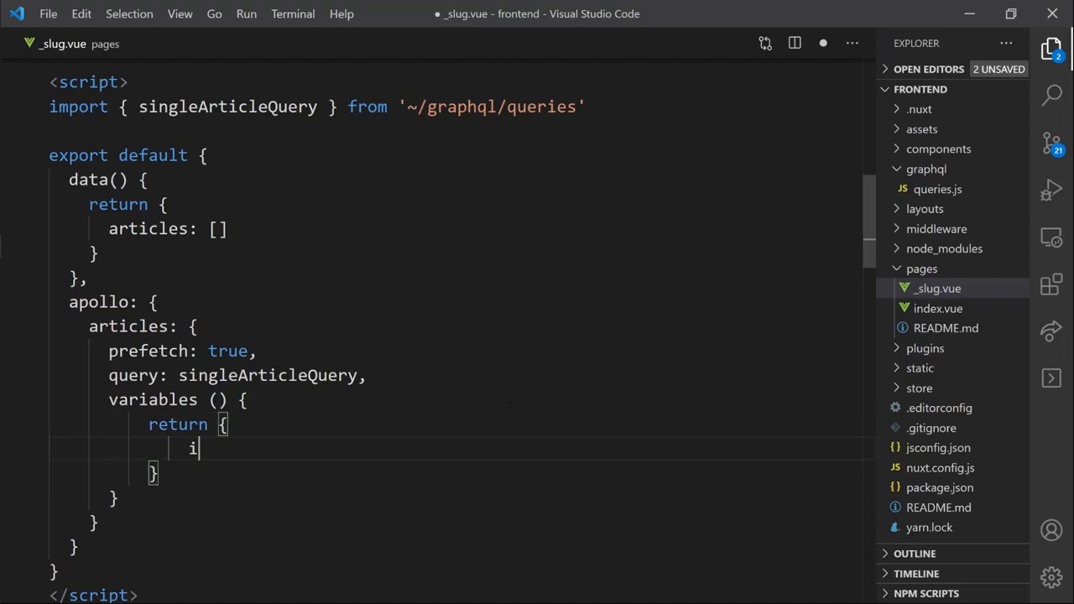
text(d: this.)
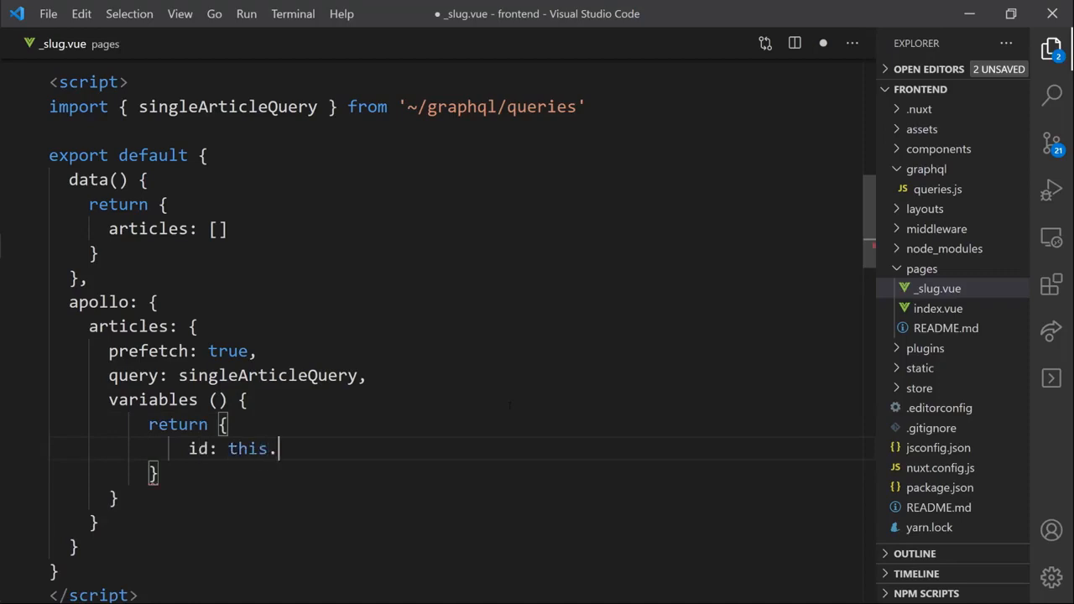
text($route)
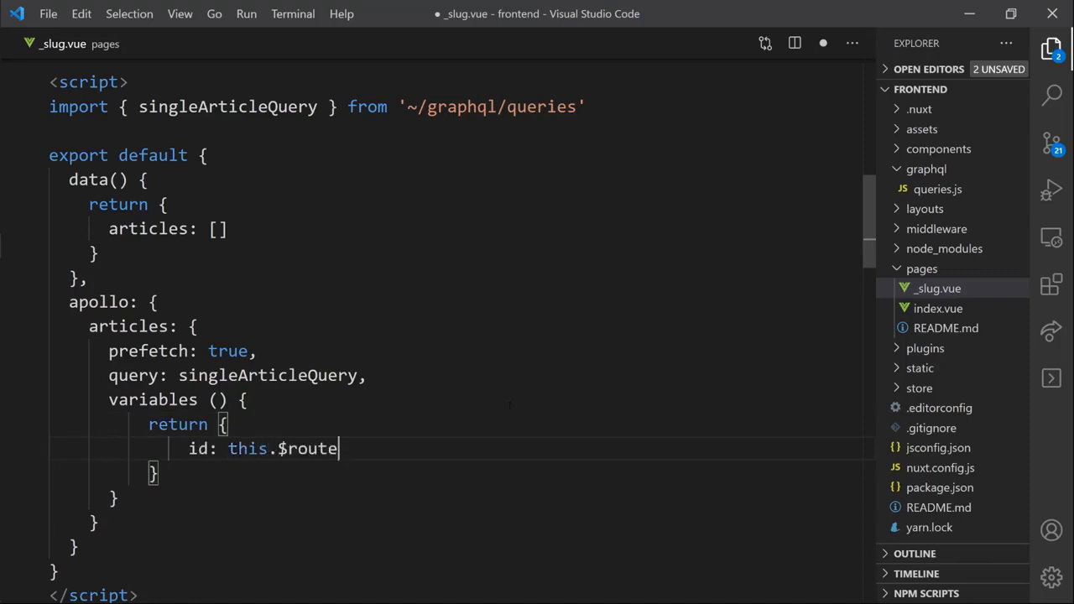
text(.query.i)
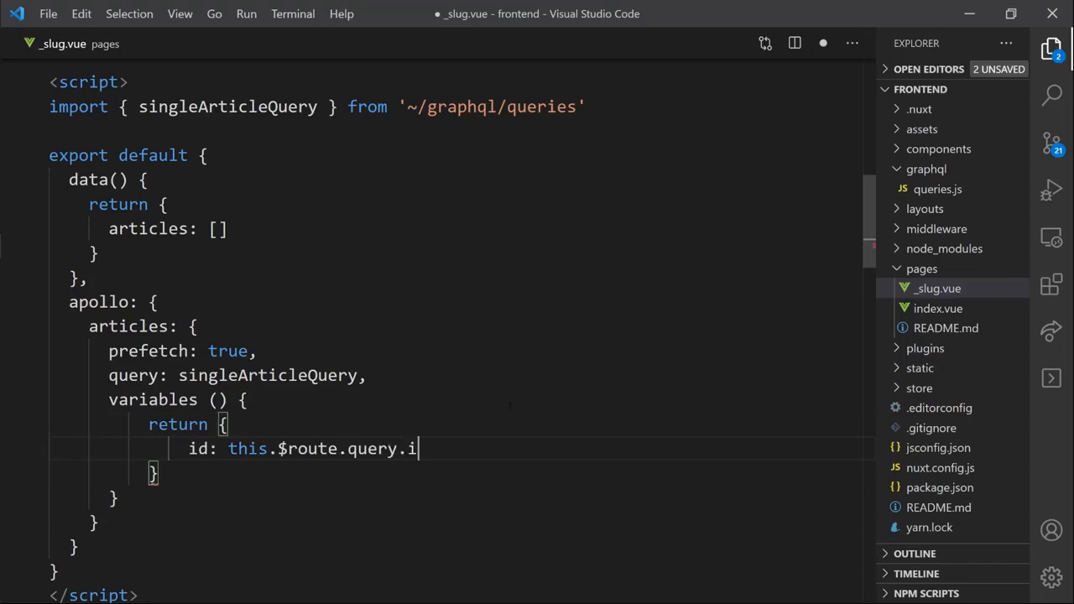
text(d)
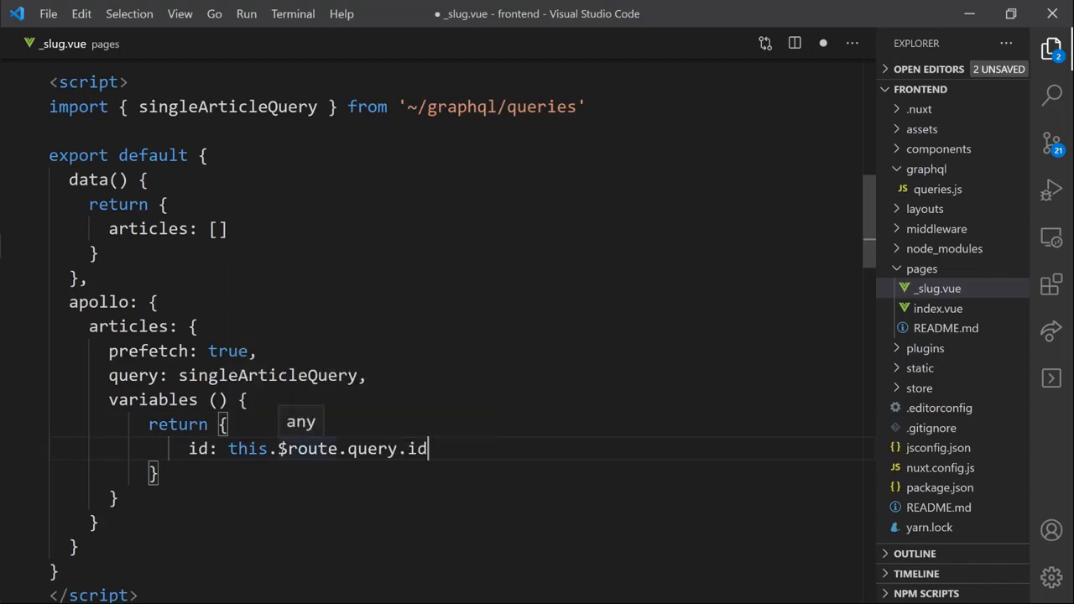
click(938, 308)
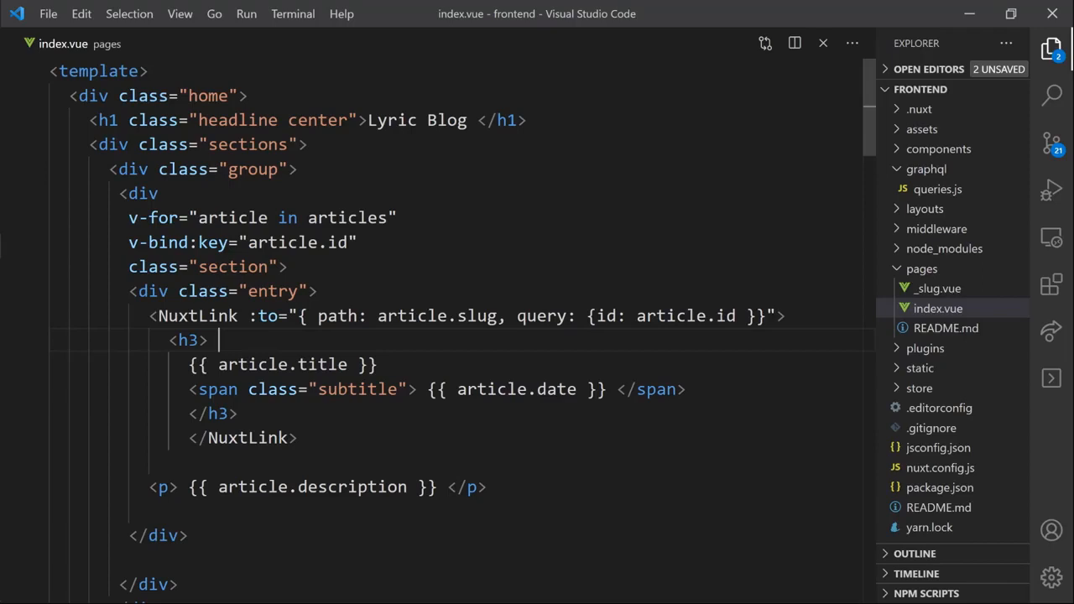
- Rename _slug.vue's data property and apollo key from articles to article
click(938, 289)
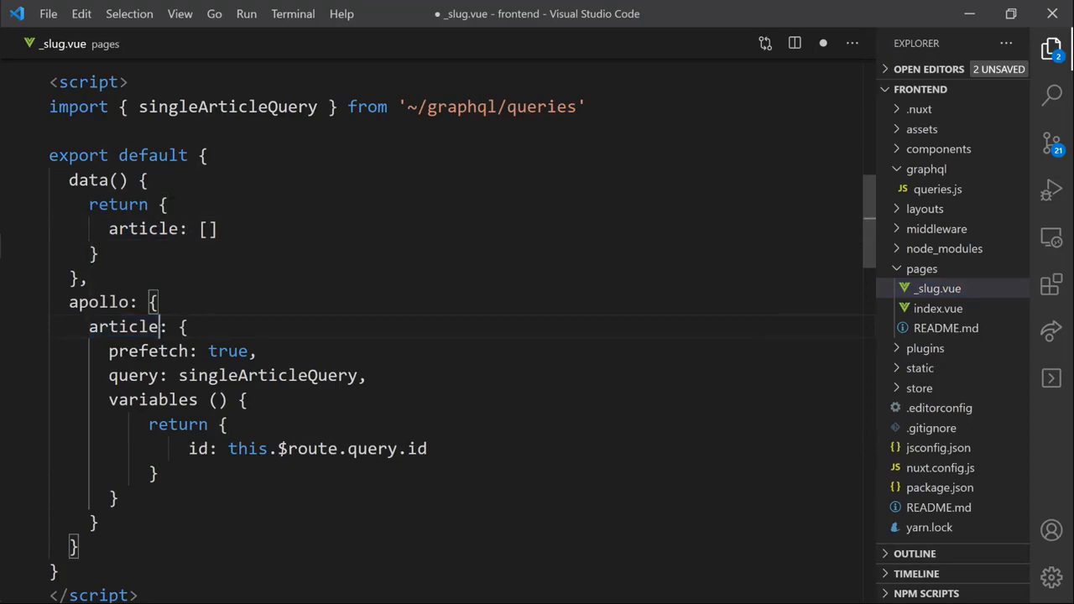
- Replace the Lyric Blog heading text with {{ article.title }}
scroll(up, 3)
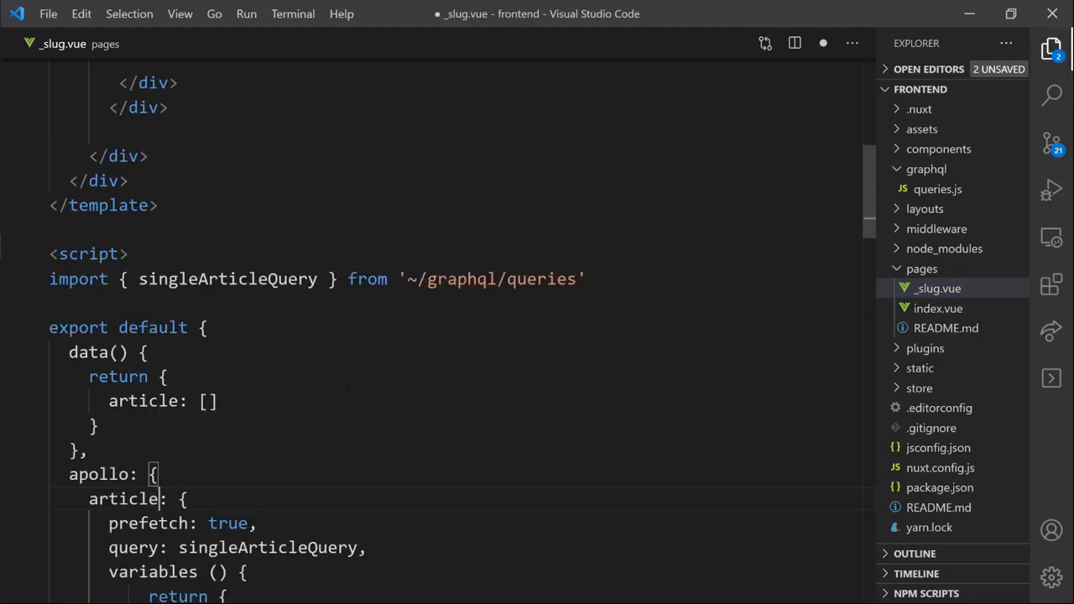
scroll(up, 3)
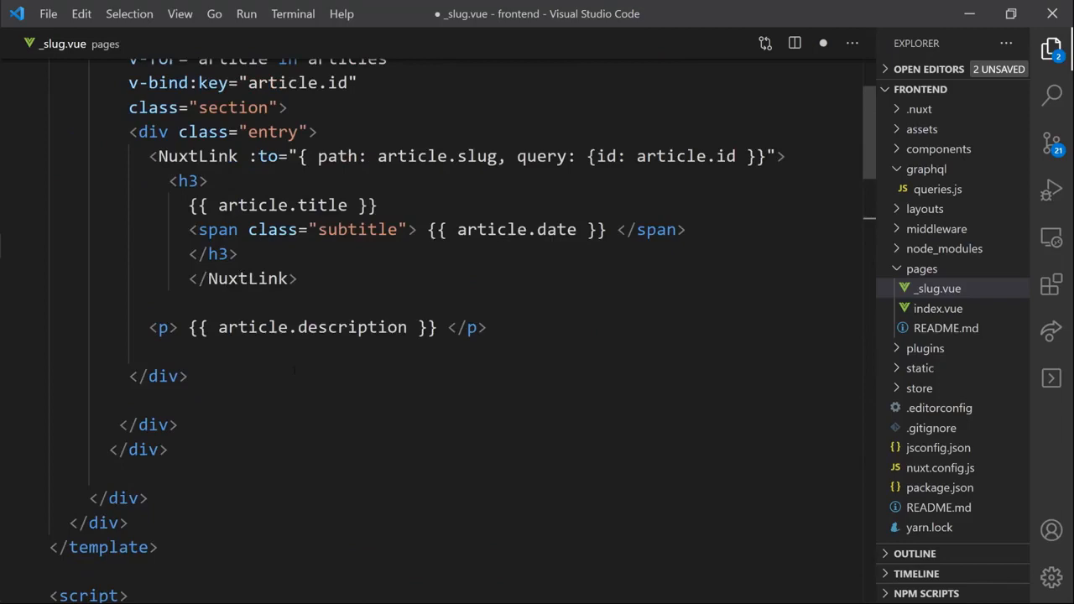
scroll(up, 3)
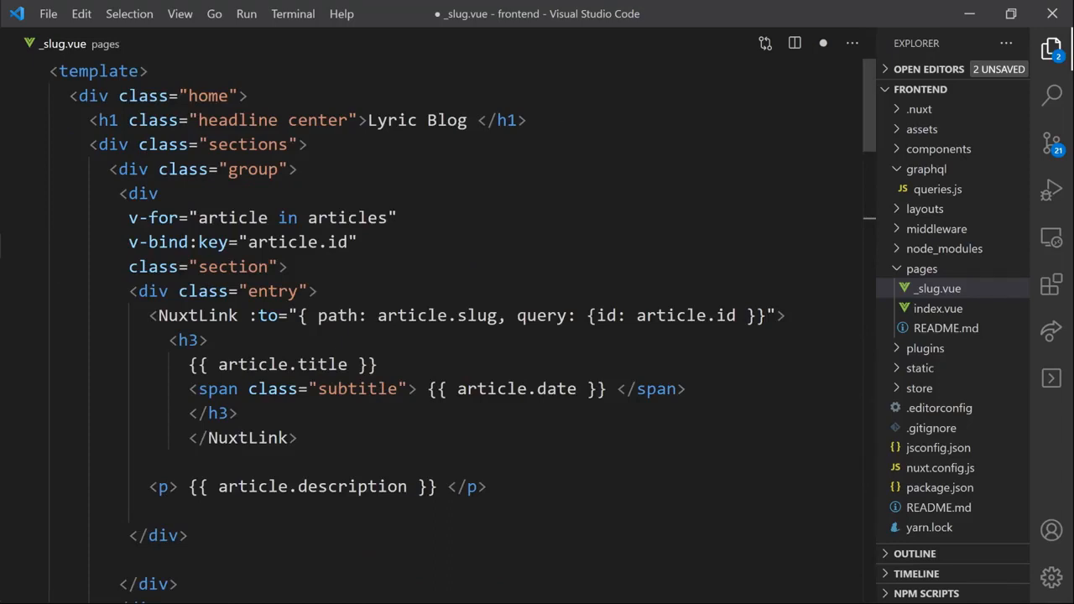
double_click(445, 121)
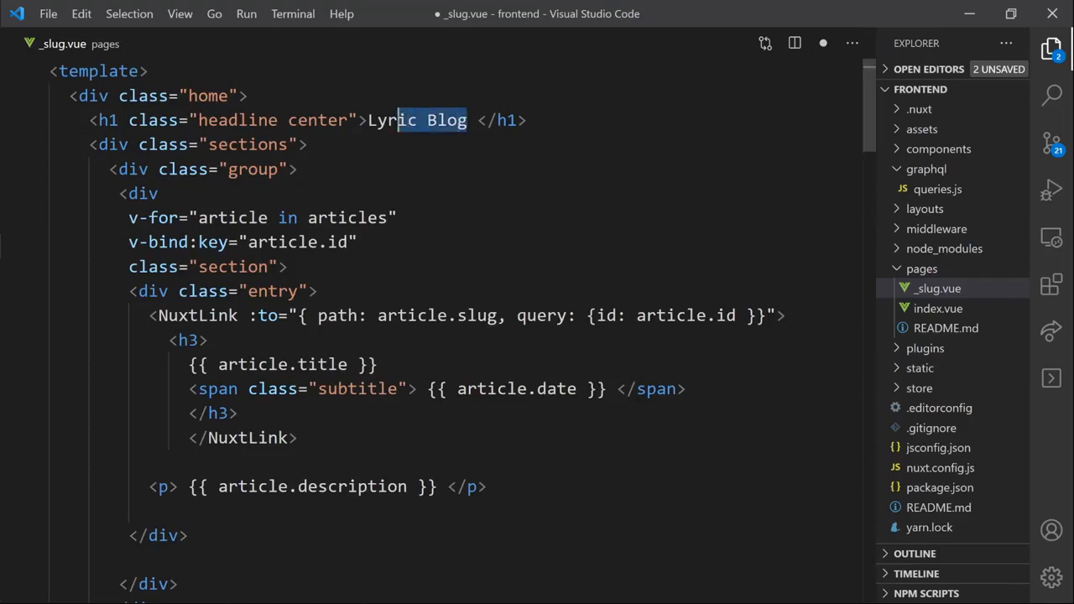
text({{ }})
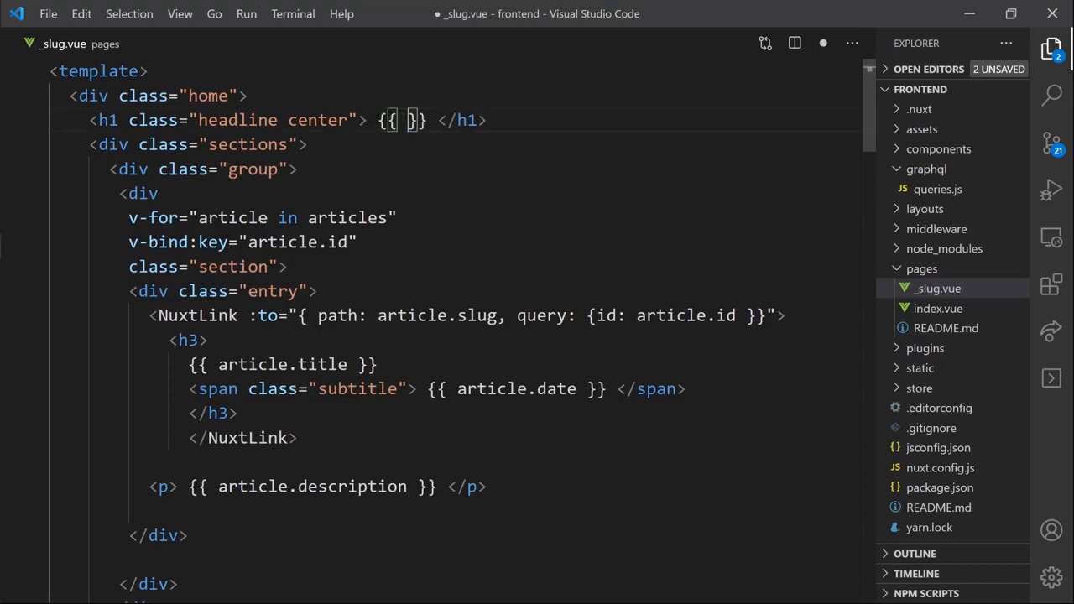
text(article)
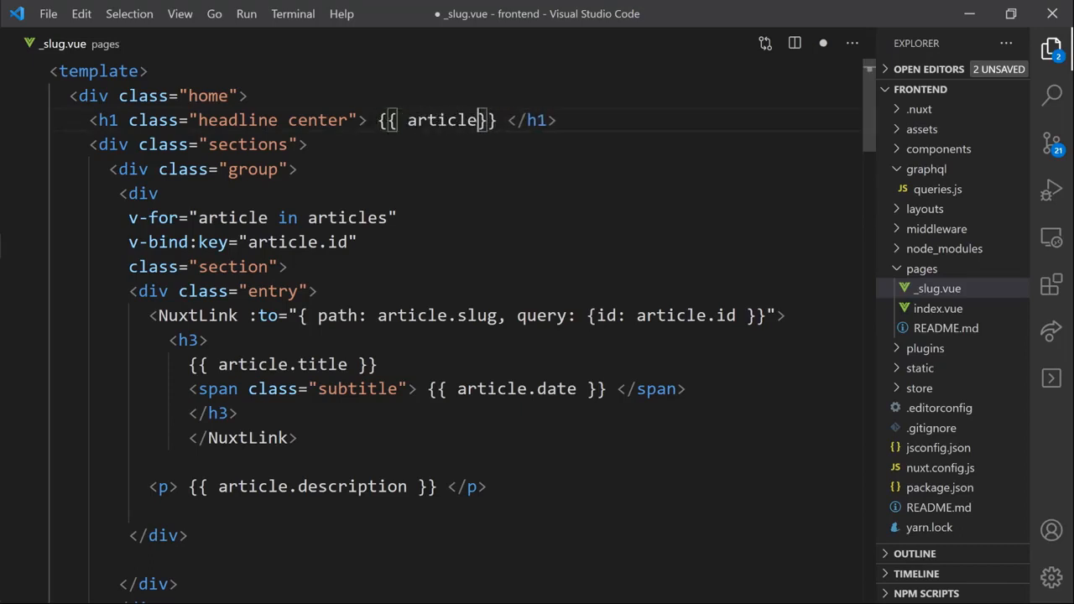
text(.title)
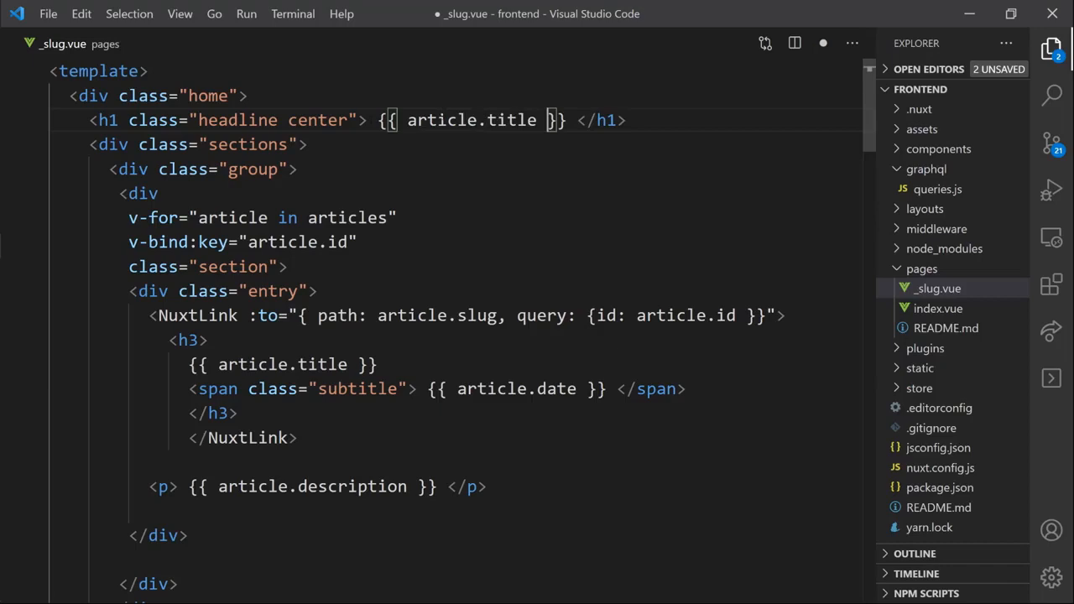
- Add a centred paragraph showing article.description below the title
key(Enter)
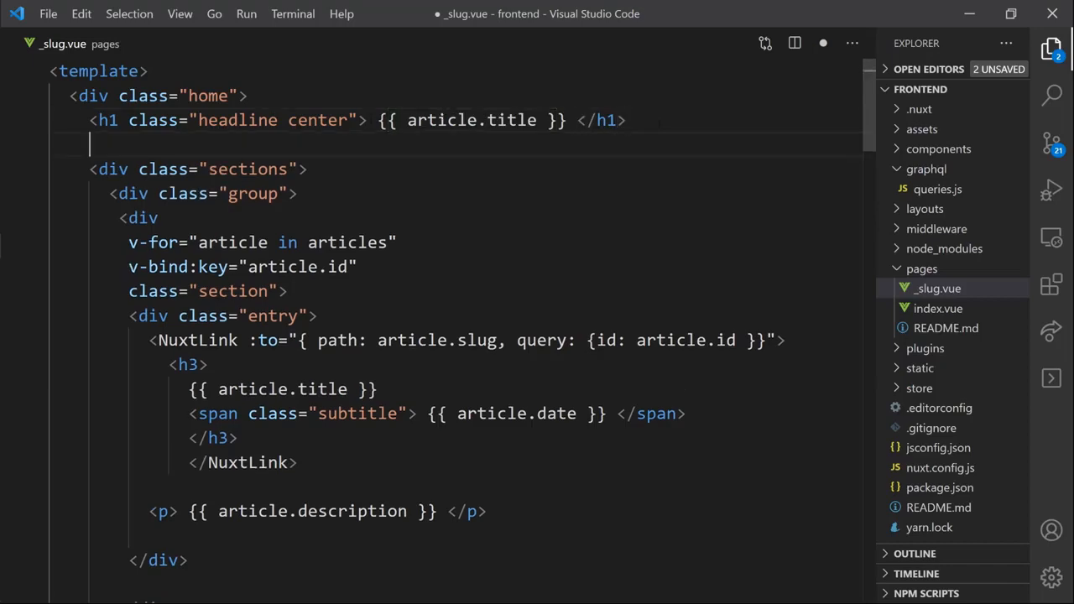
text(<p clas)
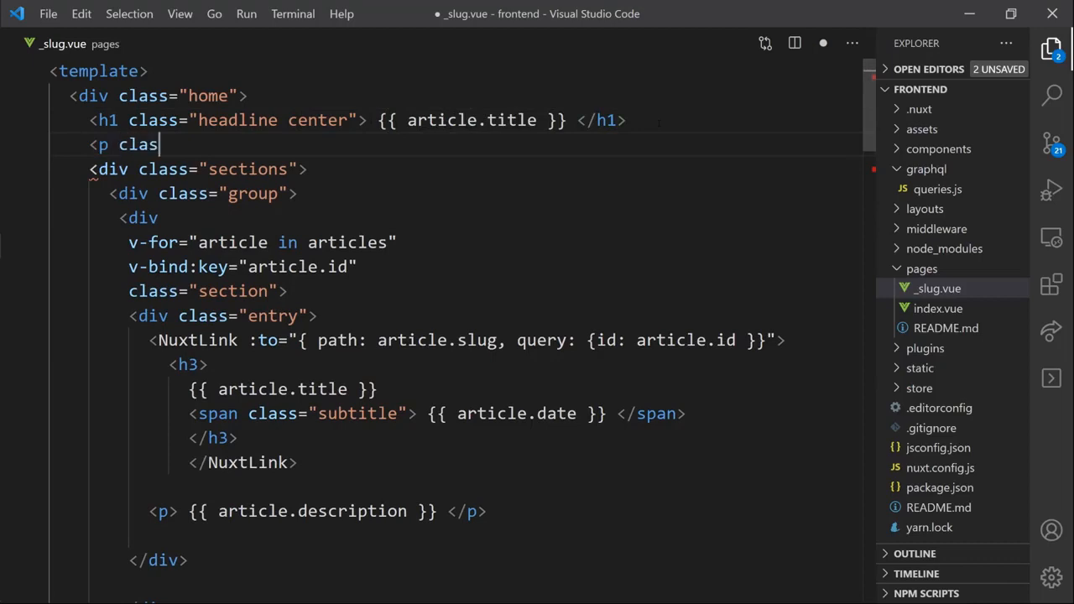
text(="center")
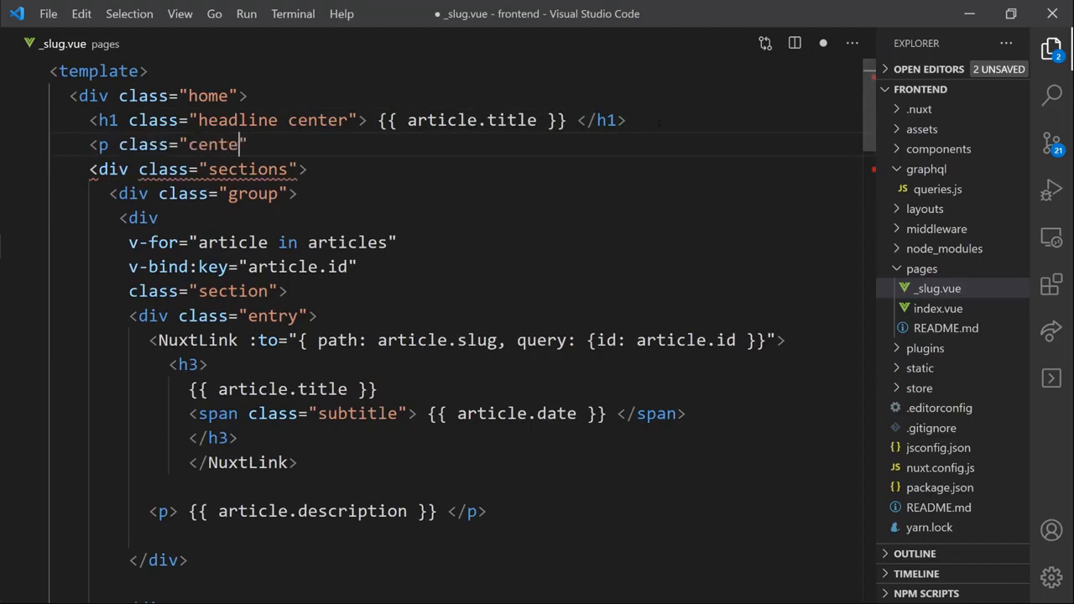
text("> {{}})
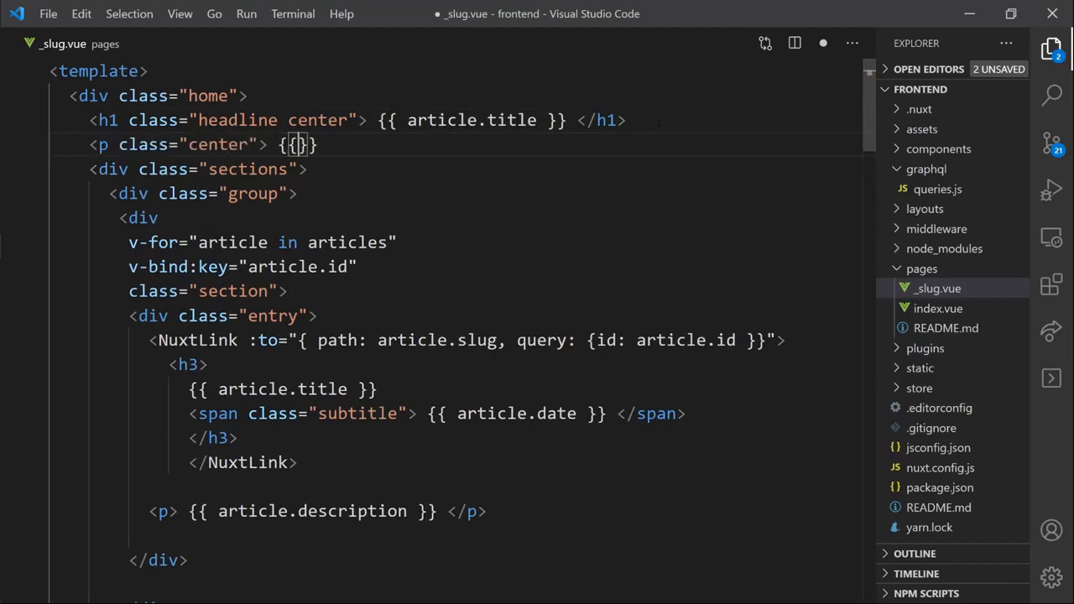
text(article.description)
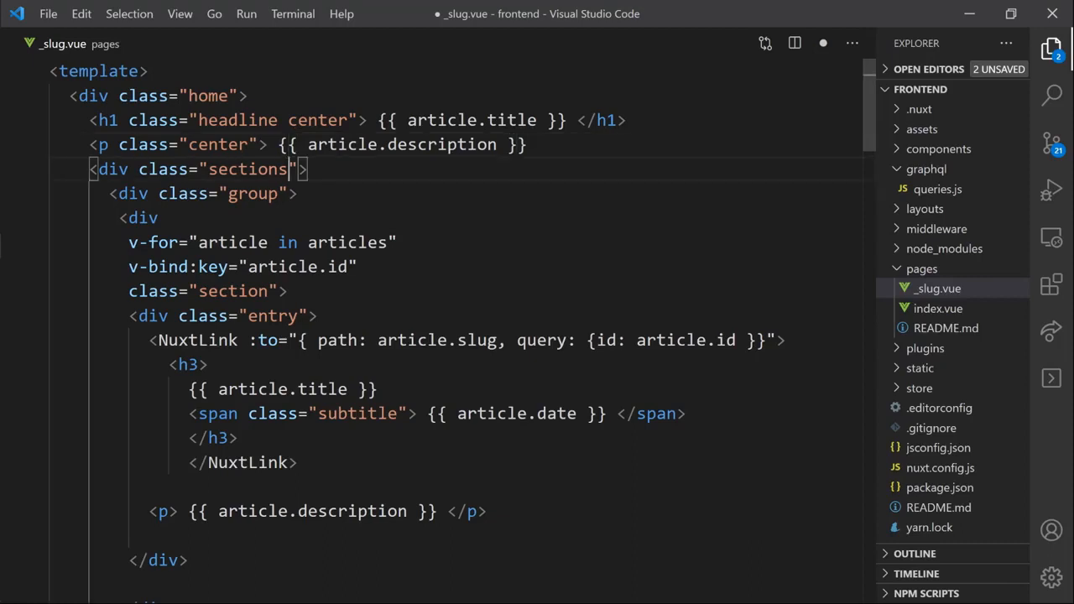
- Give the group div class center and put a paragraph rendering article.body inside it
text(center)
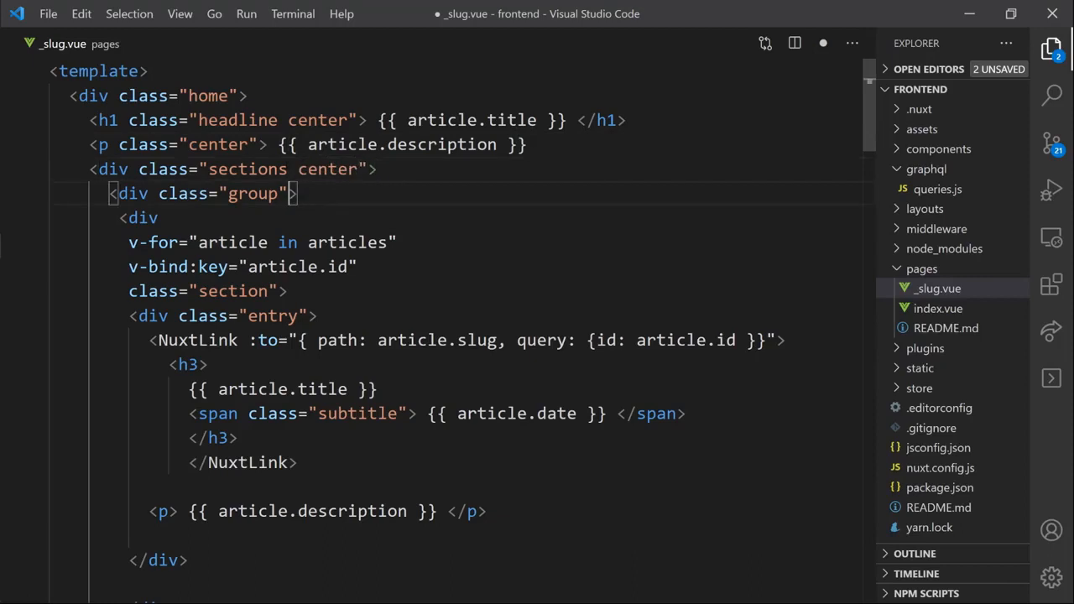
text(center)
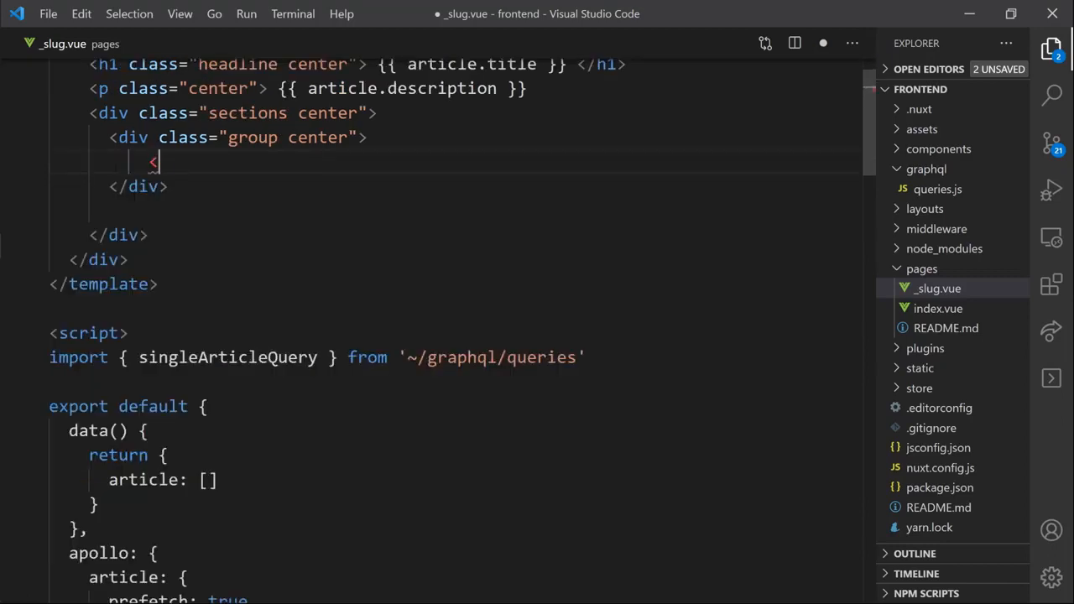
text(<p> {})
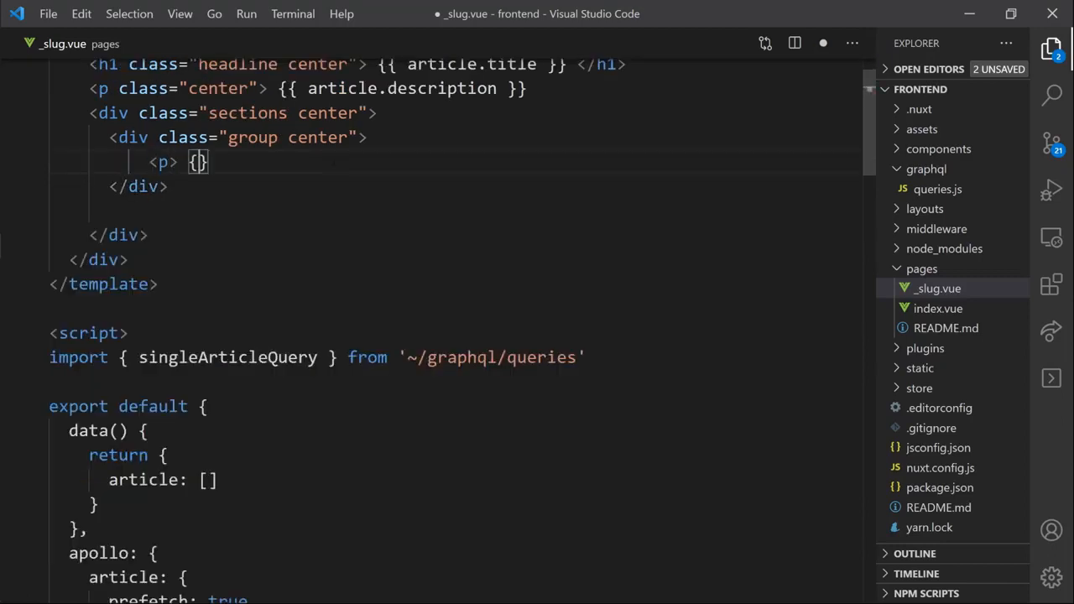
text(article)
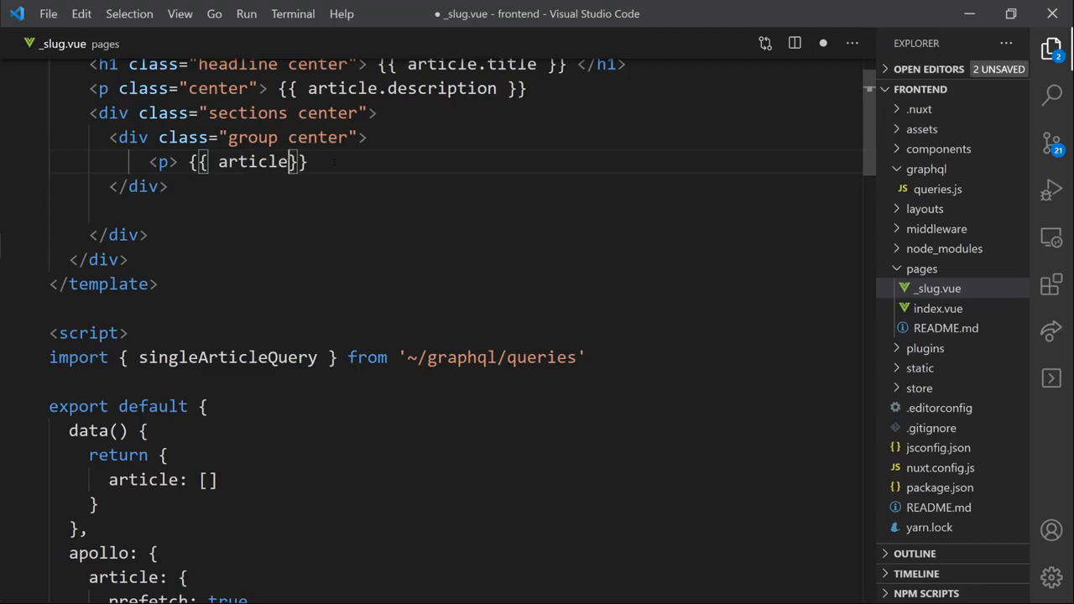
text(.body)
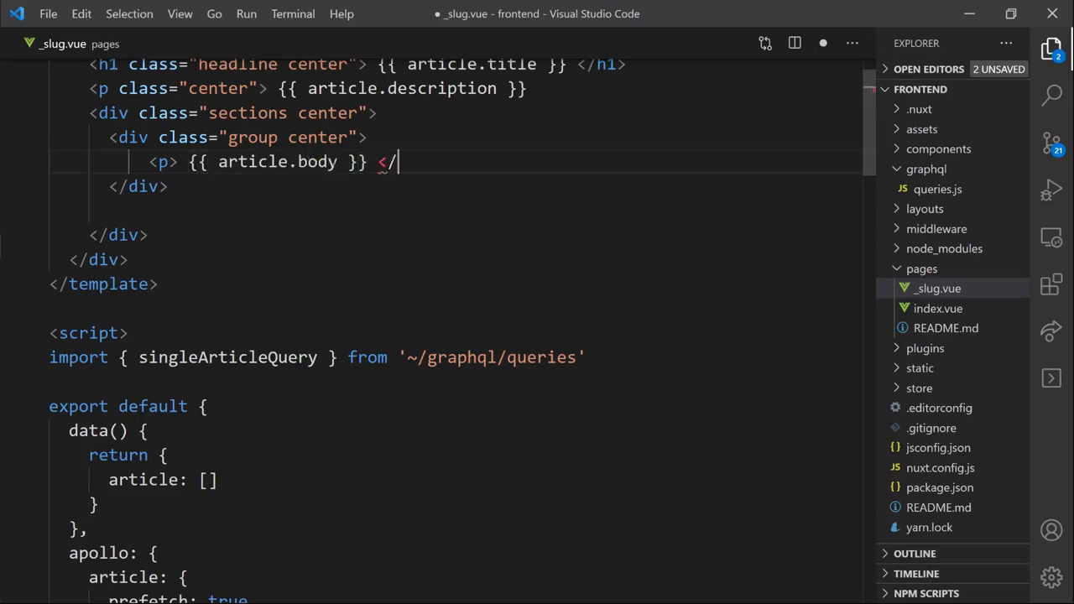
text(p>)
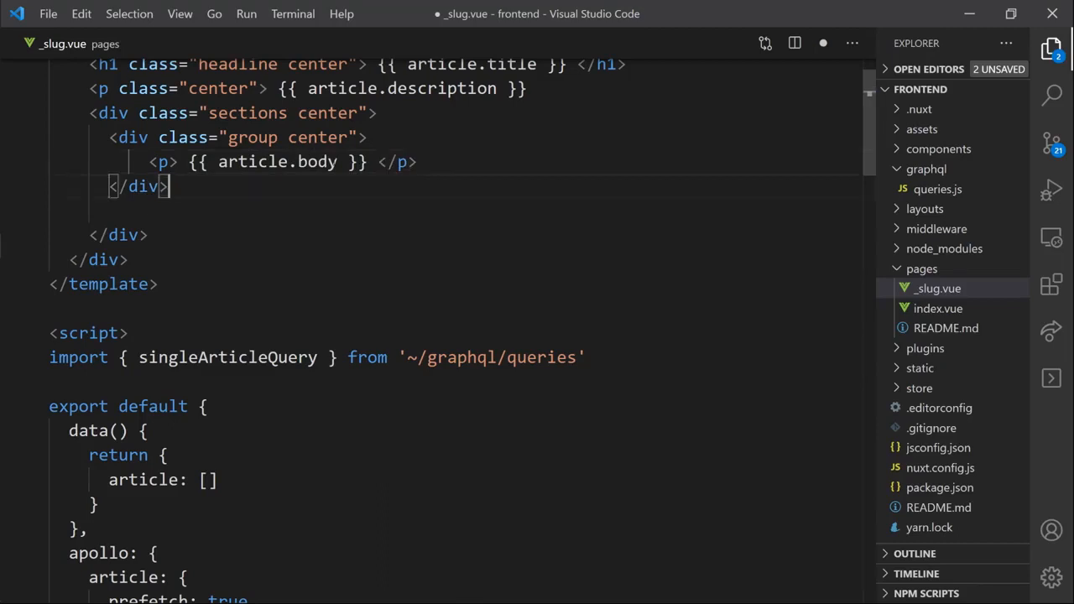
- Write <NuxtLink to="/" class="back"> back </NuxtLink> below the article body div
text(<Nu)
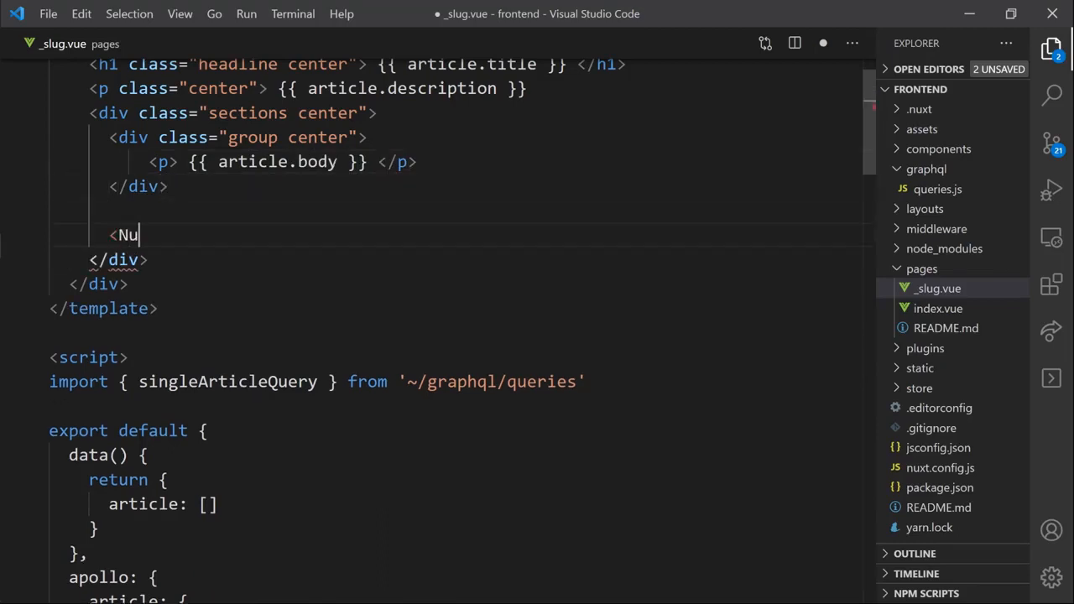
text(xtLink)
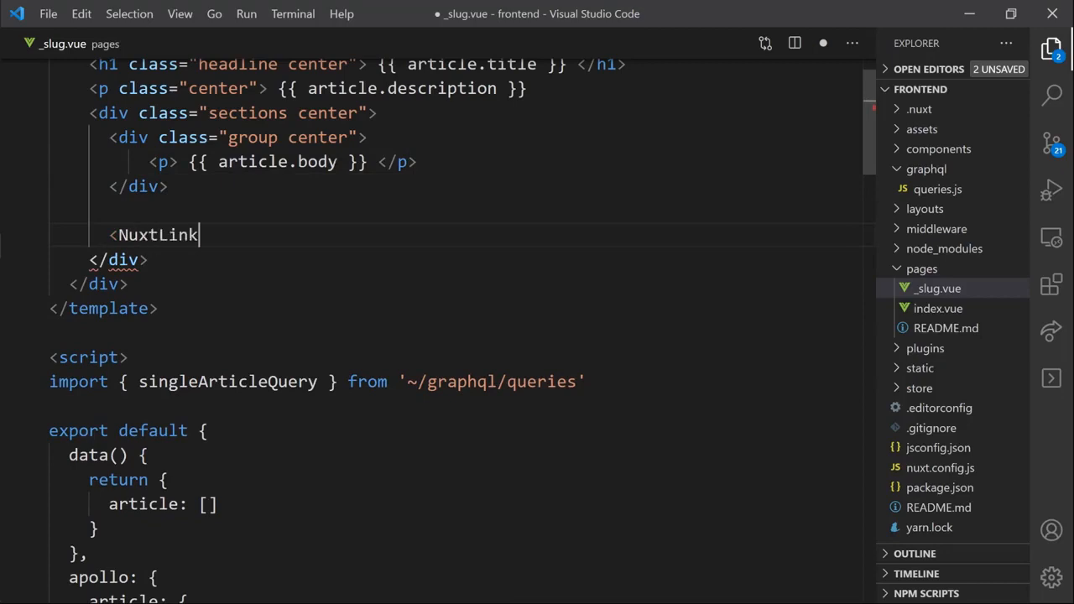
text(to)
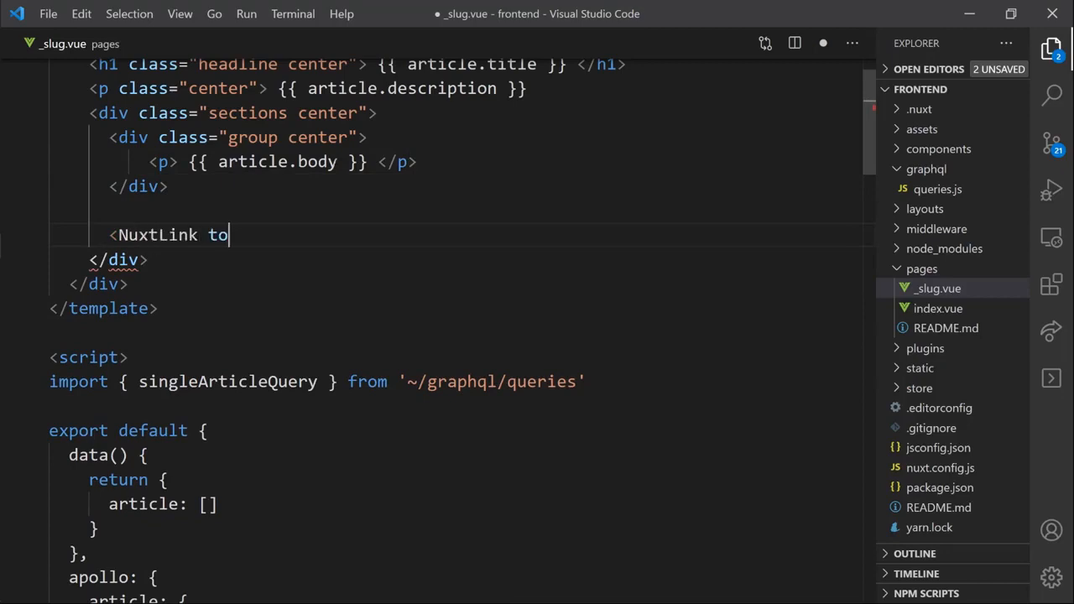
text(=)
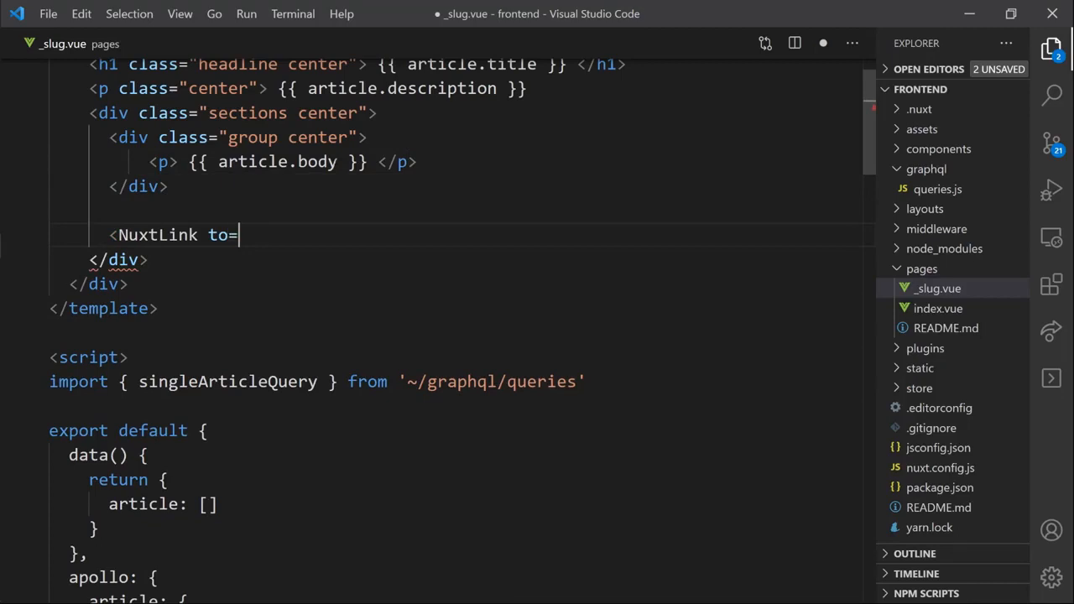
text("/")
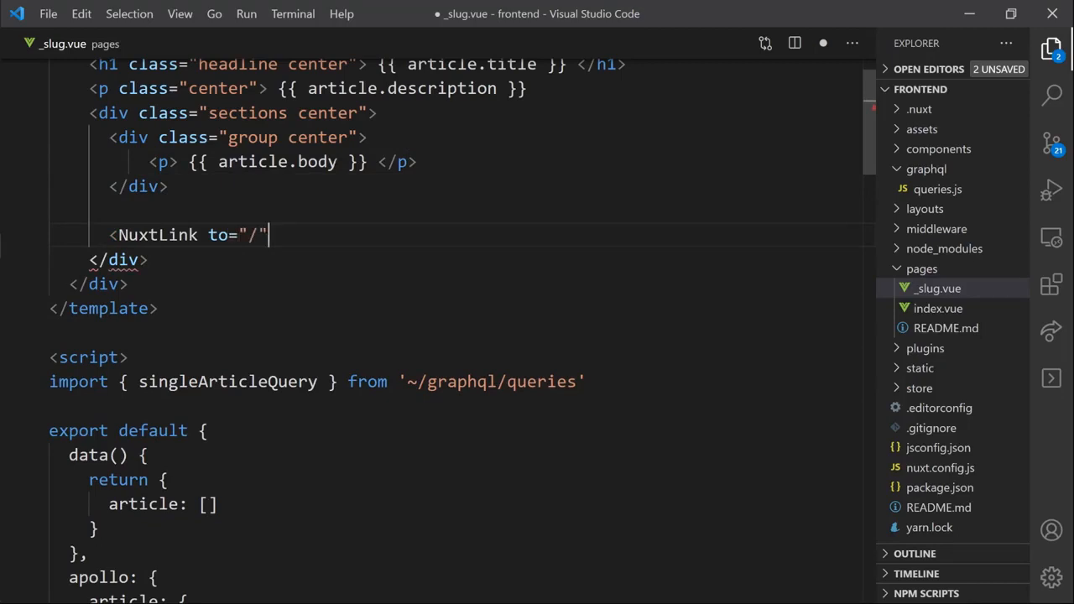
text(cla)
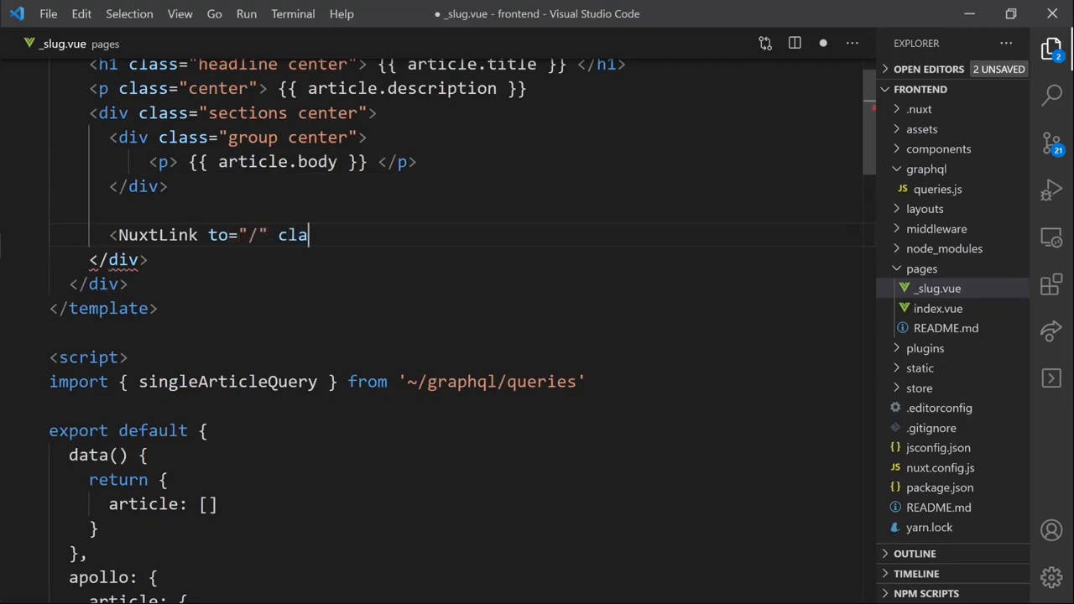
text(ss=)
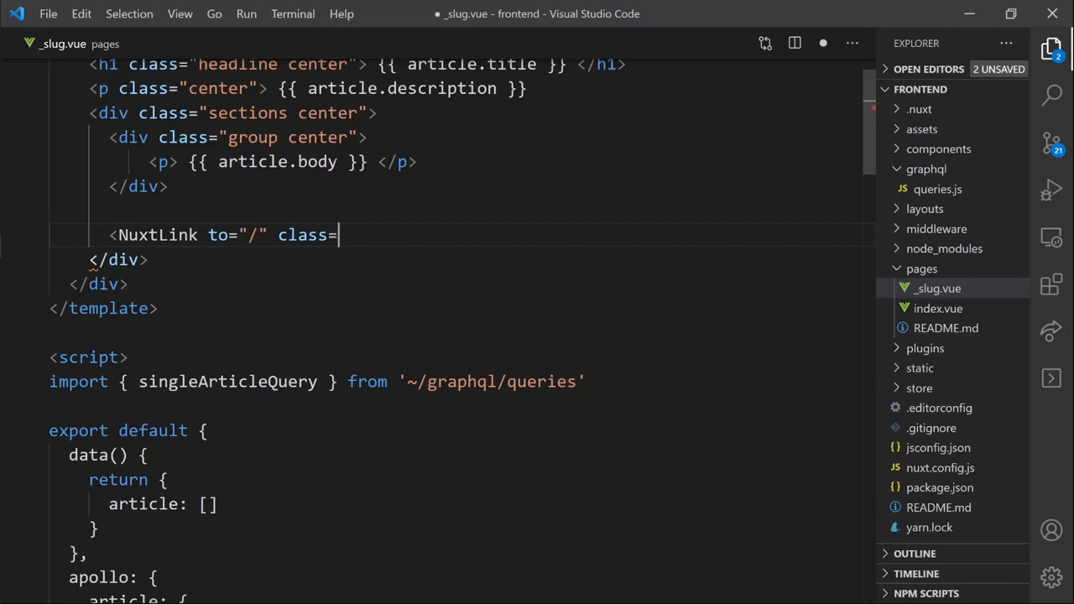
text("back"> bac)
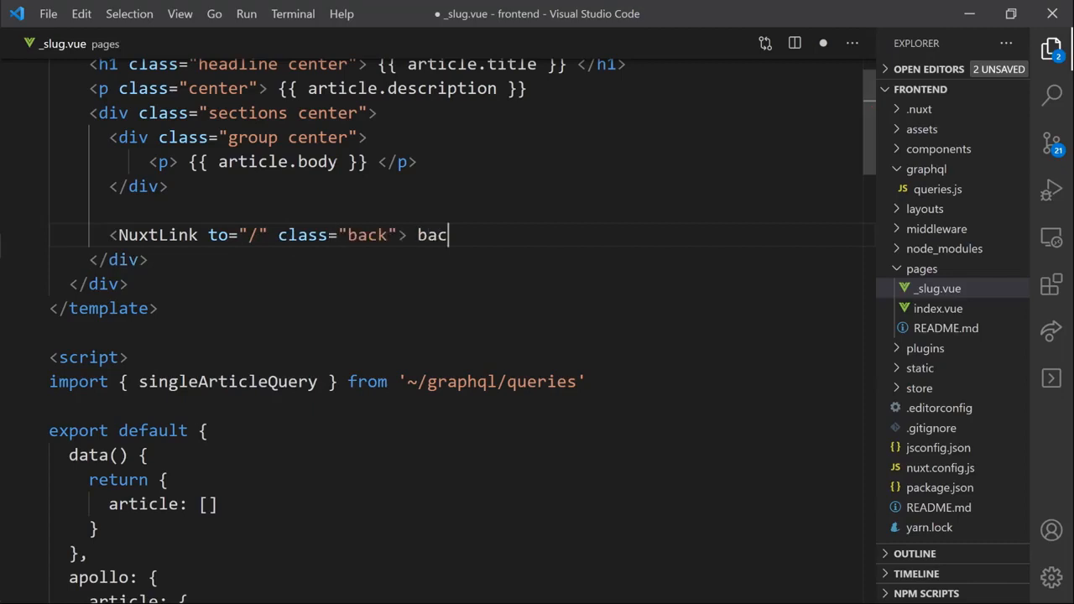
text(k)
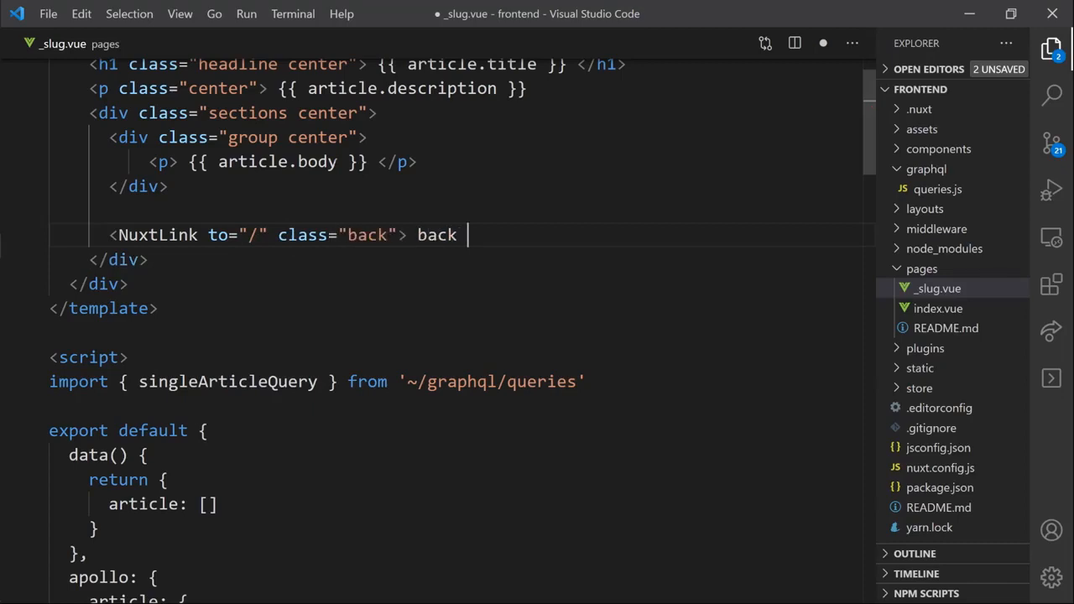
text(</)
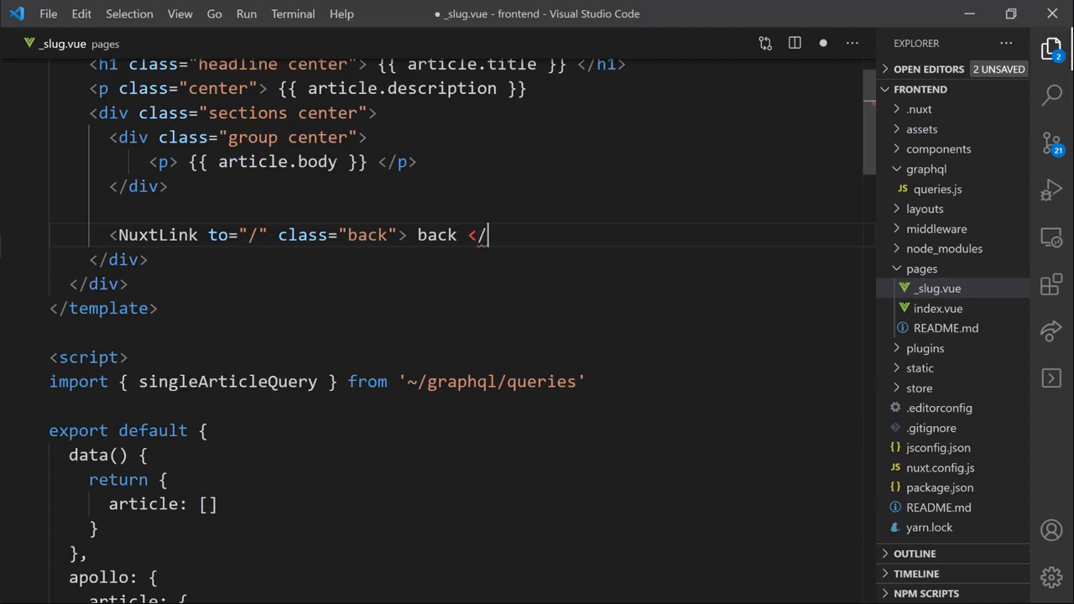
text(Nuxt)
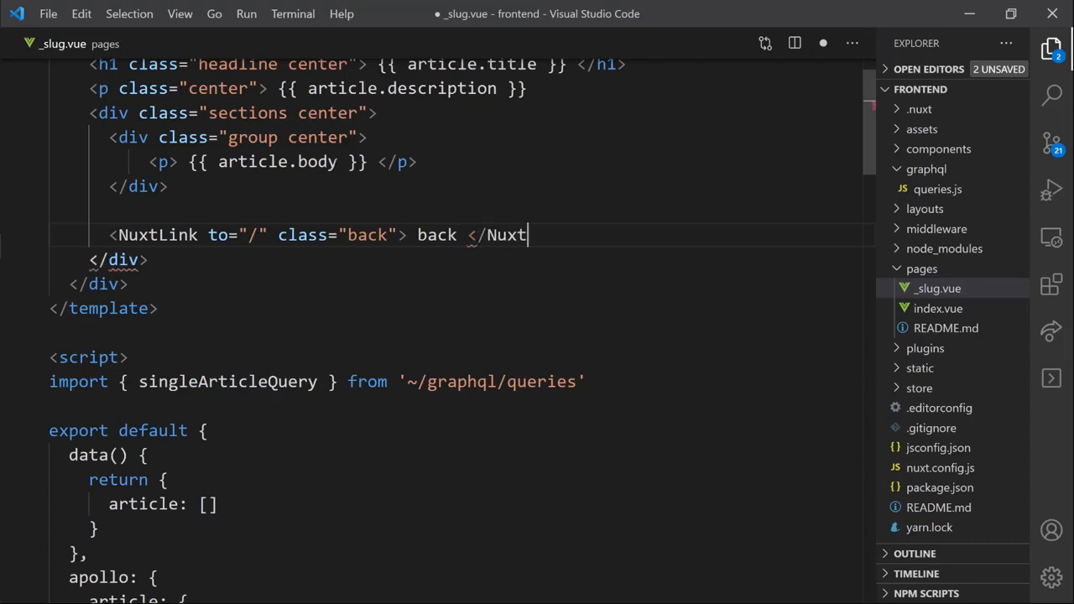
text(Link>)
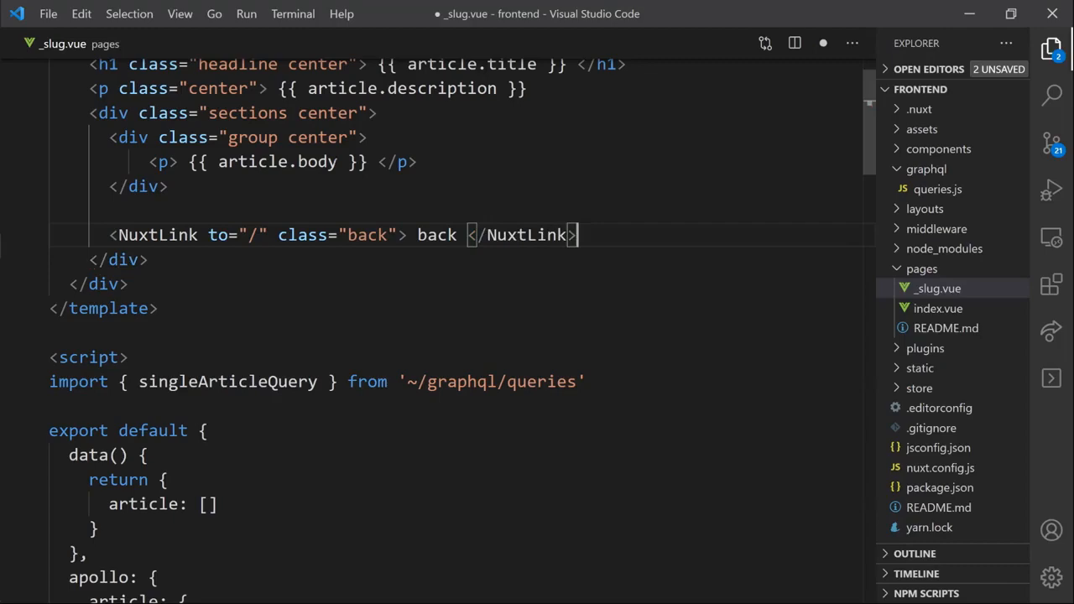
- Add a .back rule with color #42b883 and underline after the headline rule, then save
scroll(down, 3)
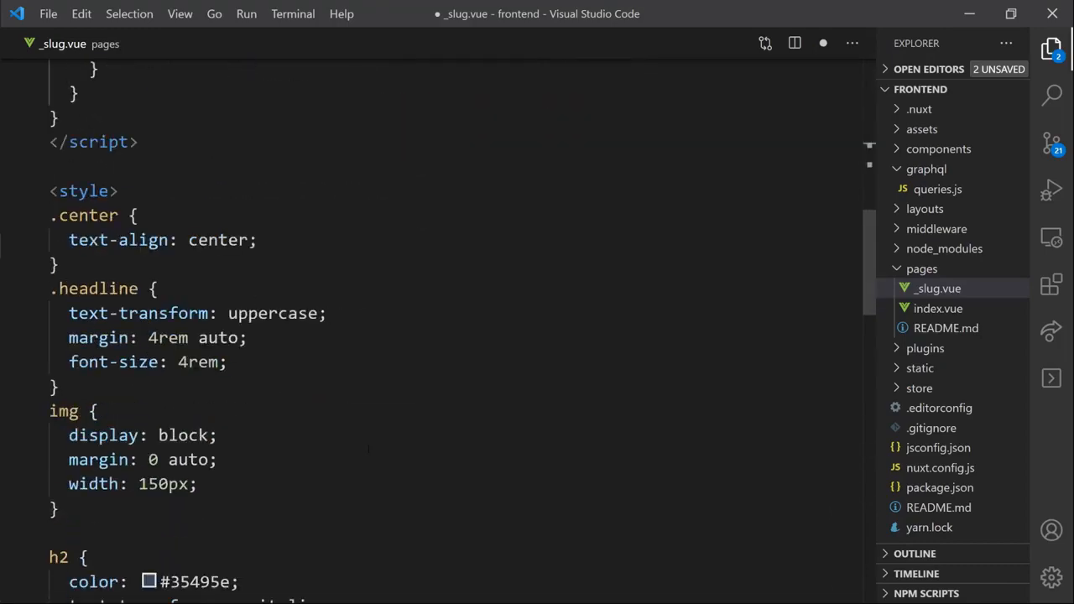
click(54, 386)
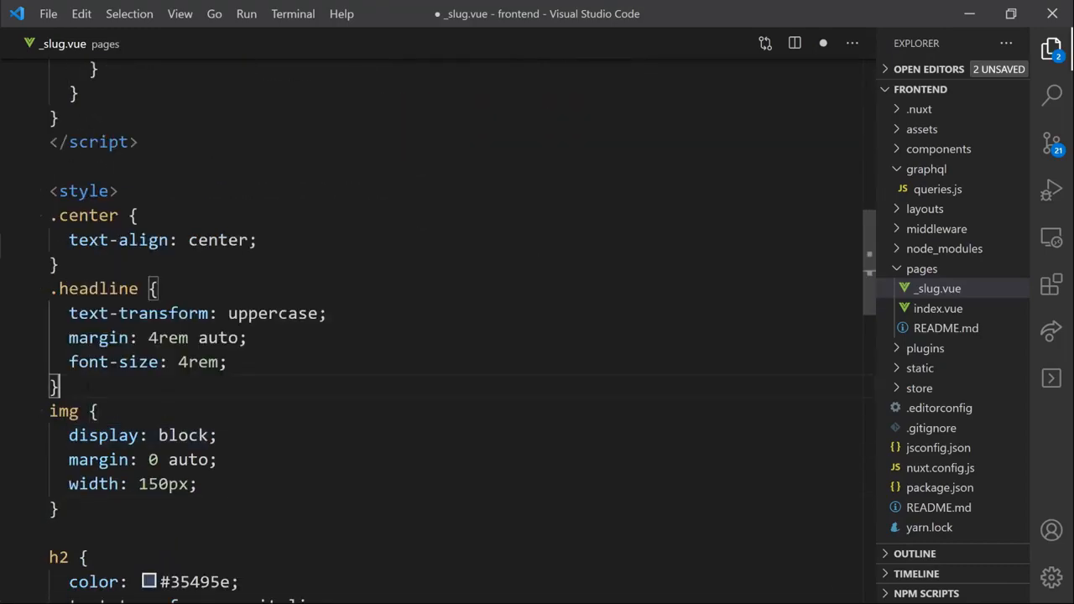
text(.back {)
text(text-decoration: underline;)
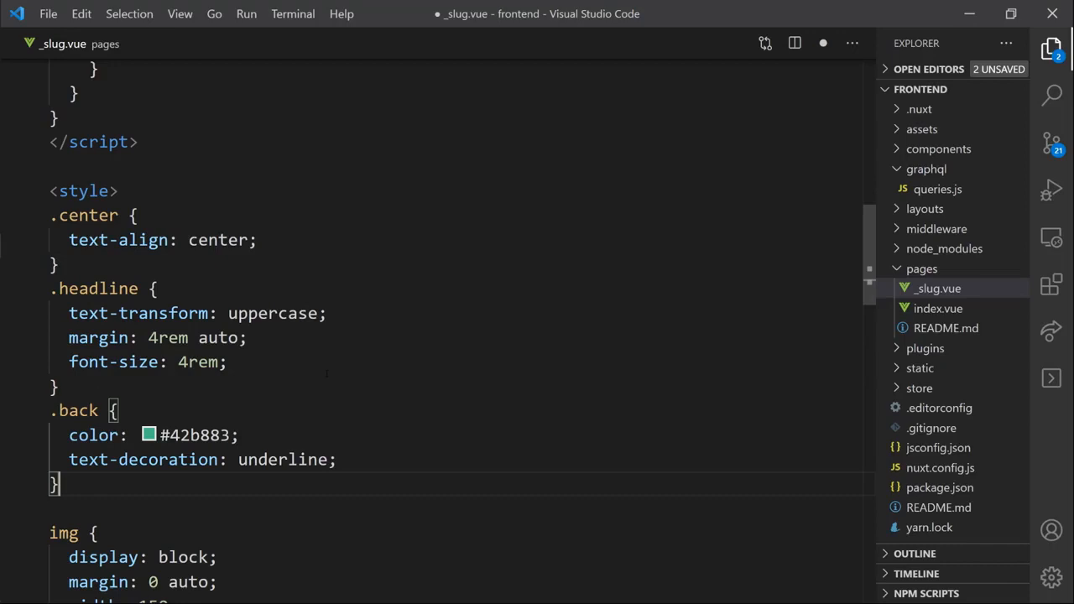
key(ctrl+s)
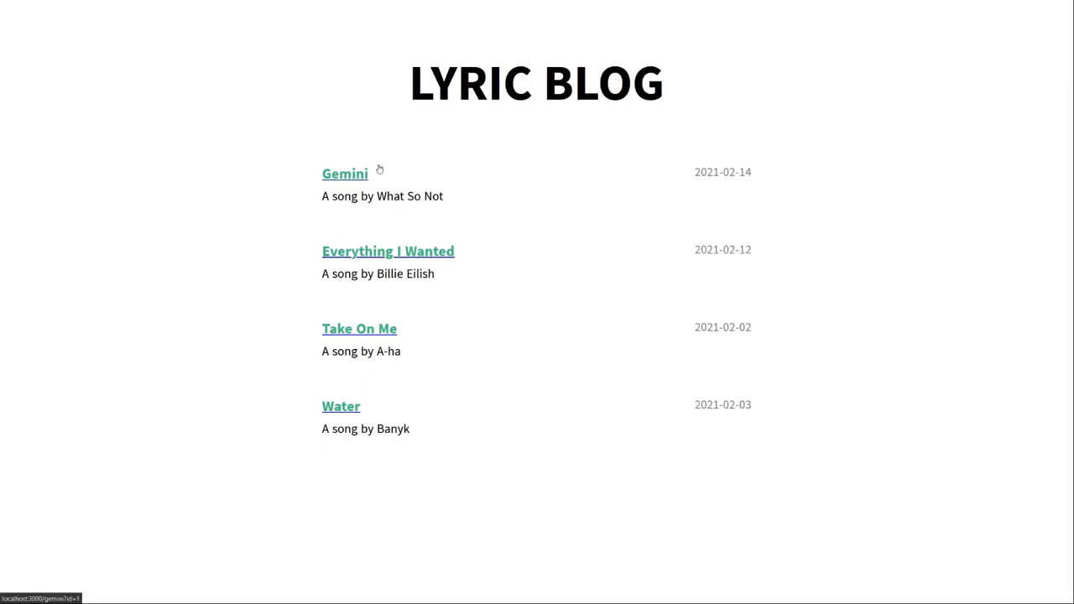
- Visit Gemini, return via the back link, then open Everything I Wanted
click(346, 173)
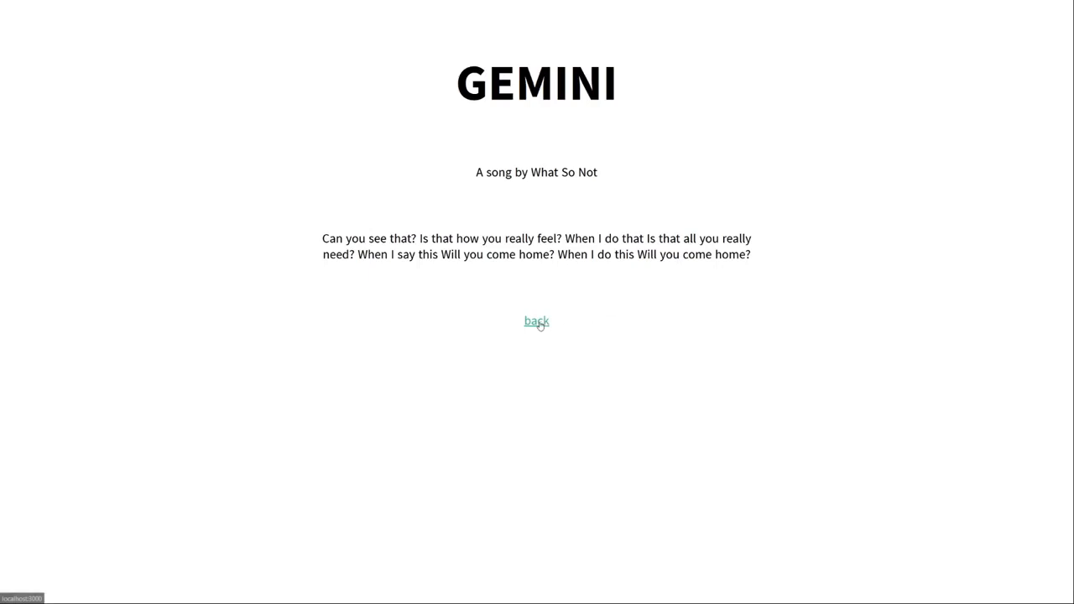
click(537, 321)
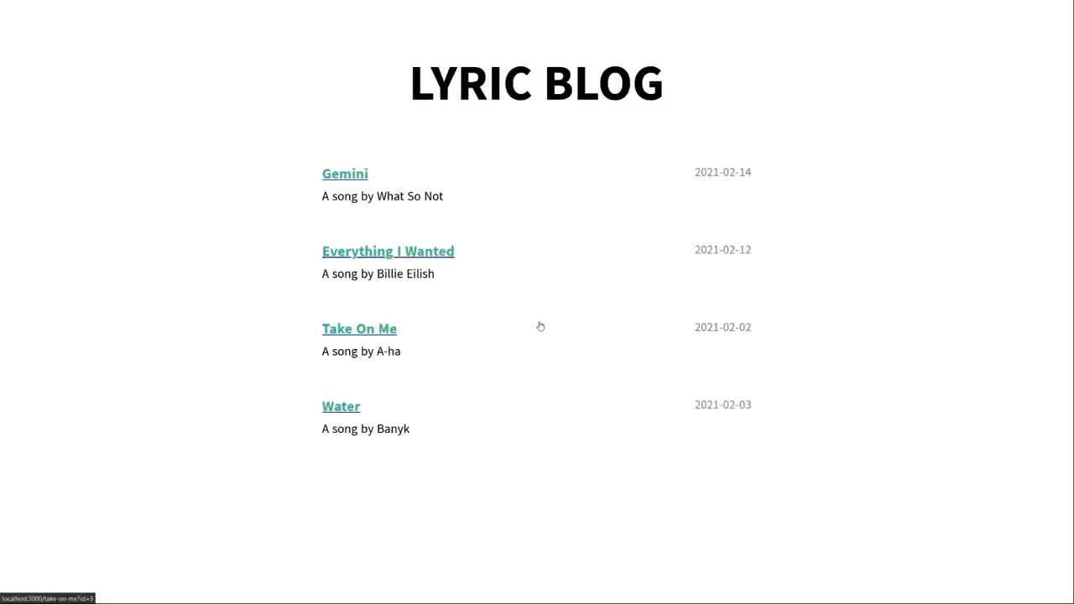
click(388, 251)
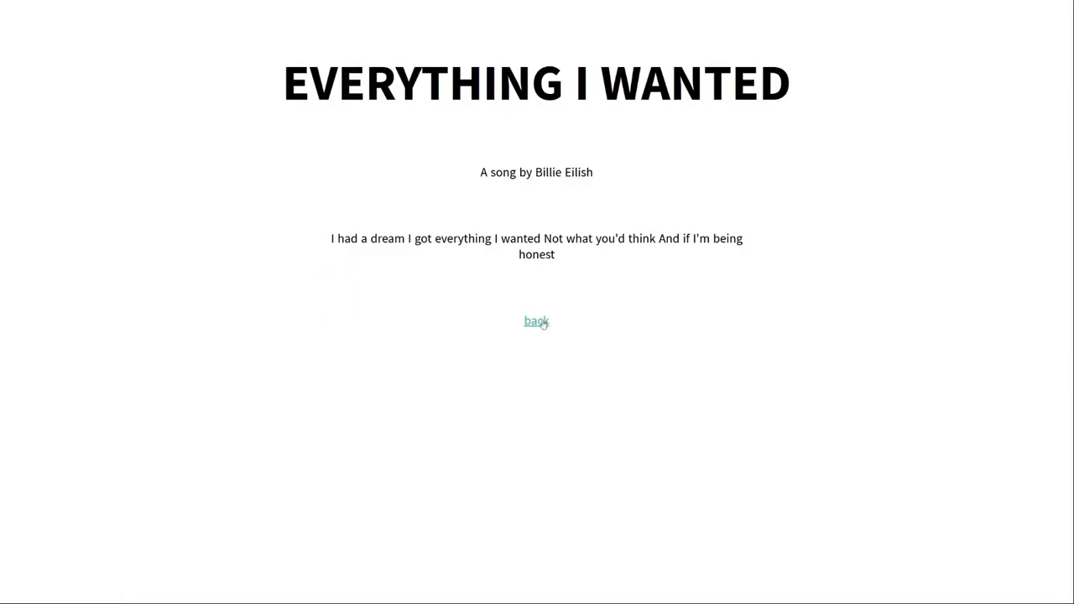